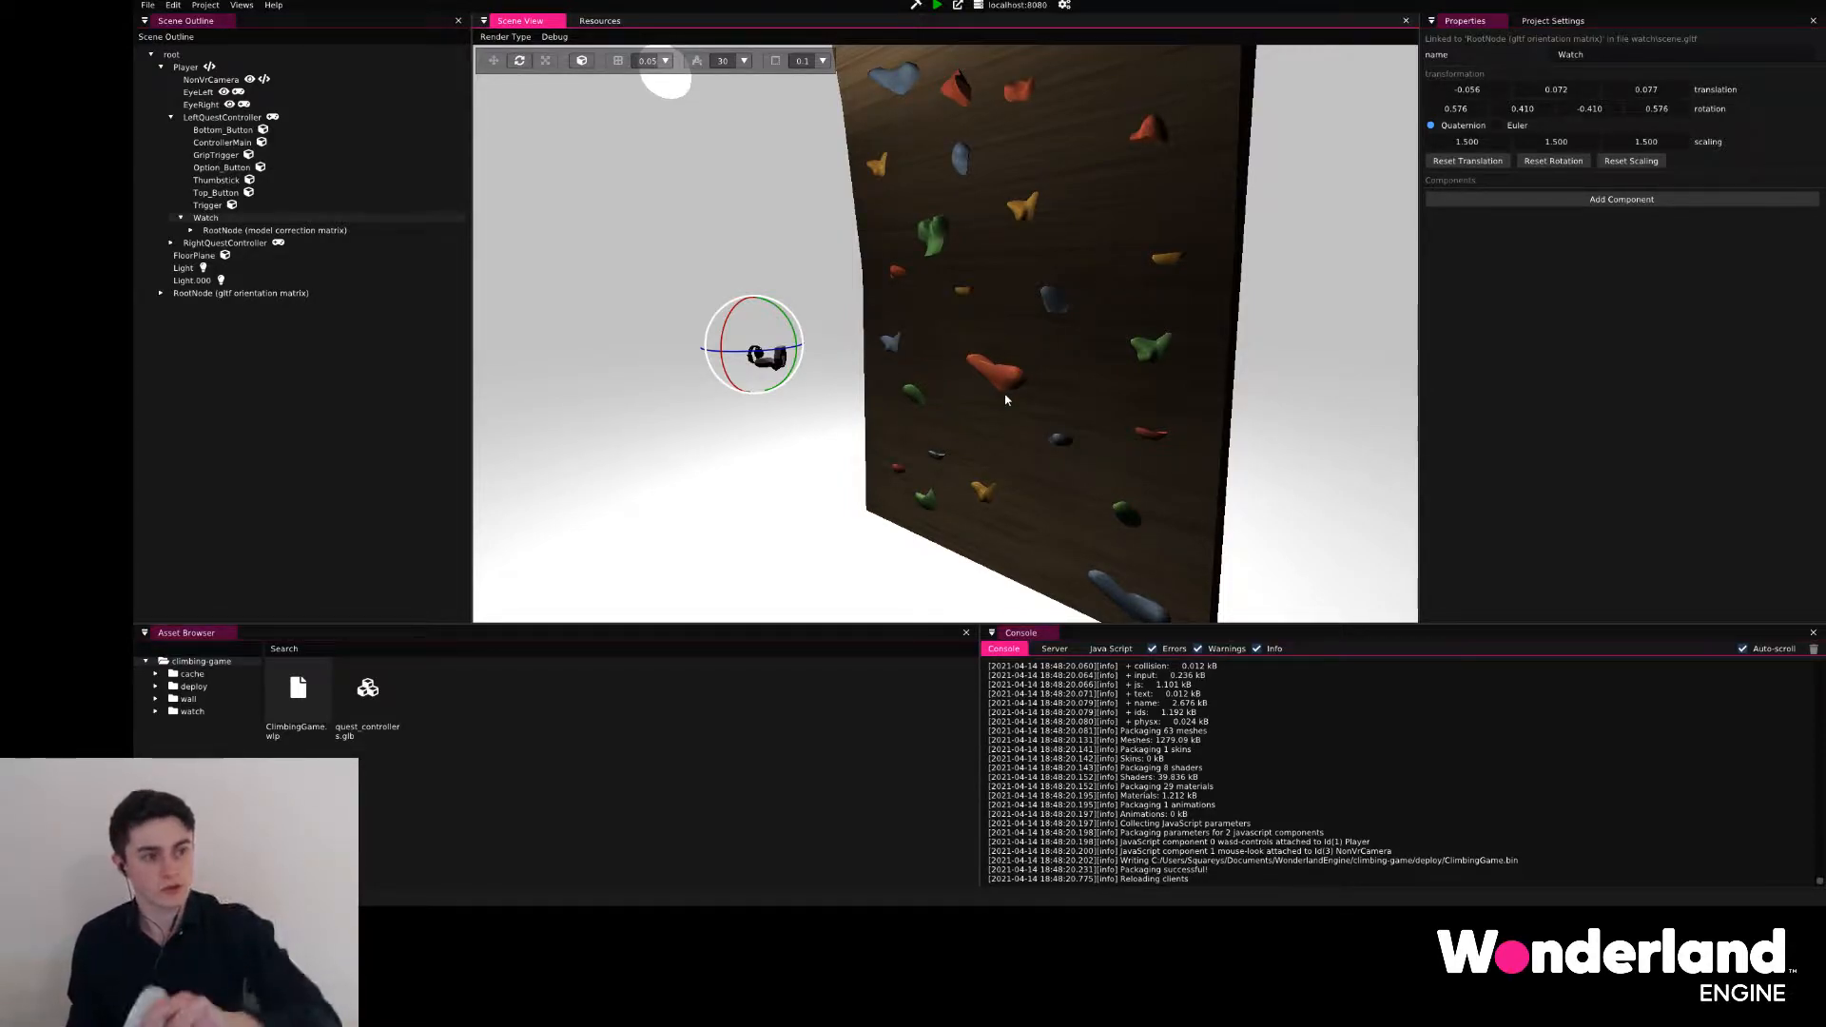
pyautogui.moveTo(1068, 330)
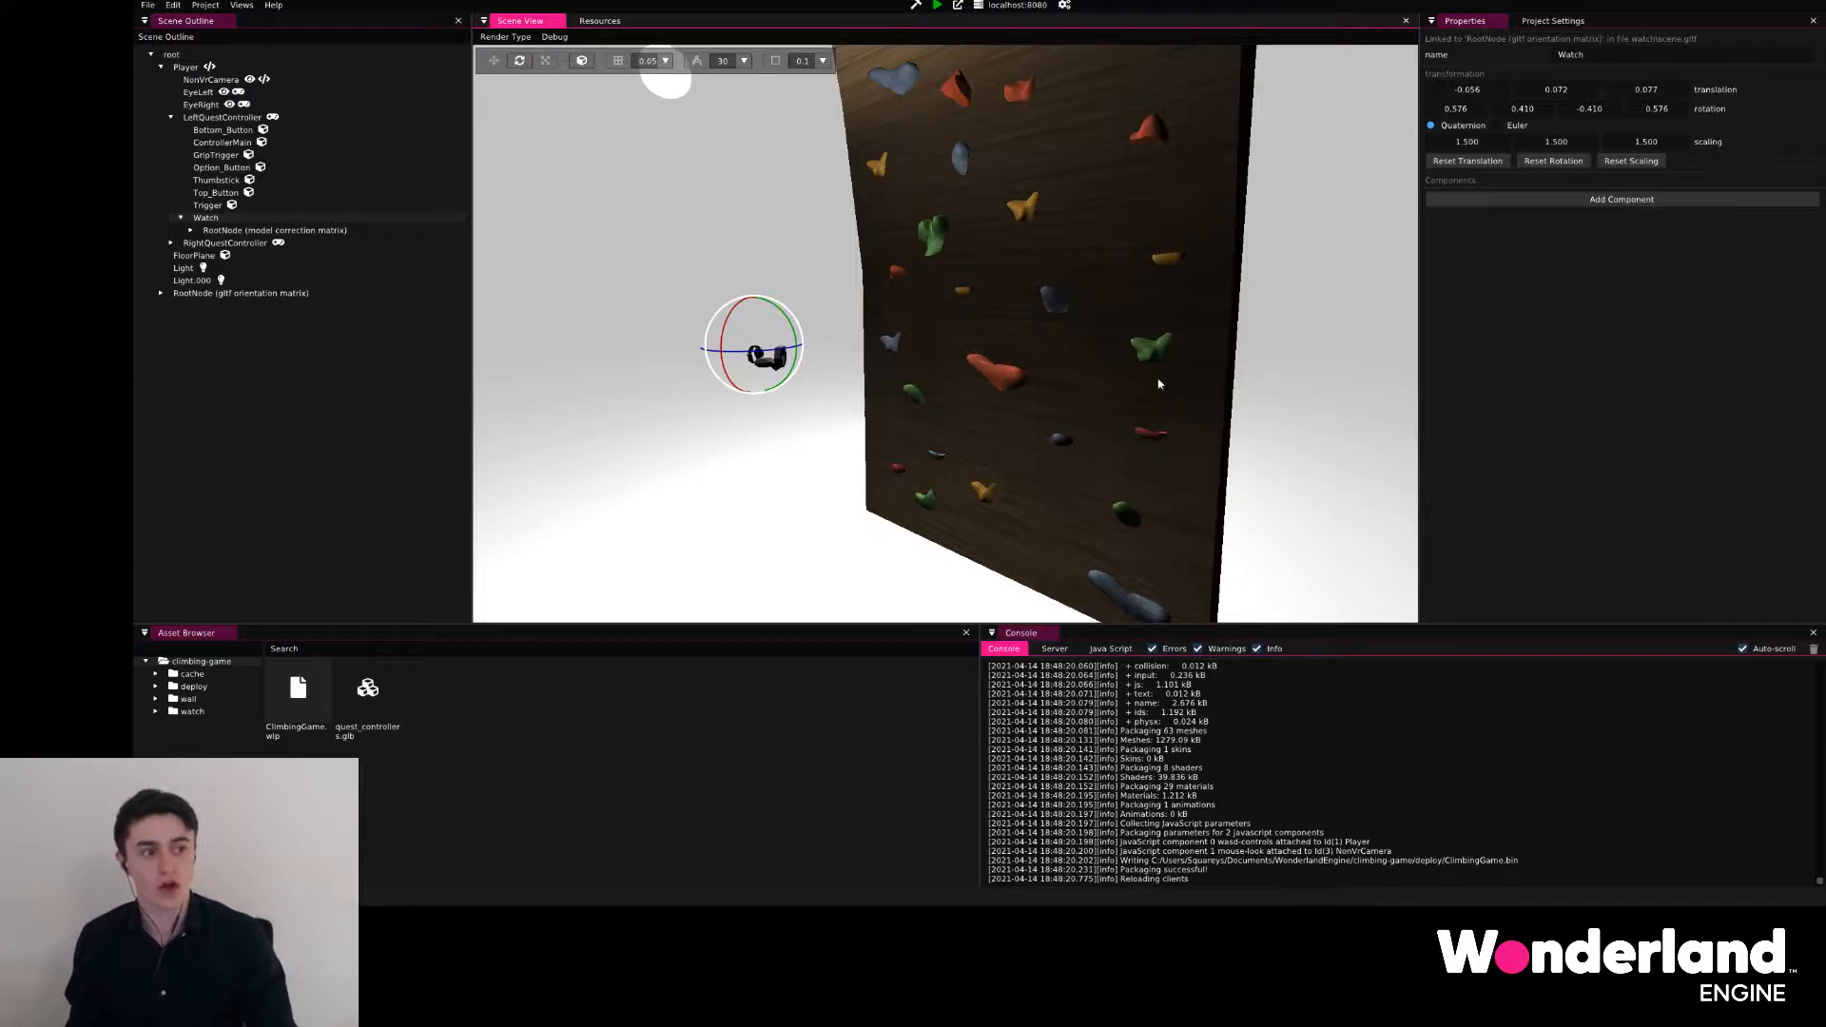
# - Select a yellow grip on the climbing wall in the viewport
pyautogui.click(1152, 346)
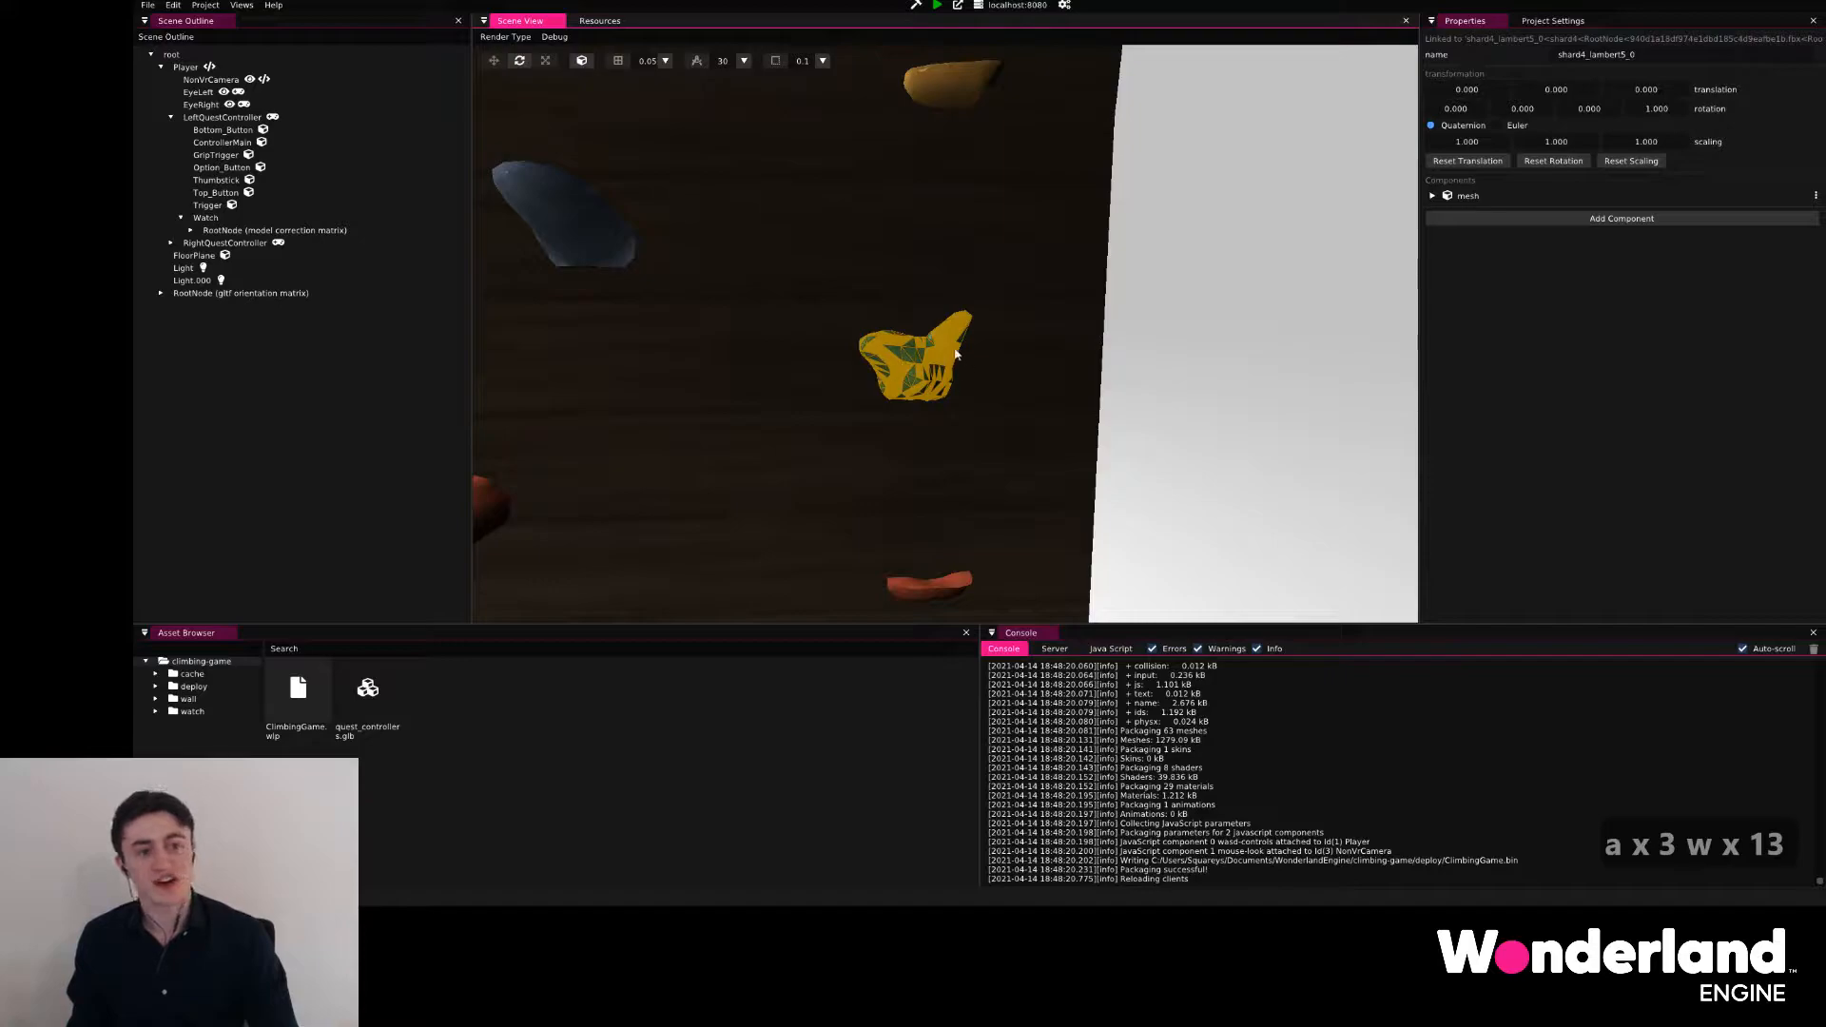
# - Expand RootNode, the model correction node, the fbx node and inner RootNode to list grip meshes
pyautogui.click(224, 242)
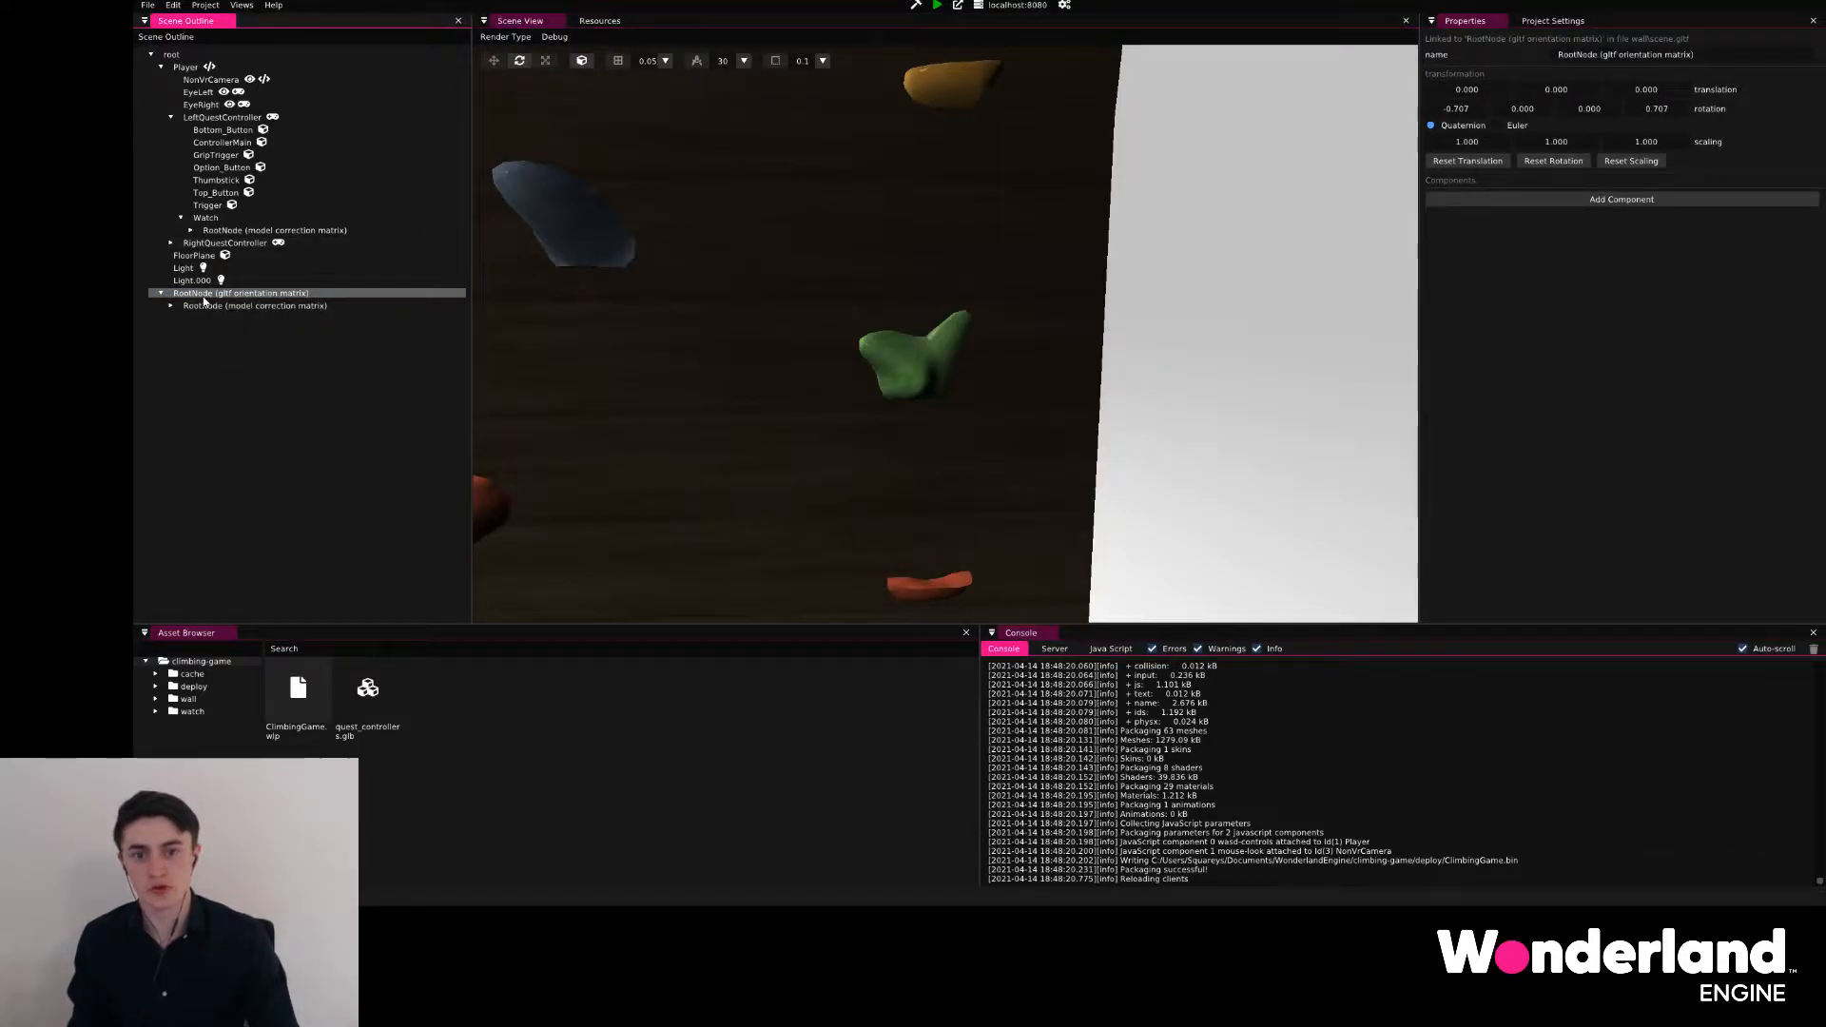
pyautogui.click(254, 305)
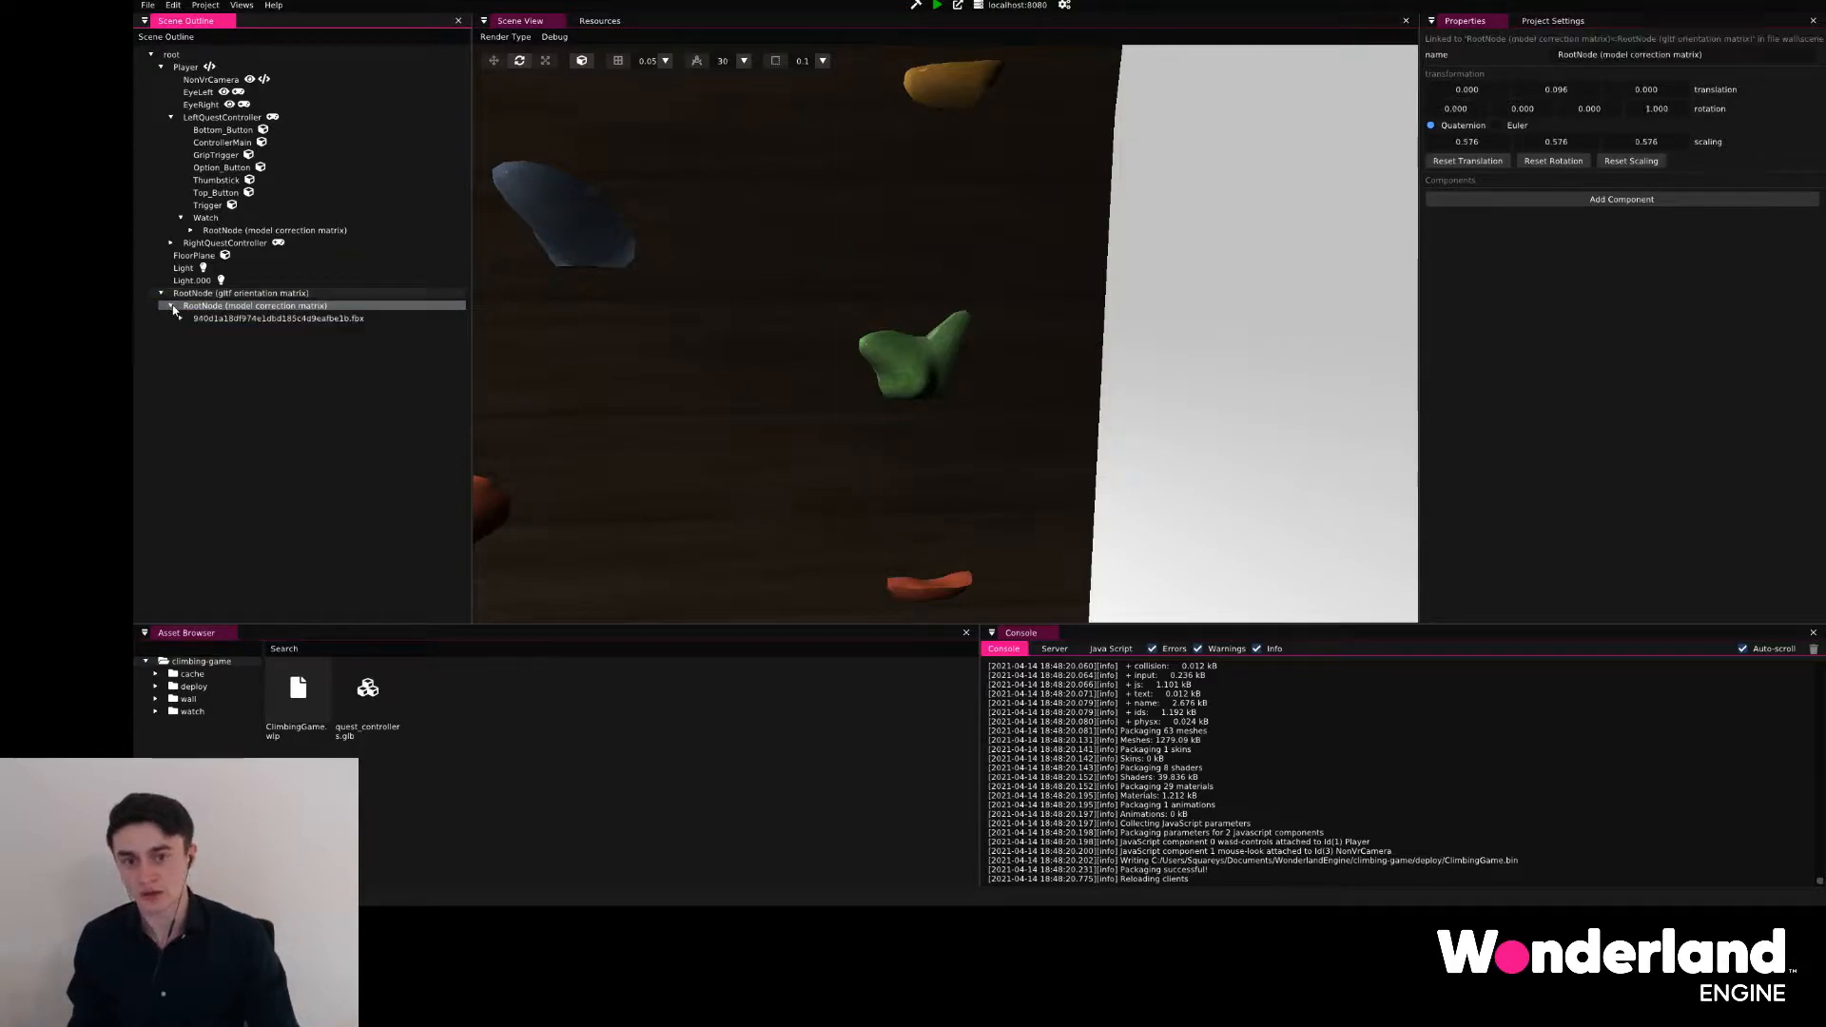
pyautogui.click(277, 318)
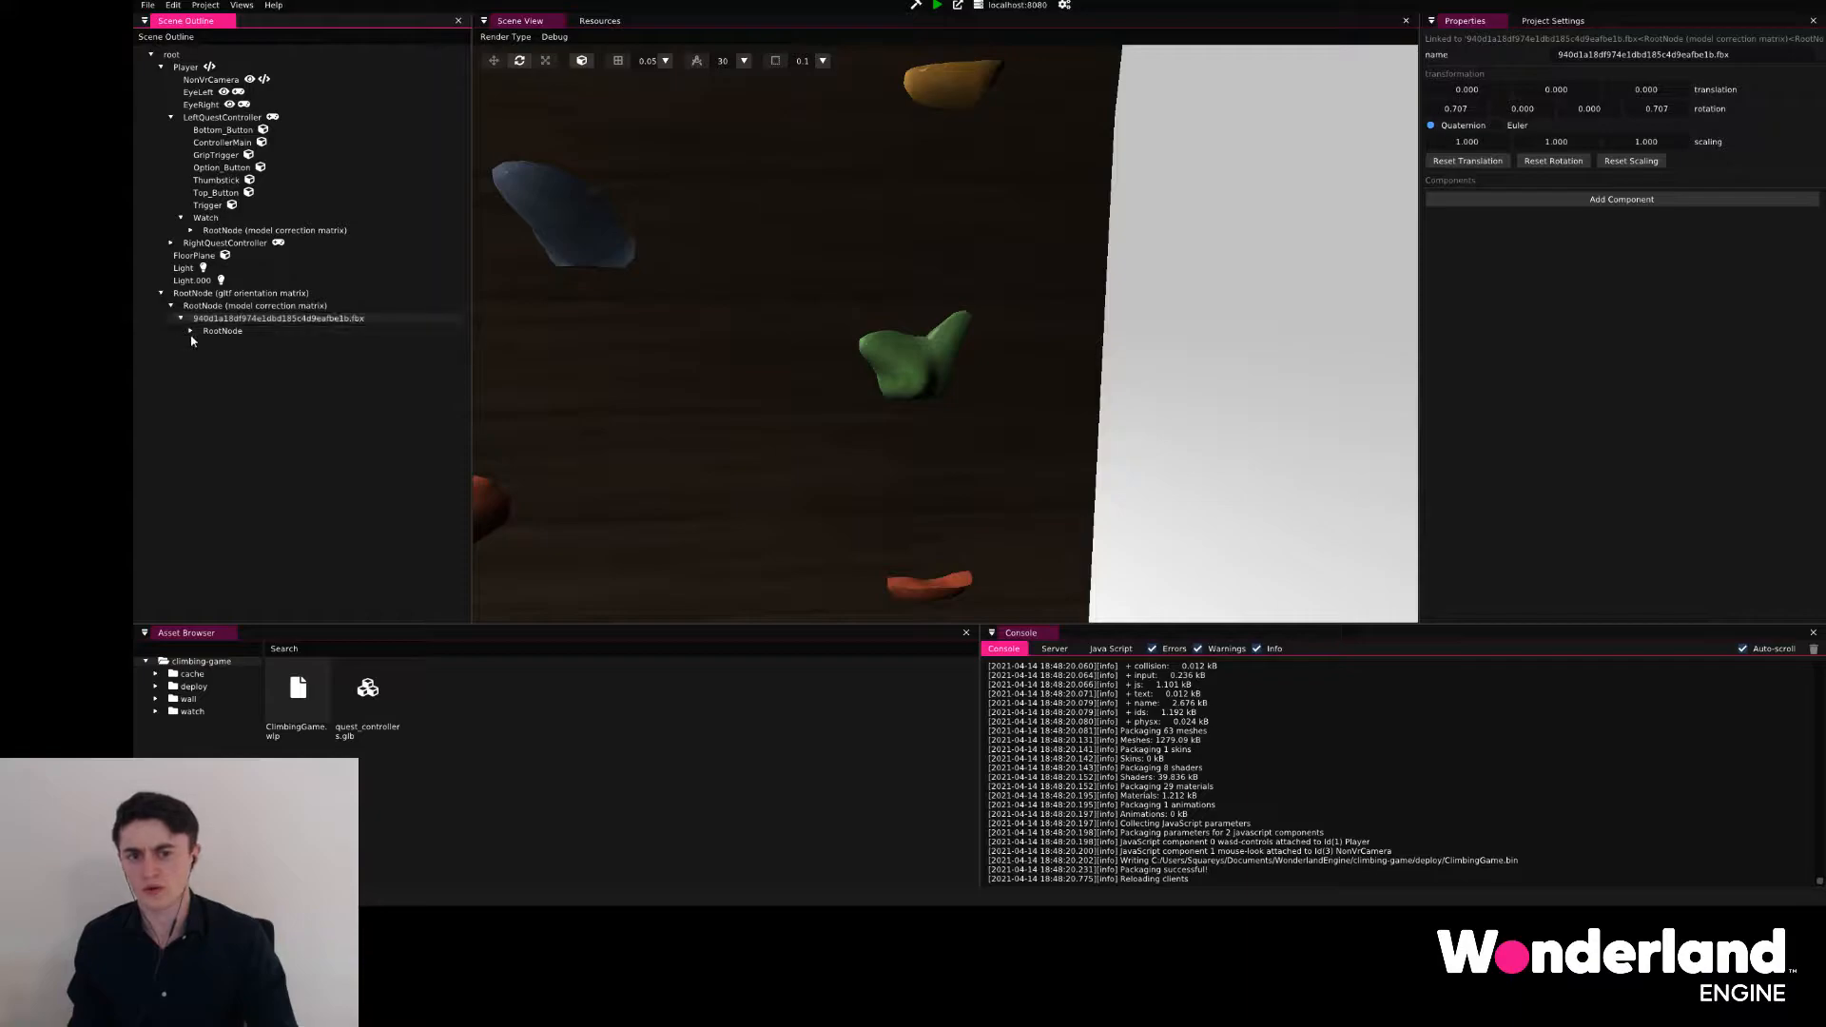
pyautogui.click(190, 331)
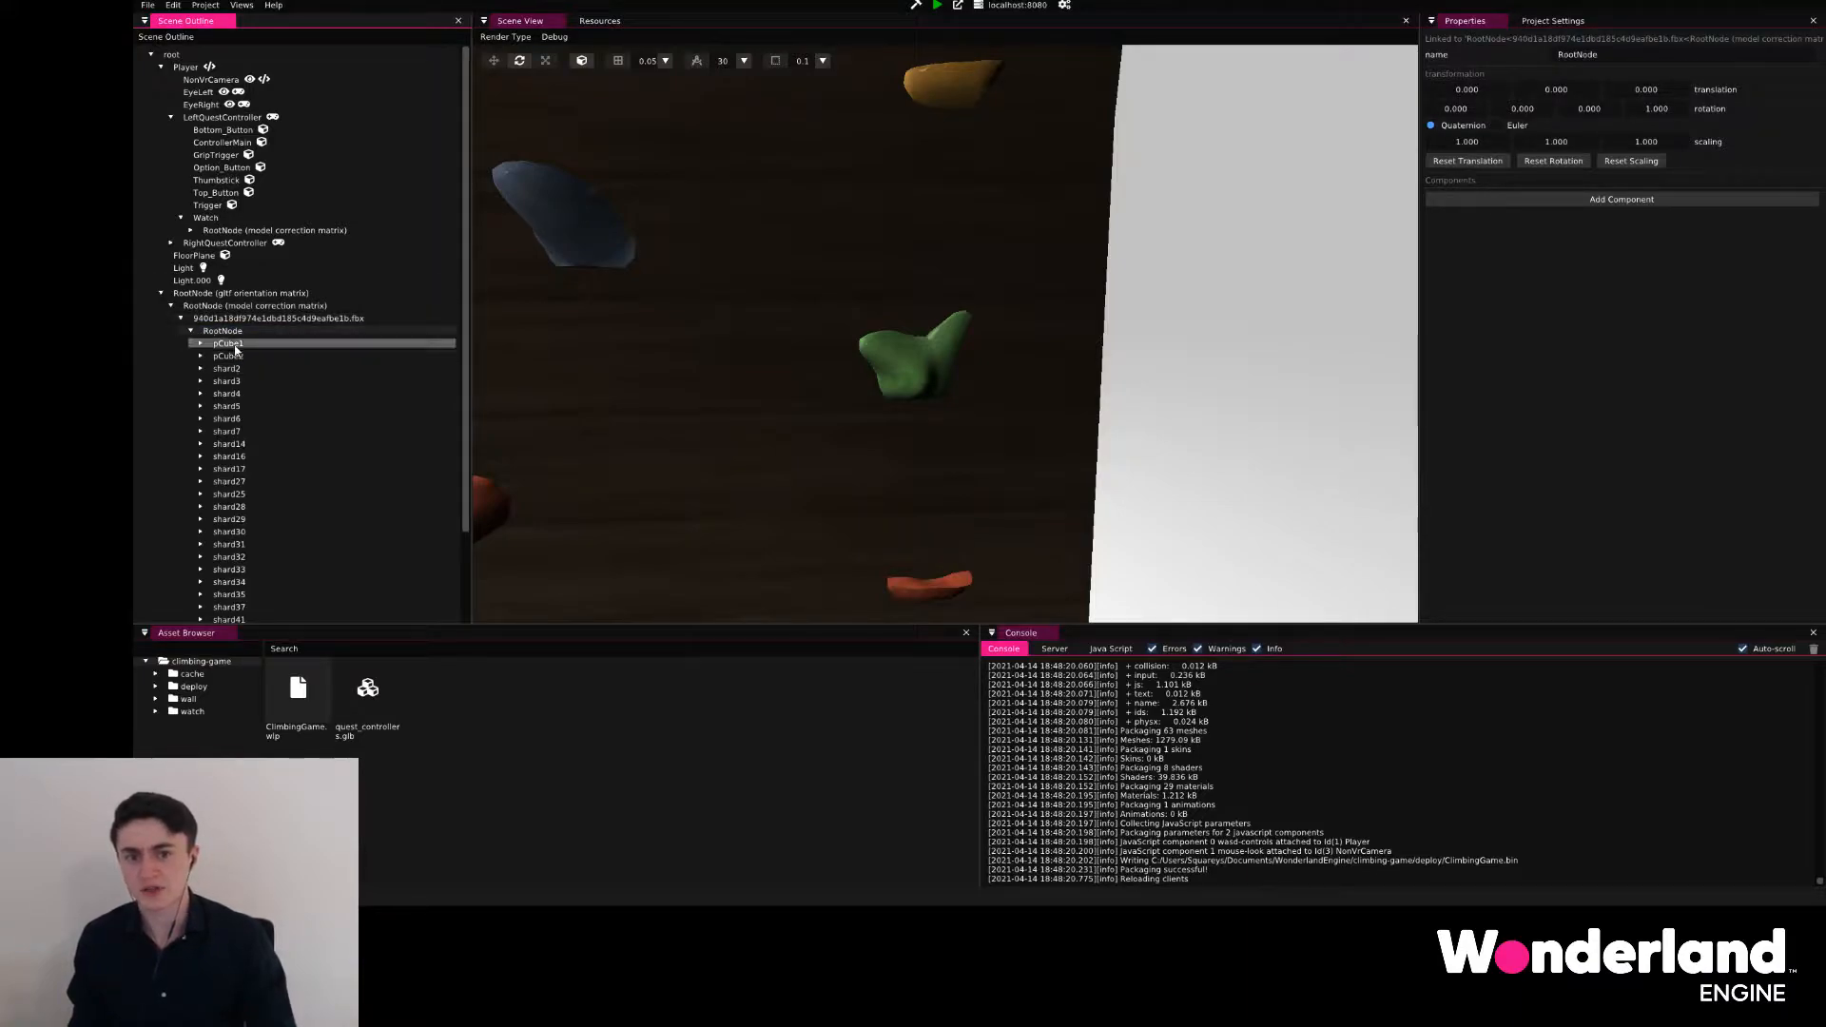
pyautogui.click(223, 330)
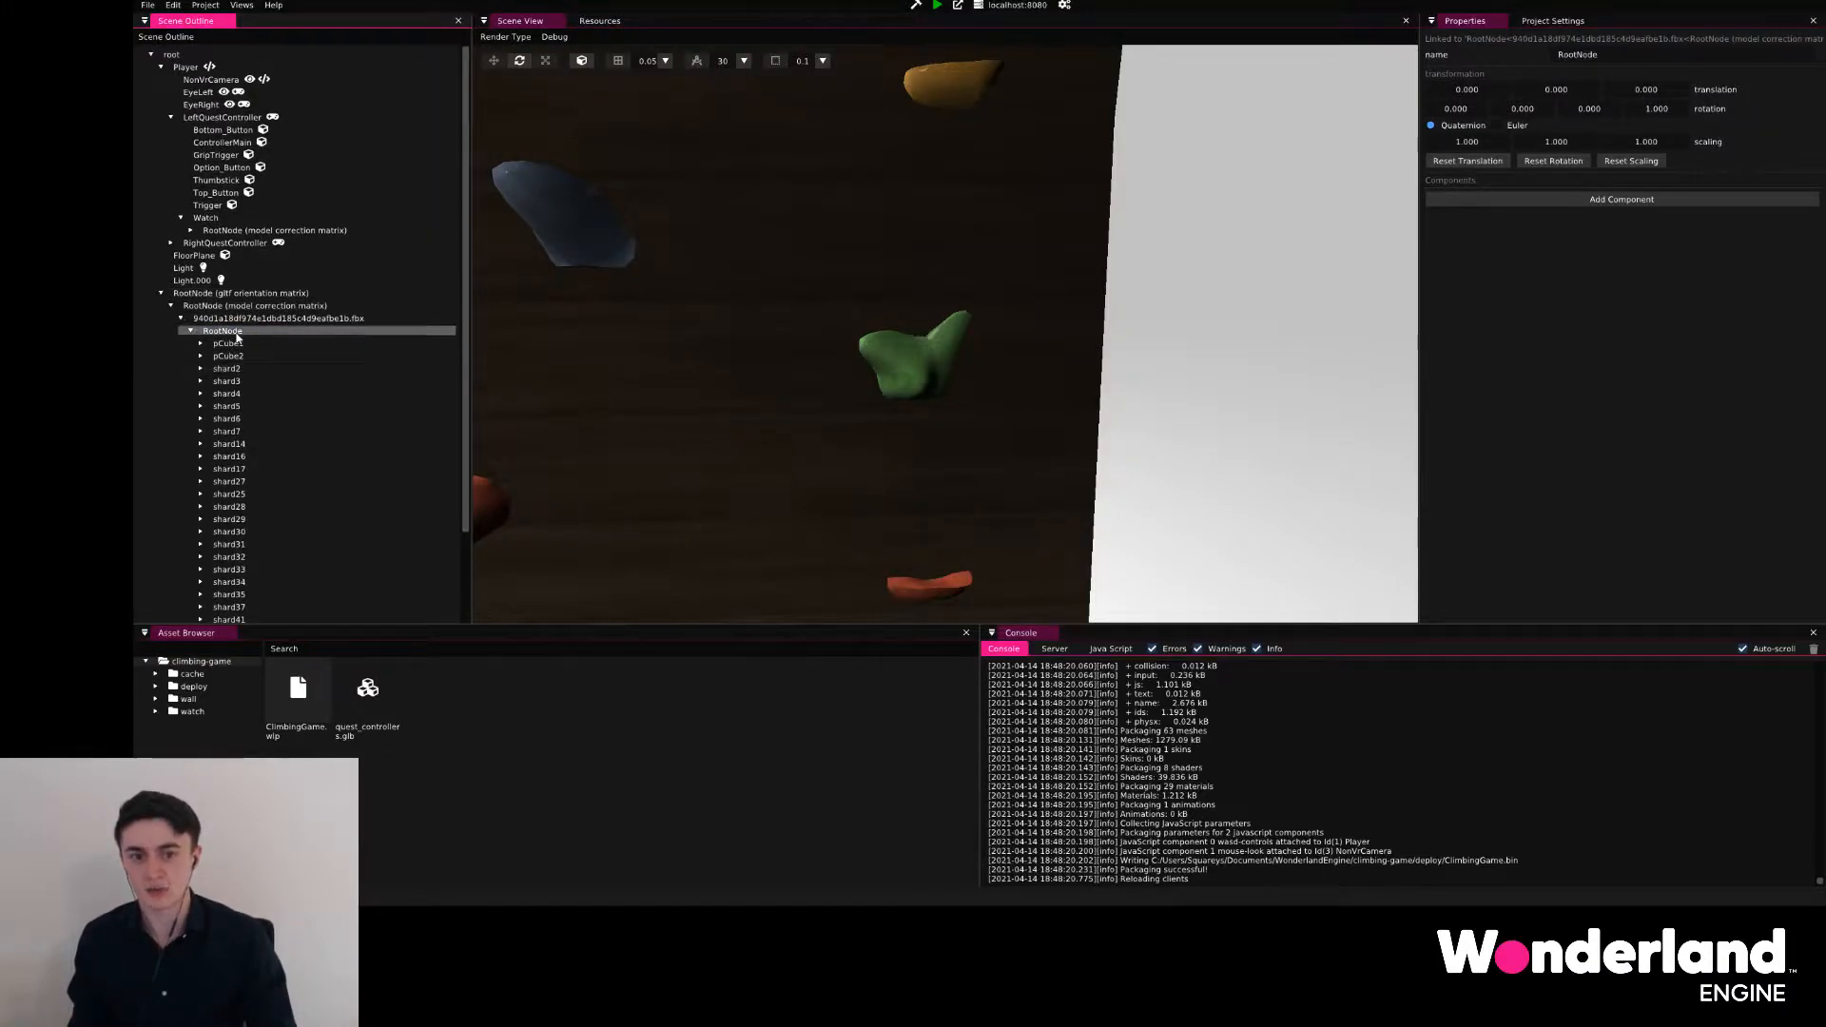
# - Add a Collision child object under shard2 and expand its collision component settings
pyautogui.rightClick(227, 331)
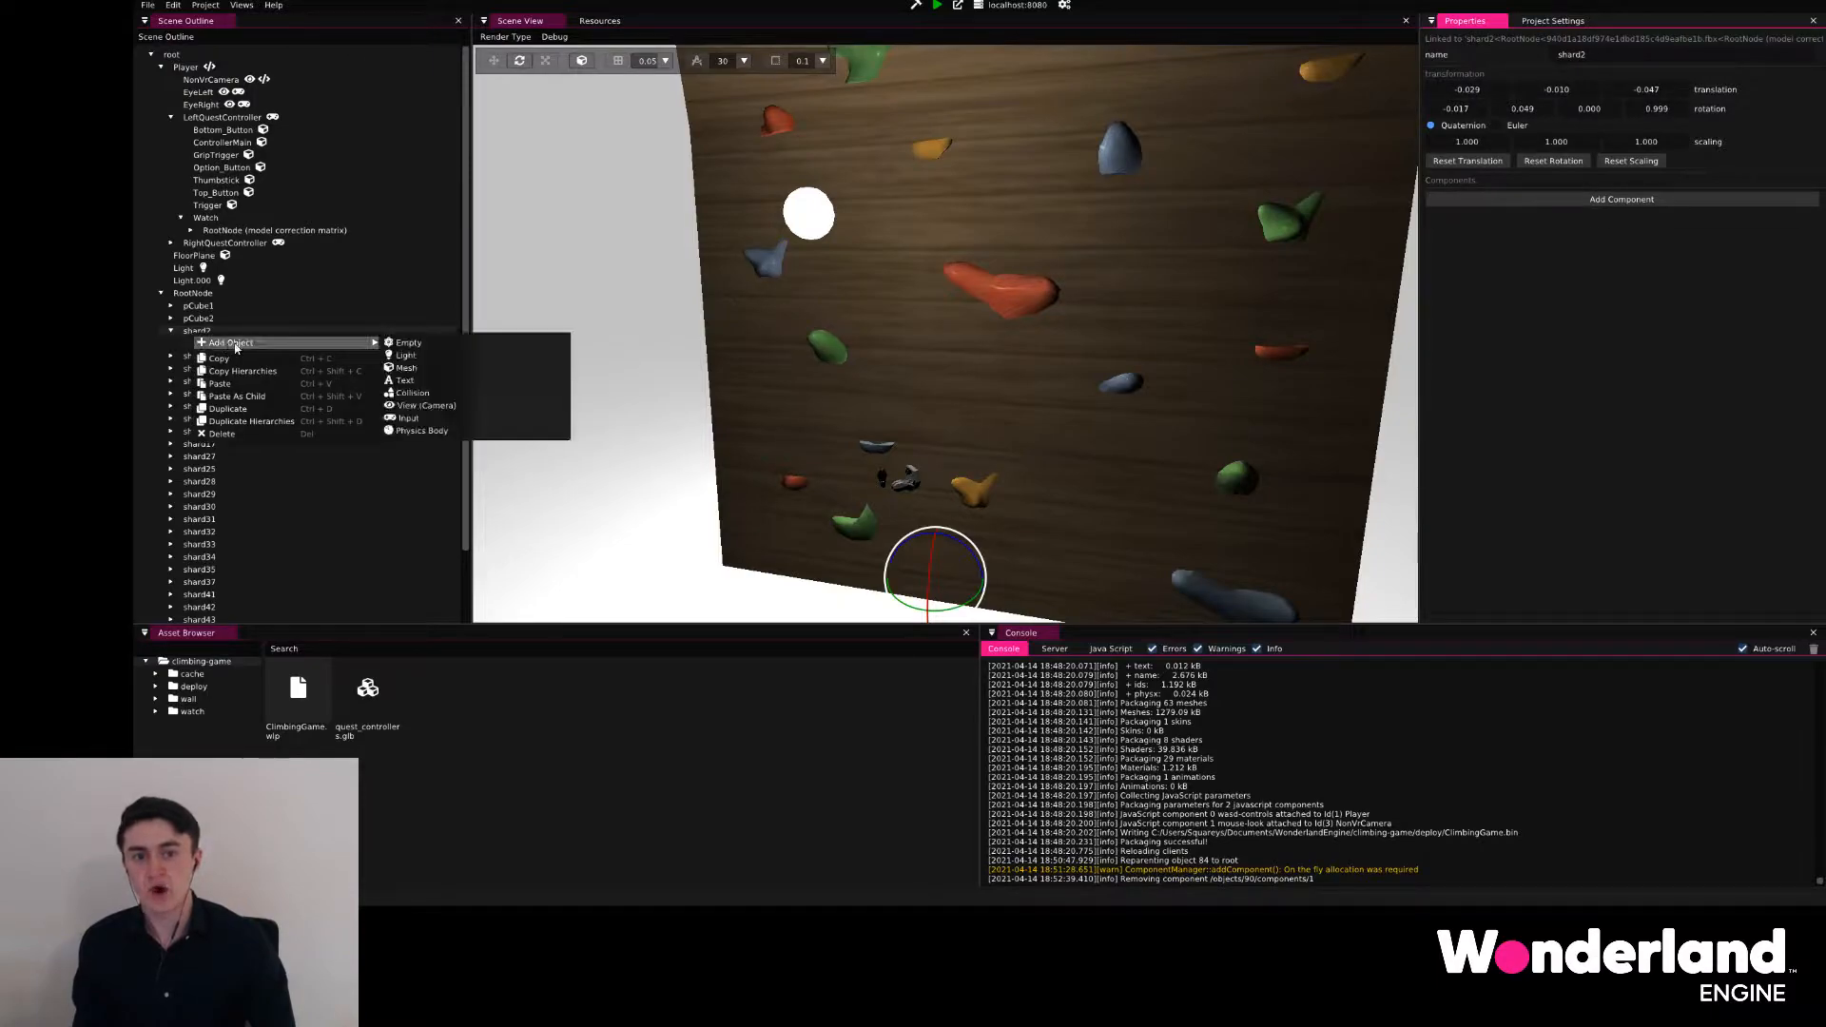
pyautogui.moveTo(425, 405)
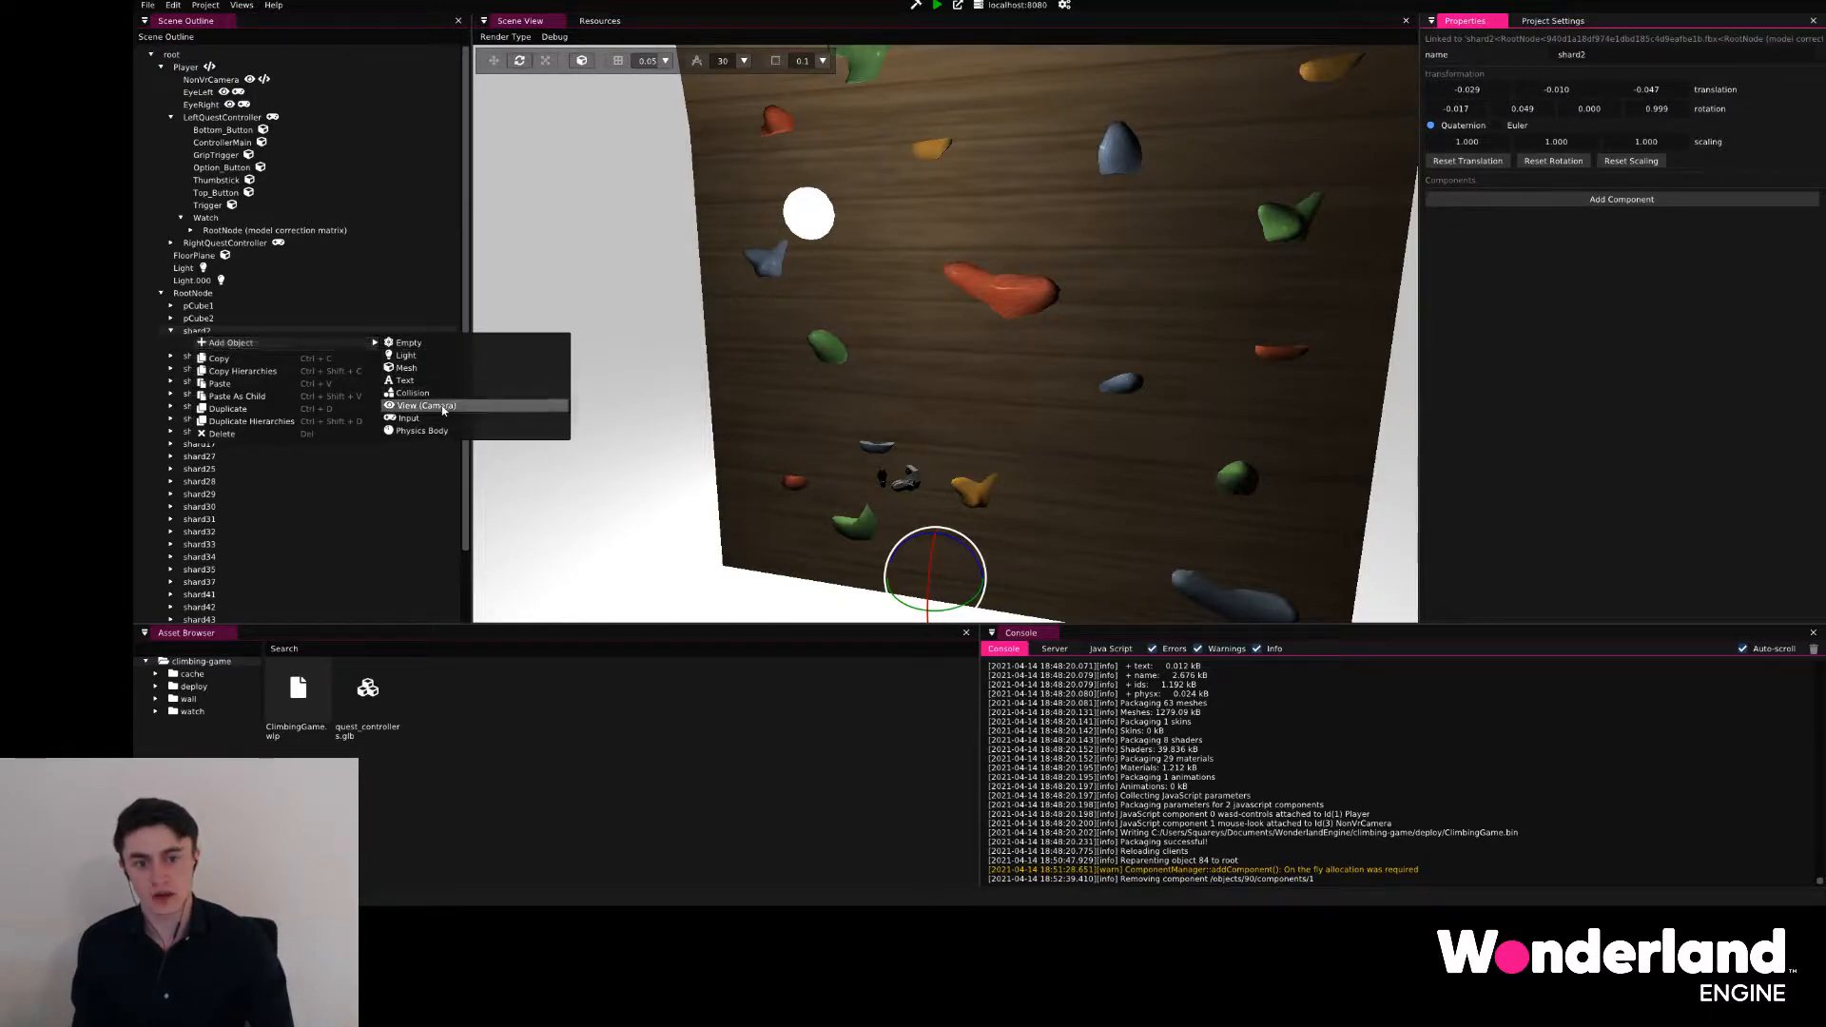
pyautogui.click(410, 392)
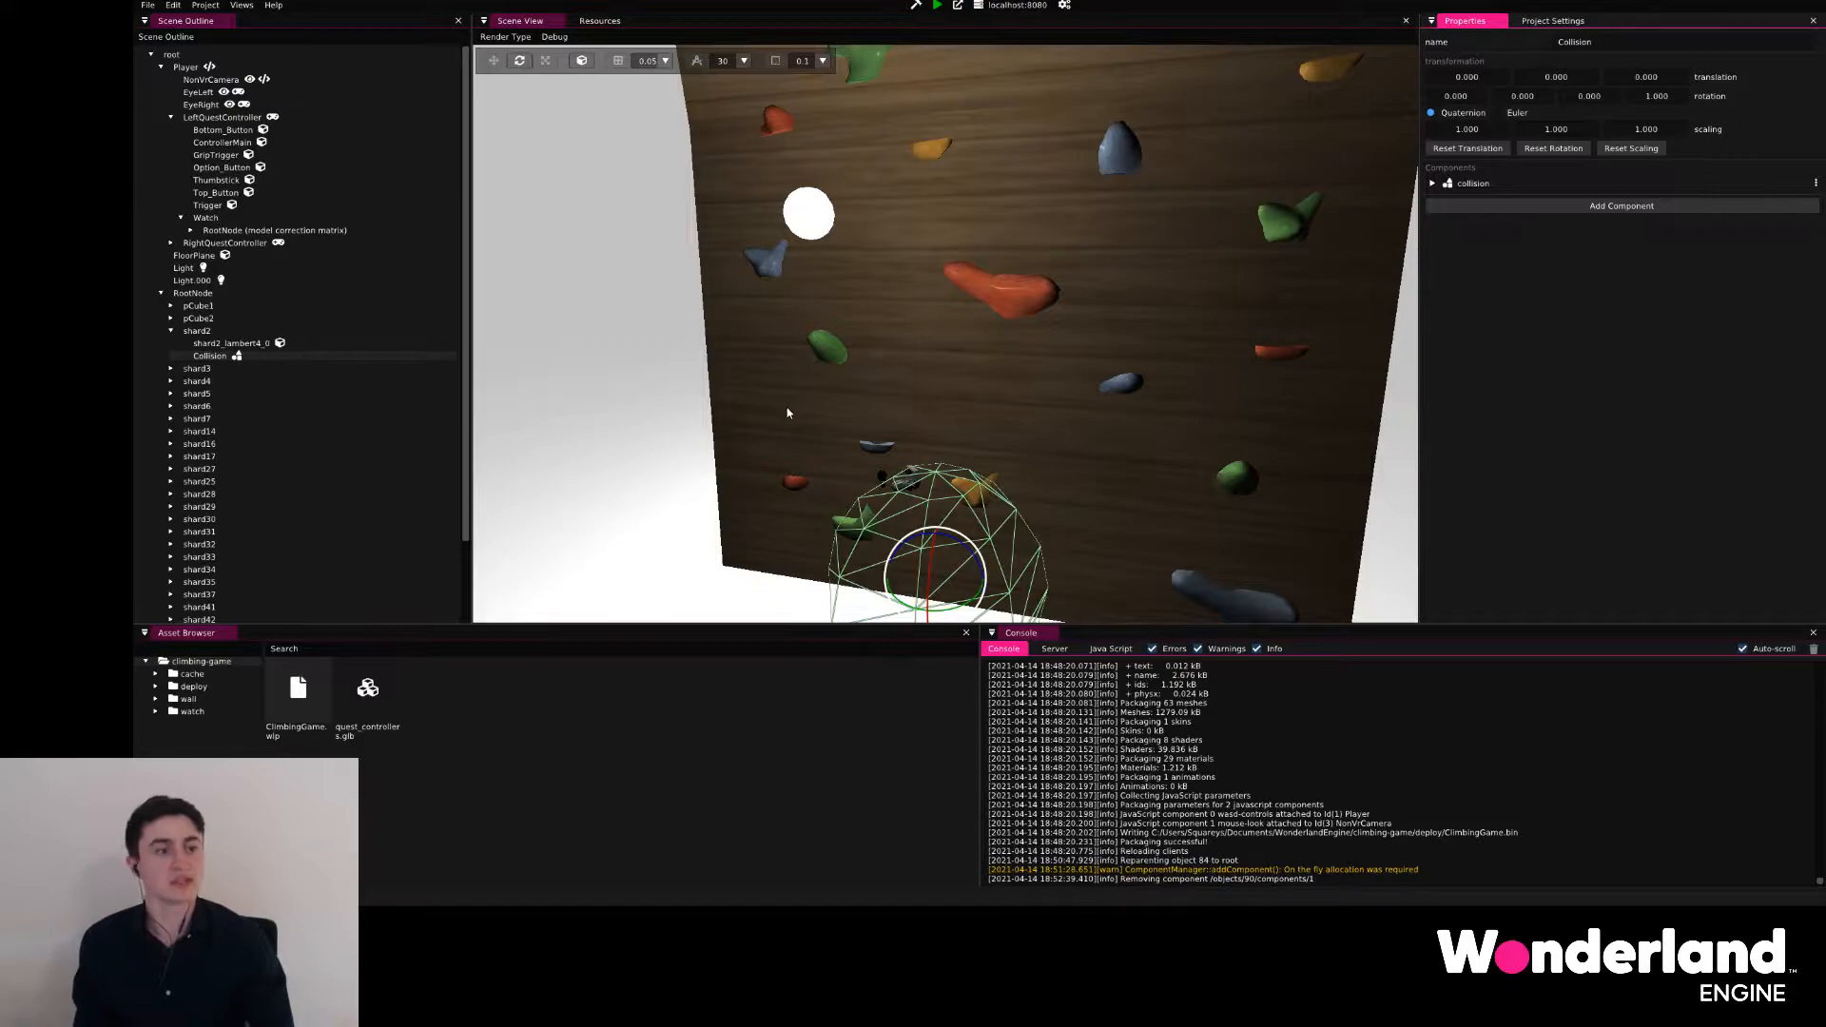
pyautogui.click(1431, 183)
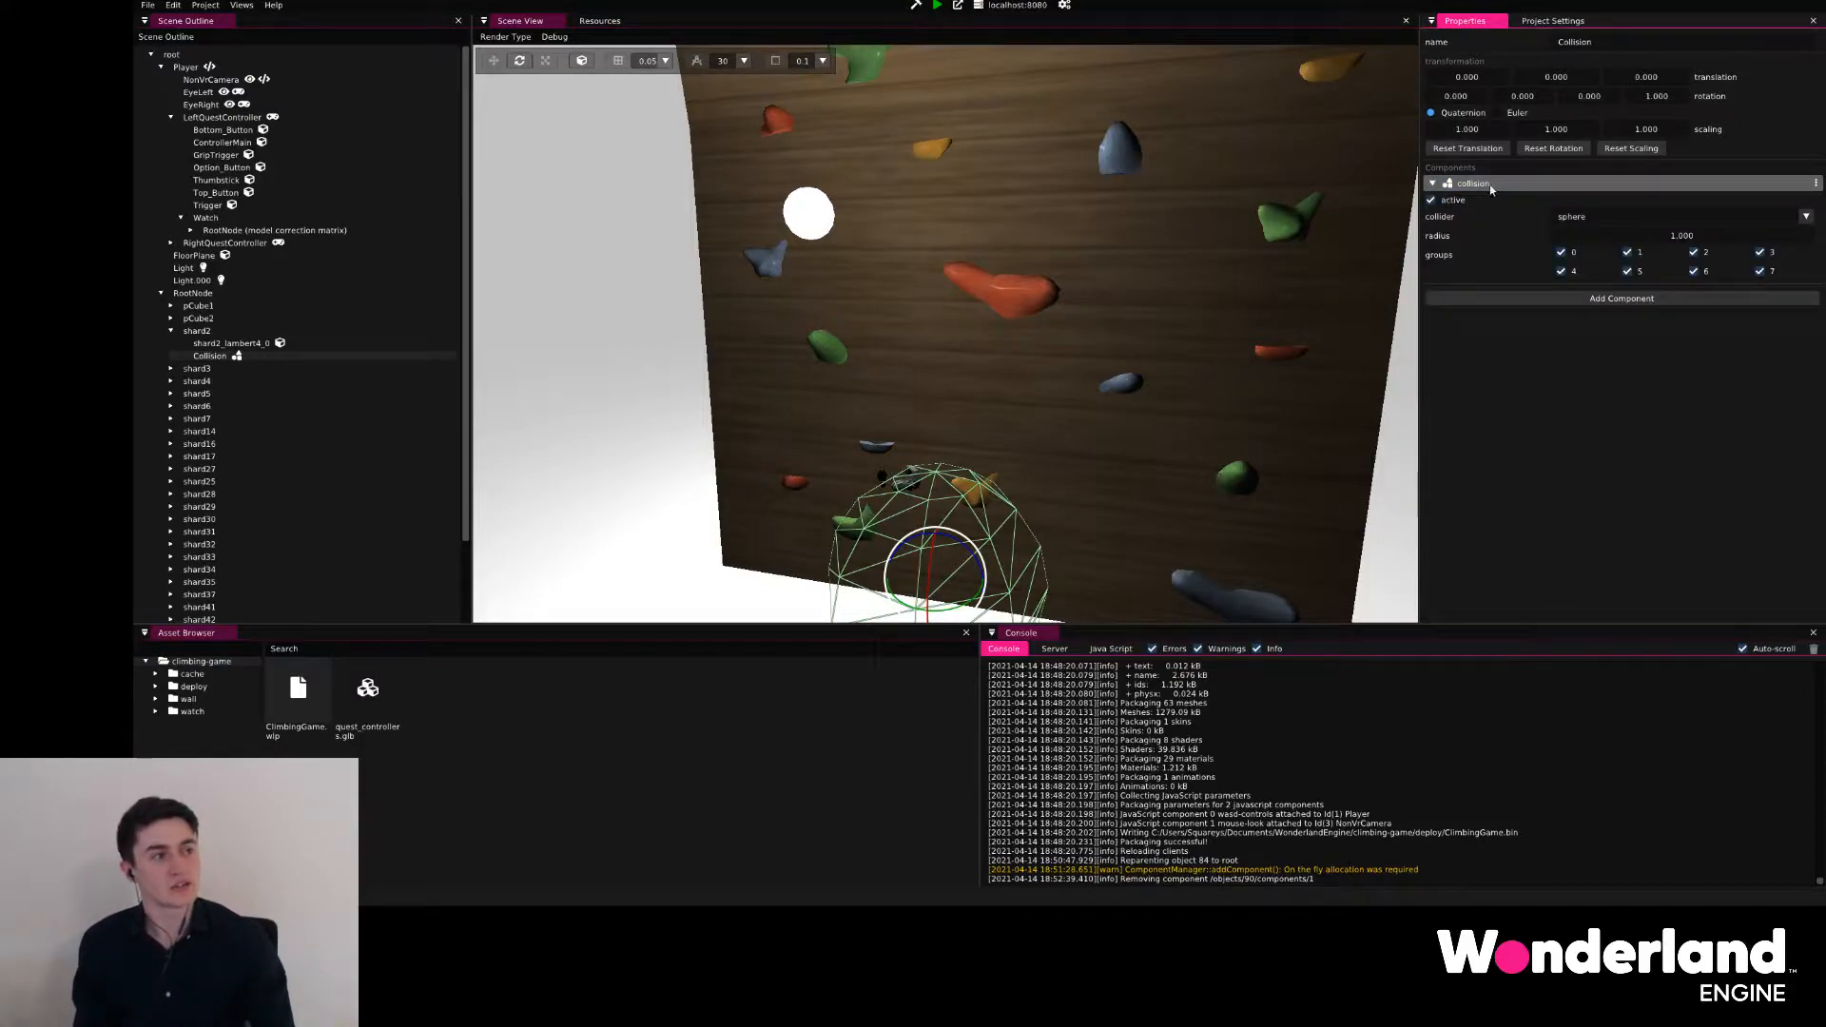
pyautogui.click(1431, 182)
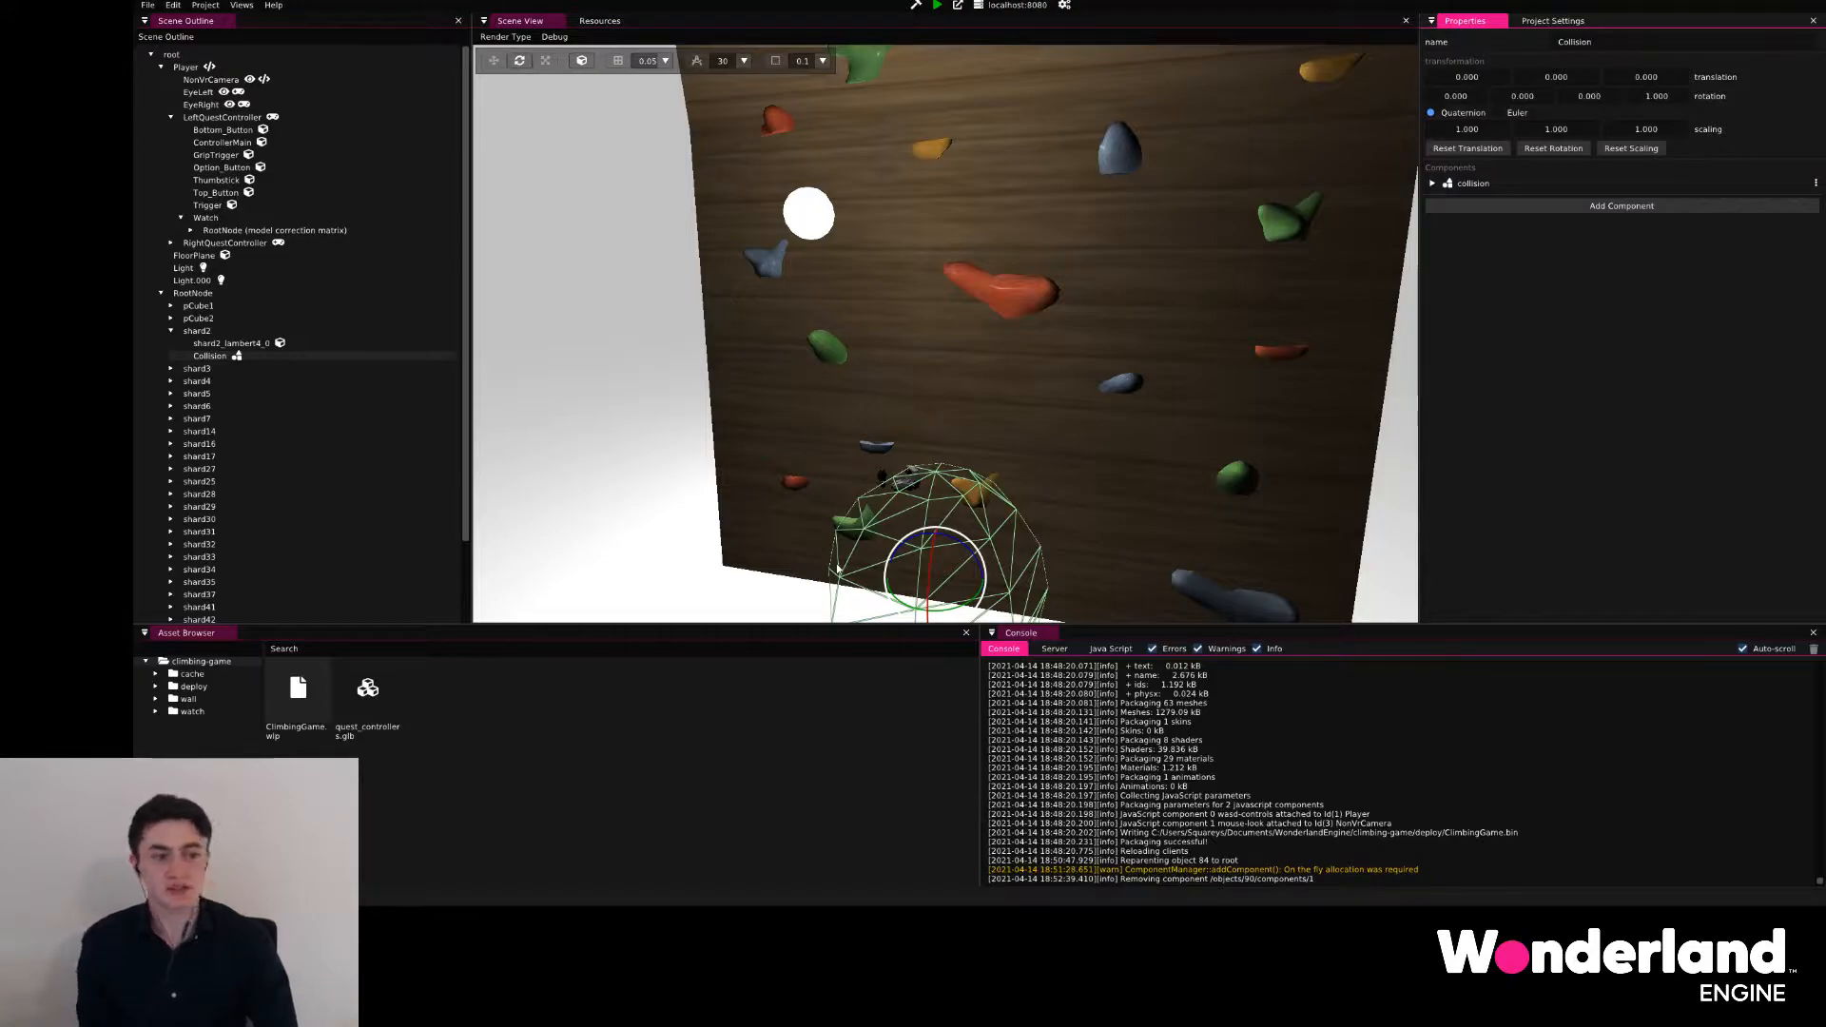
pyautogui.moveTo(868, 563)
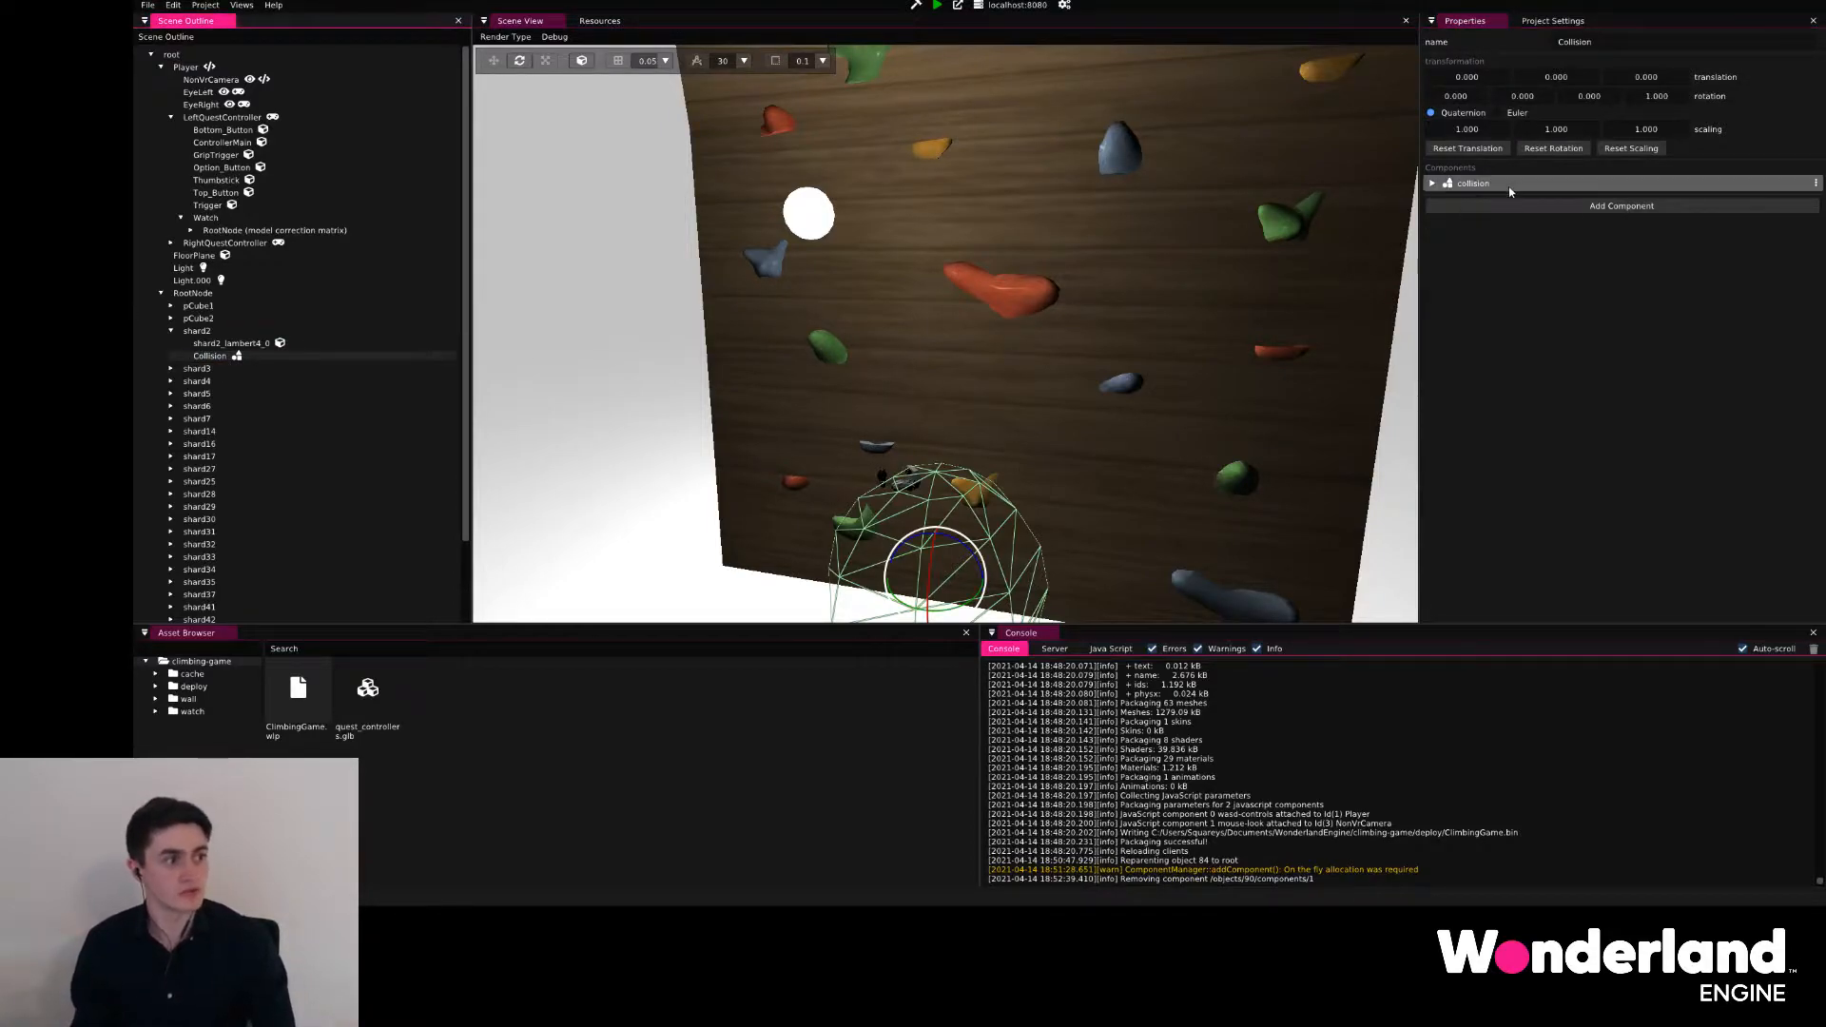
pyautogui.click(1431, 182)
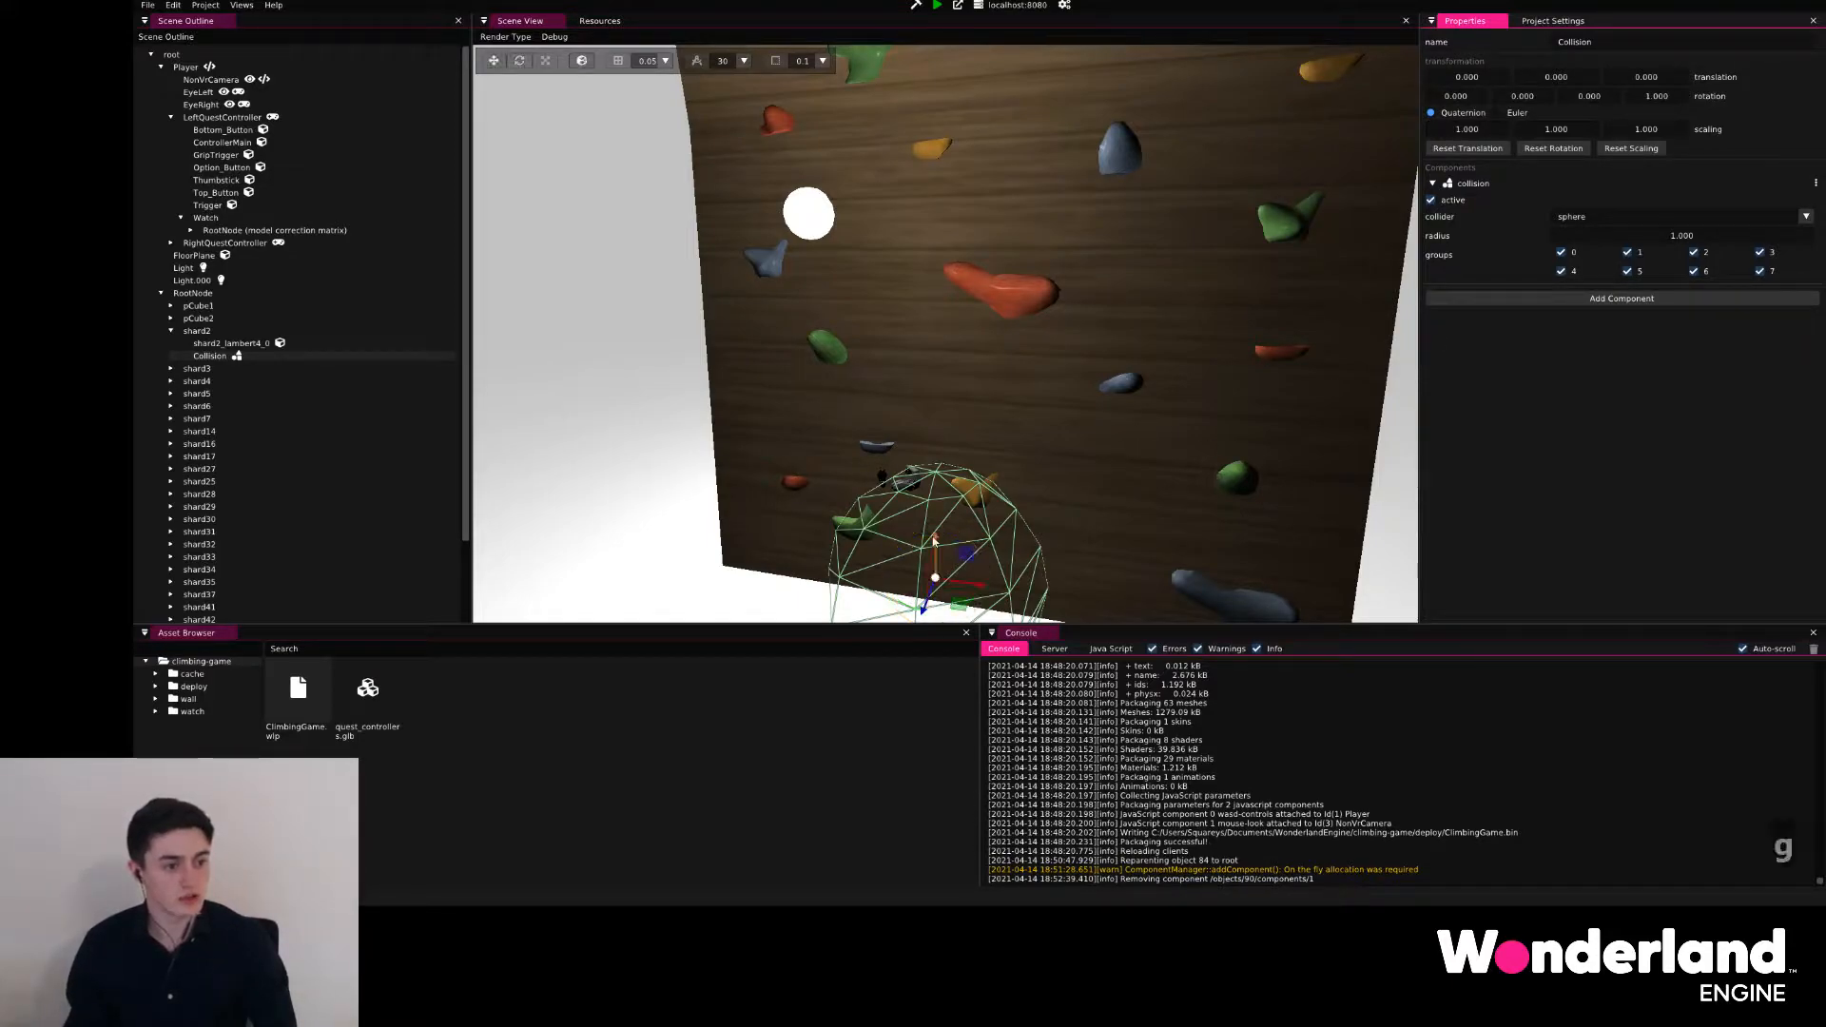
# - Drag the collision sphere onto a wall grip and set its radius to 0.250
pyautogui.moveTo(938, 576); pyautogui.dragTo(938, 244)
pyautogui.write('.2')
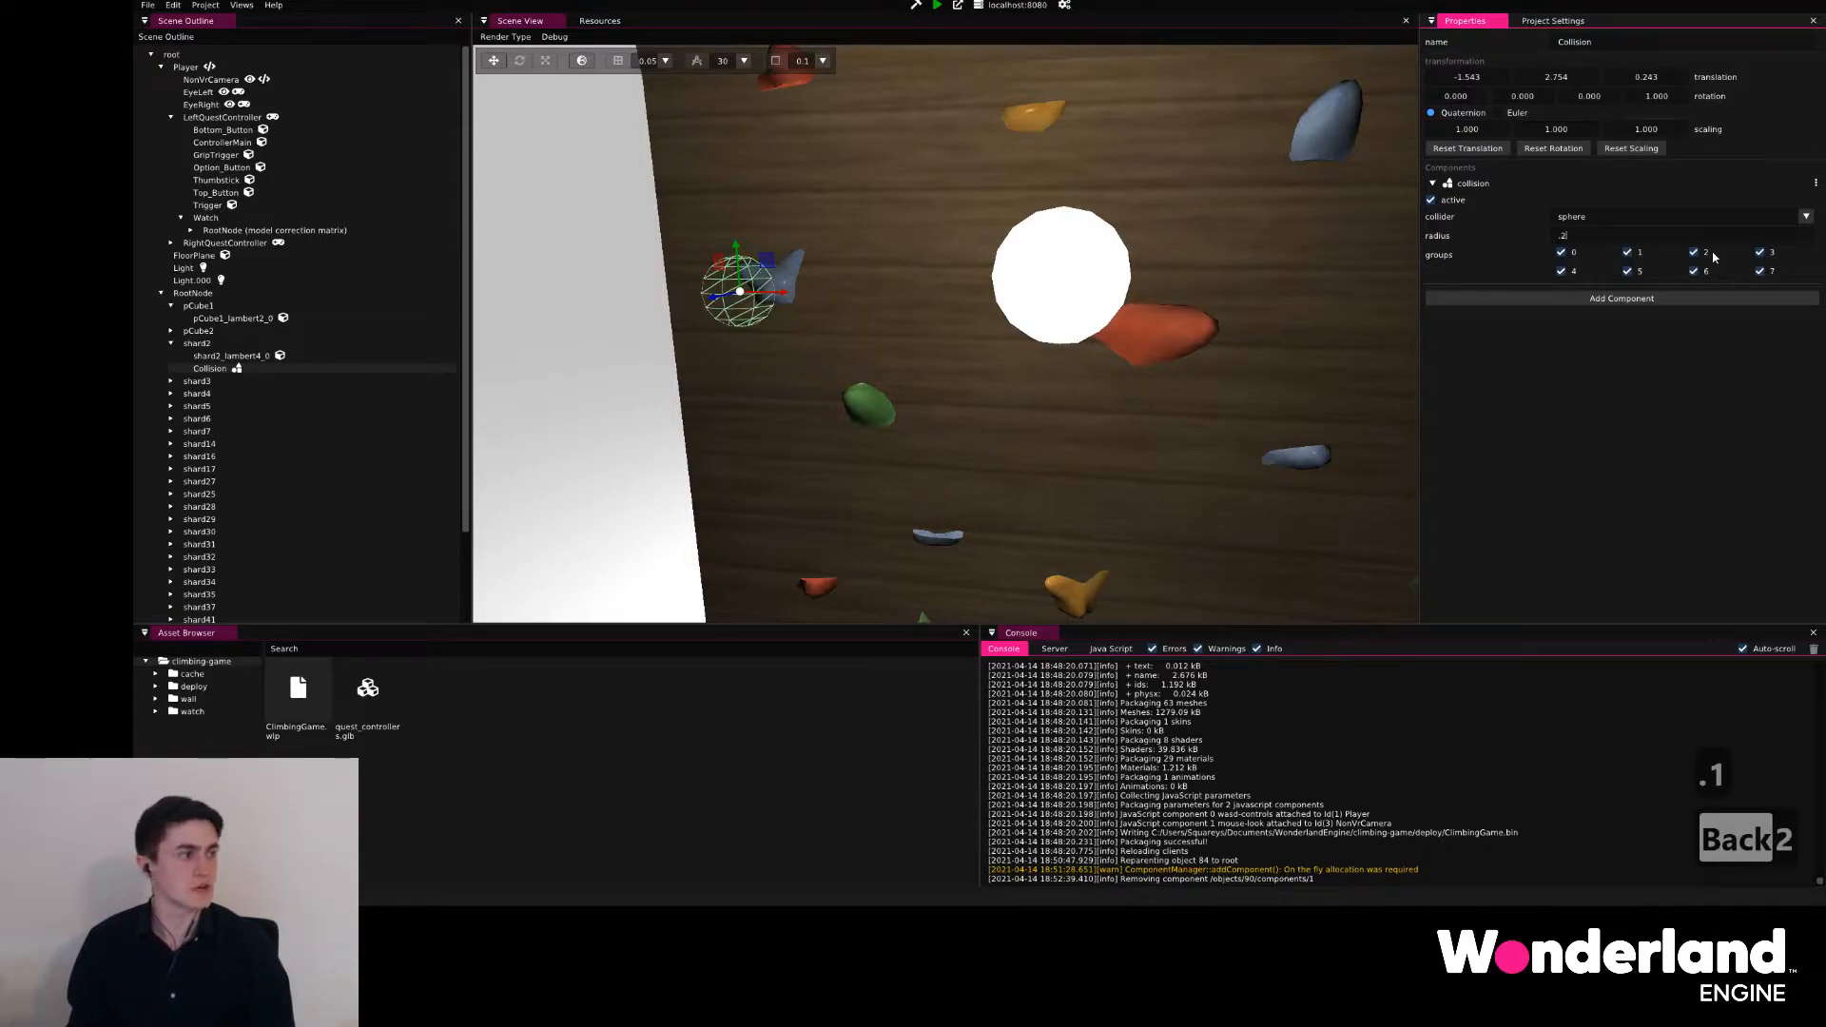
pyautogui.write('0.250')
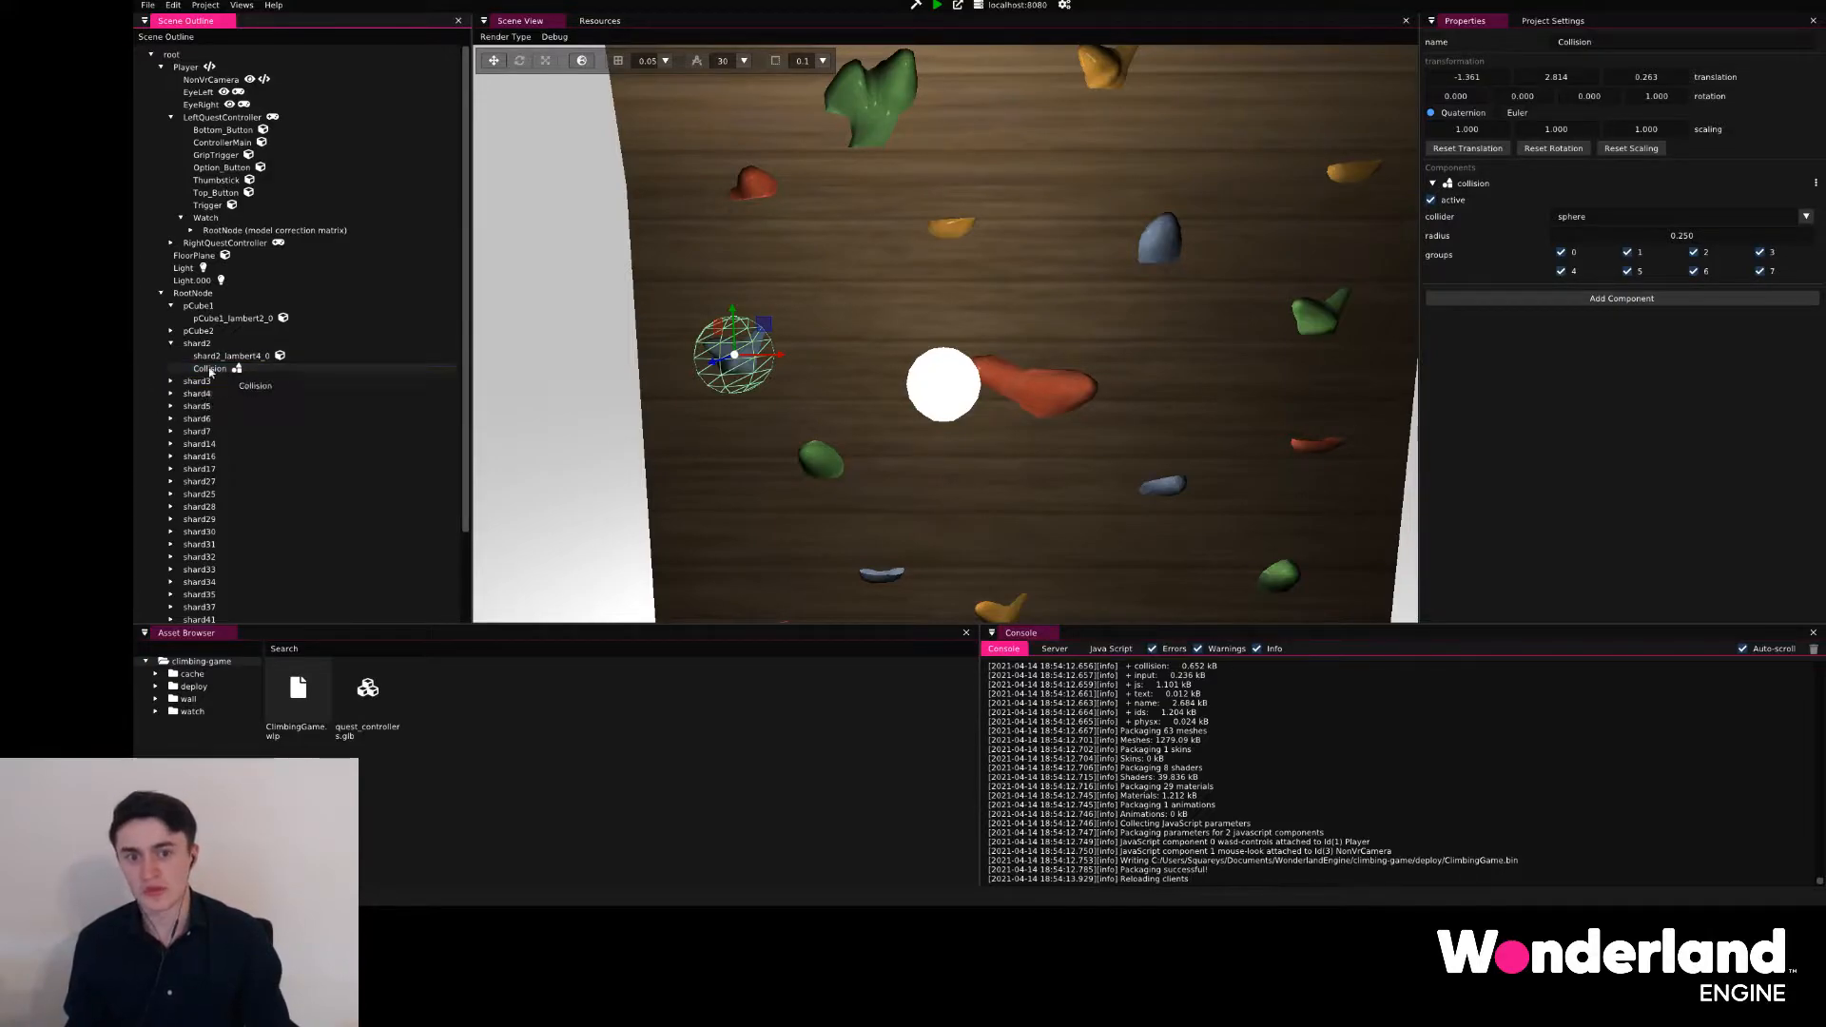
# - Duplicate the collision sphere with Ctrl+D and drag copies over the neighbouring, green and bottom grips
pyautogui.click(194, 293)
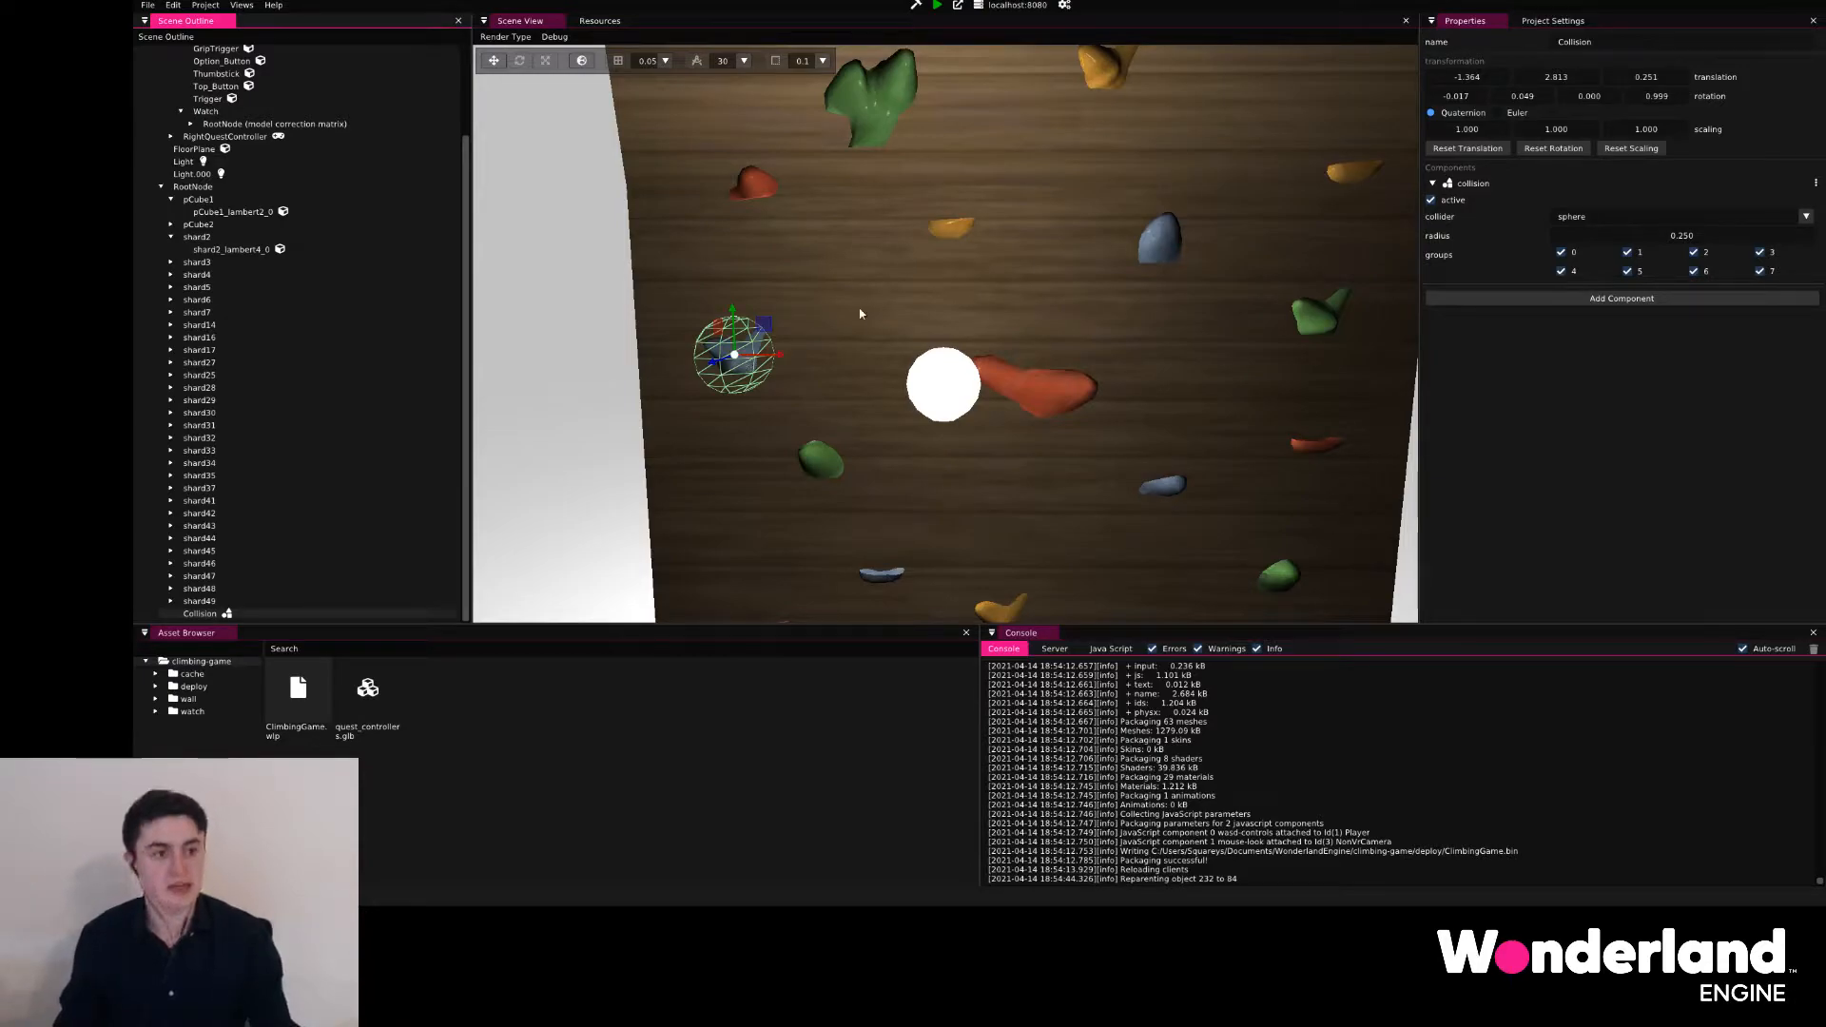
pyautogui.press('Ctrl+D')
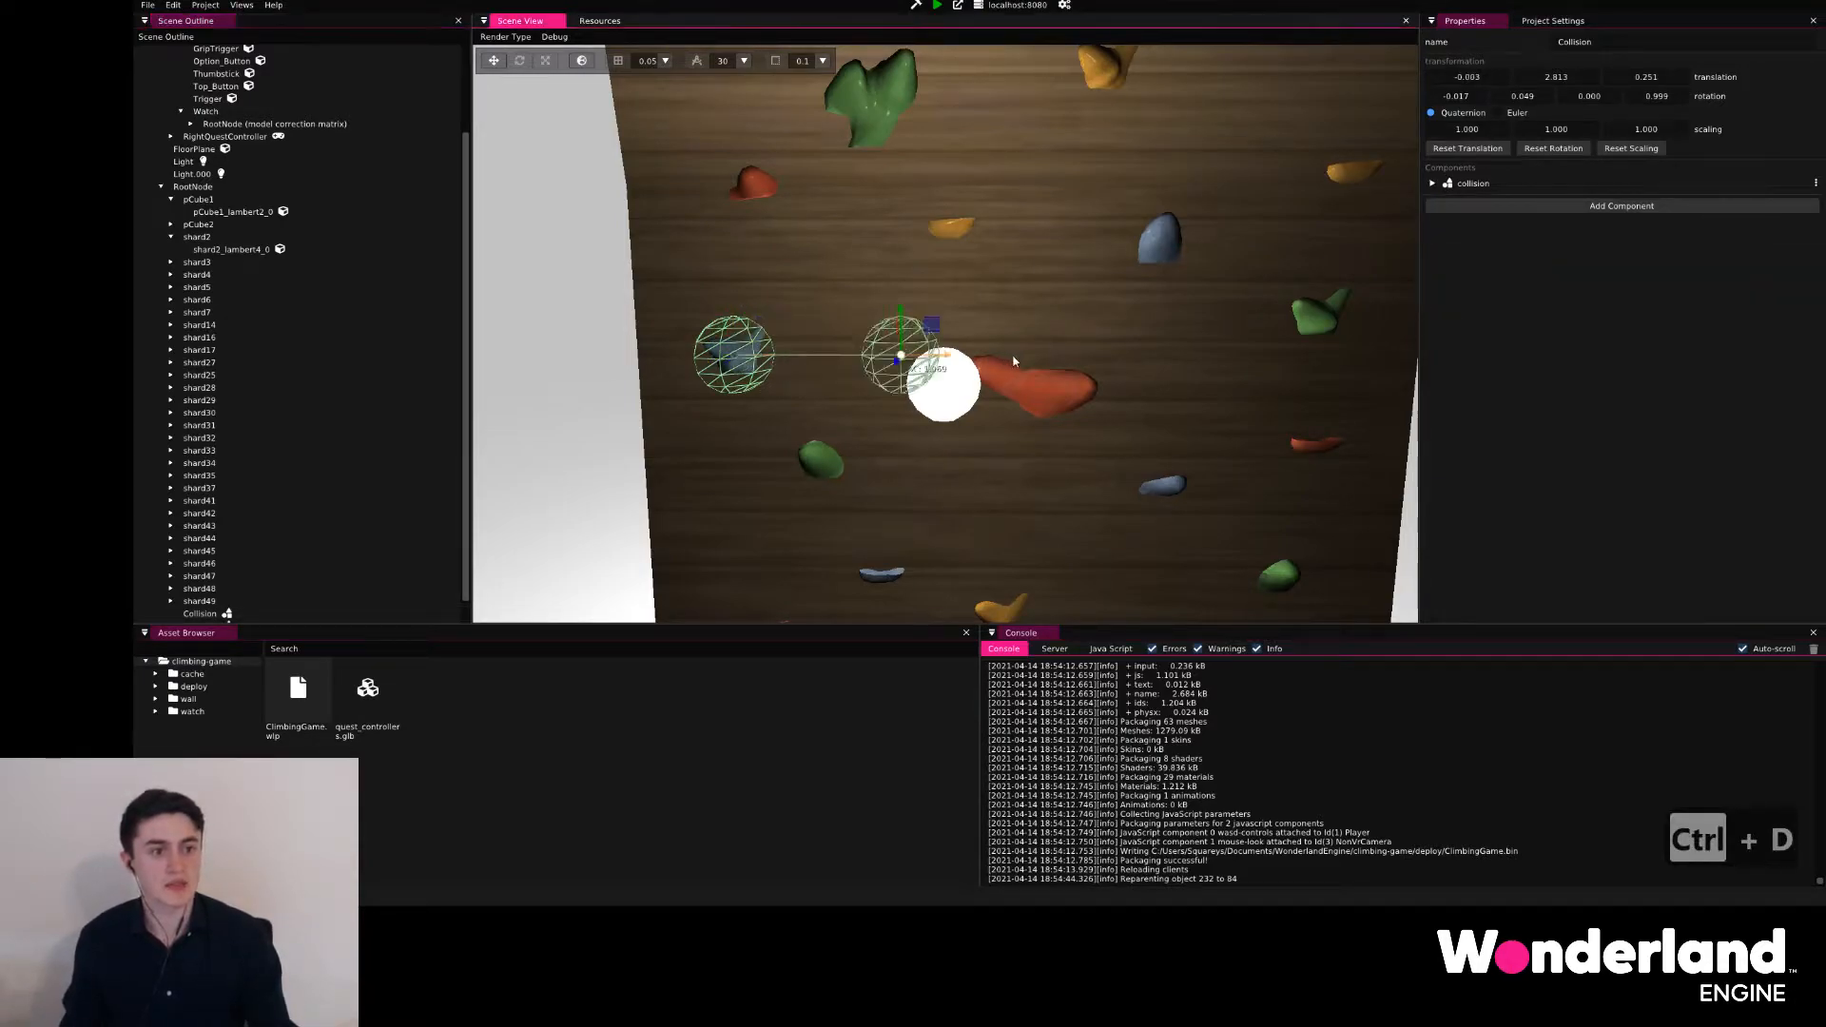
pyautogui.moveTo(908, 355); pyautogui.dragTo(1327, 349)
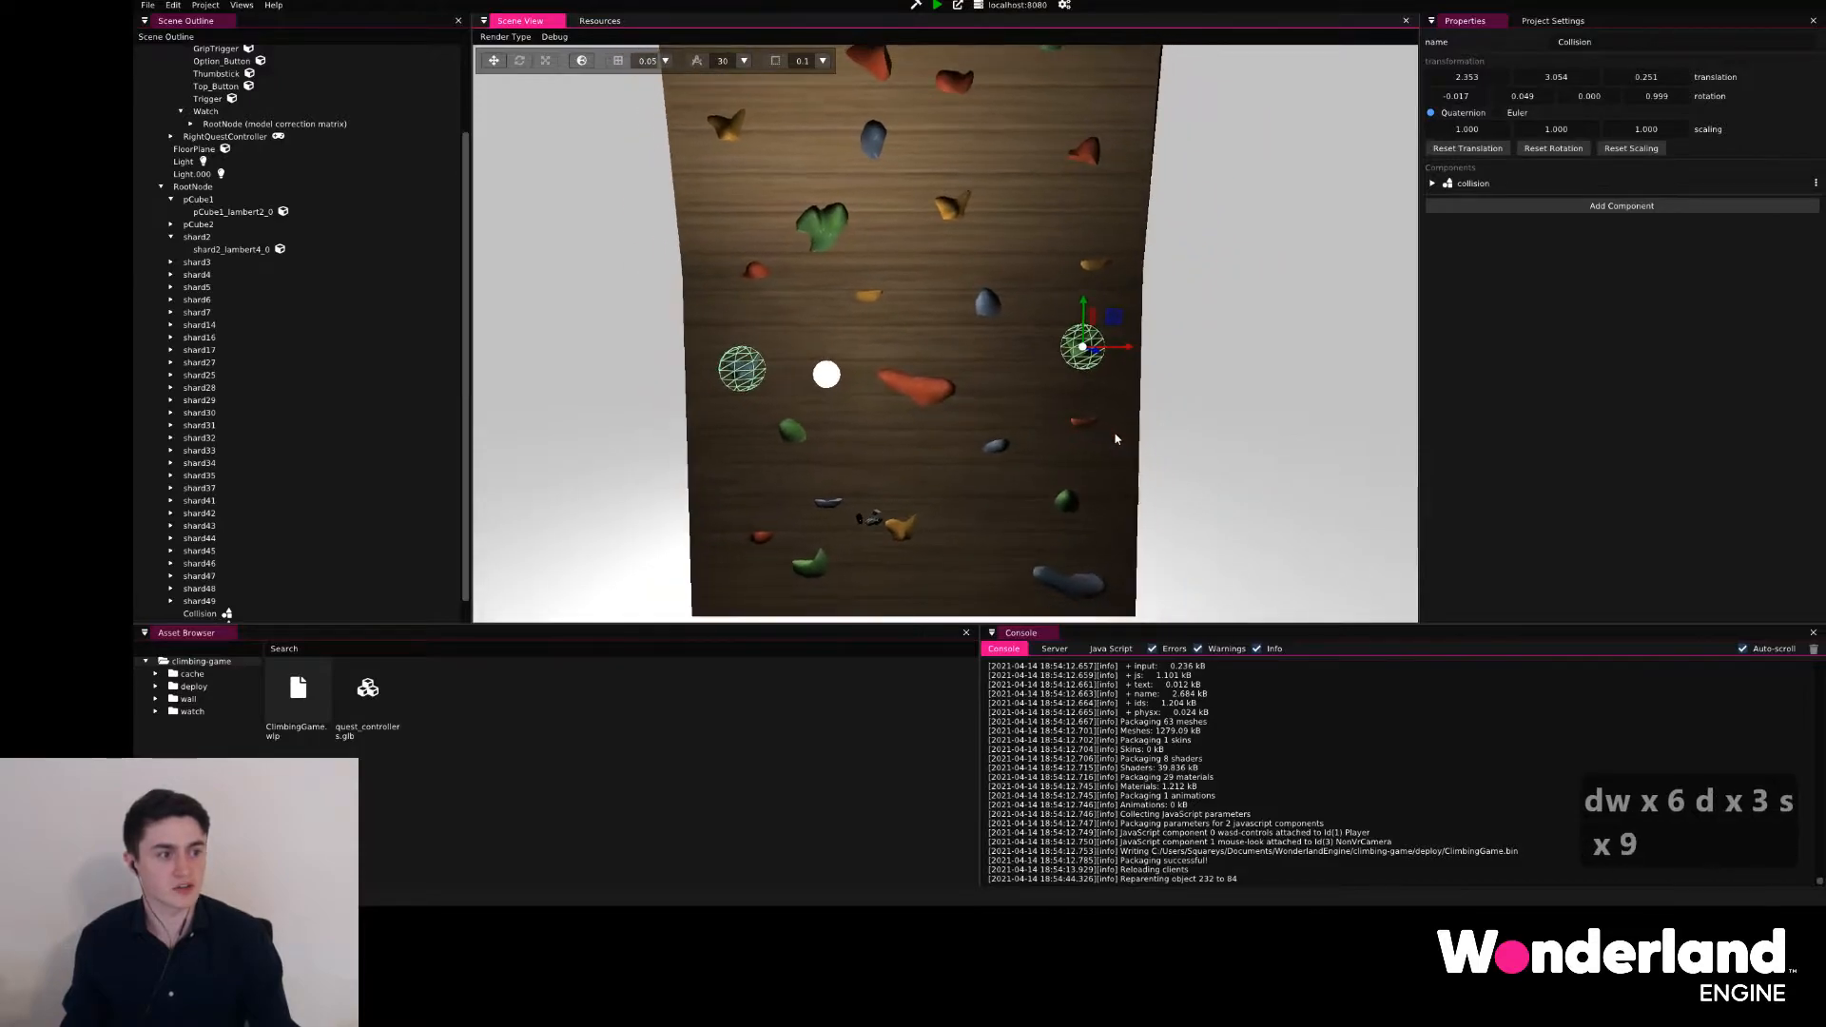
pyautogui.press('Ctrl+d')
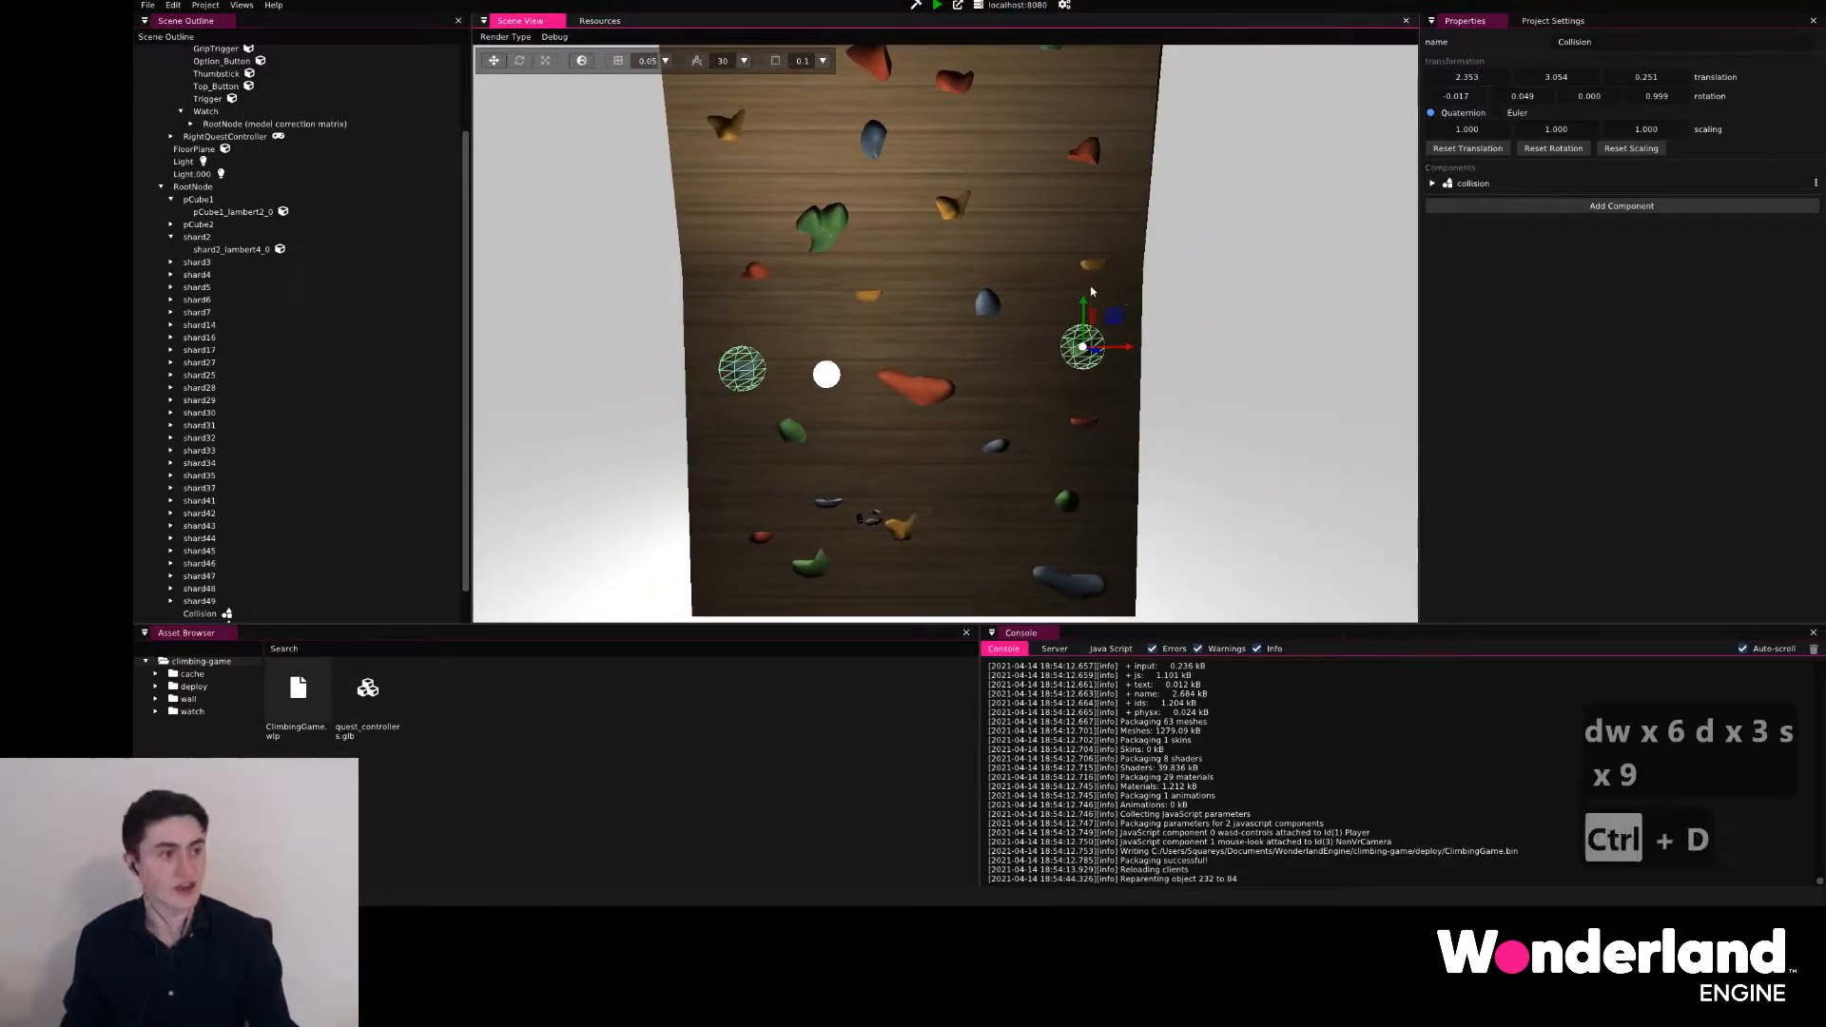
pyautogui.moveTo(1083, 343); pyautogui.dragTo(995, 442)
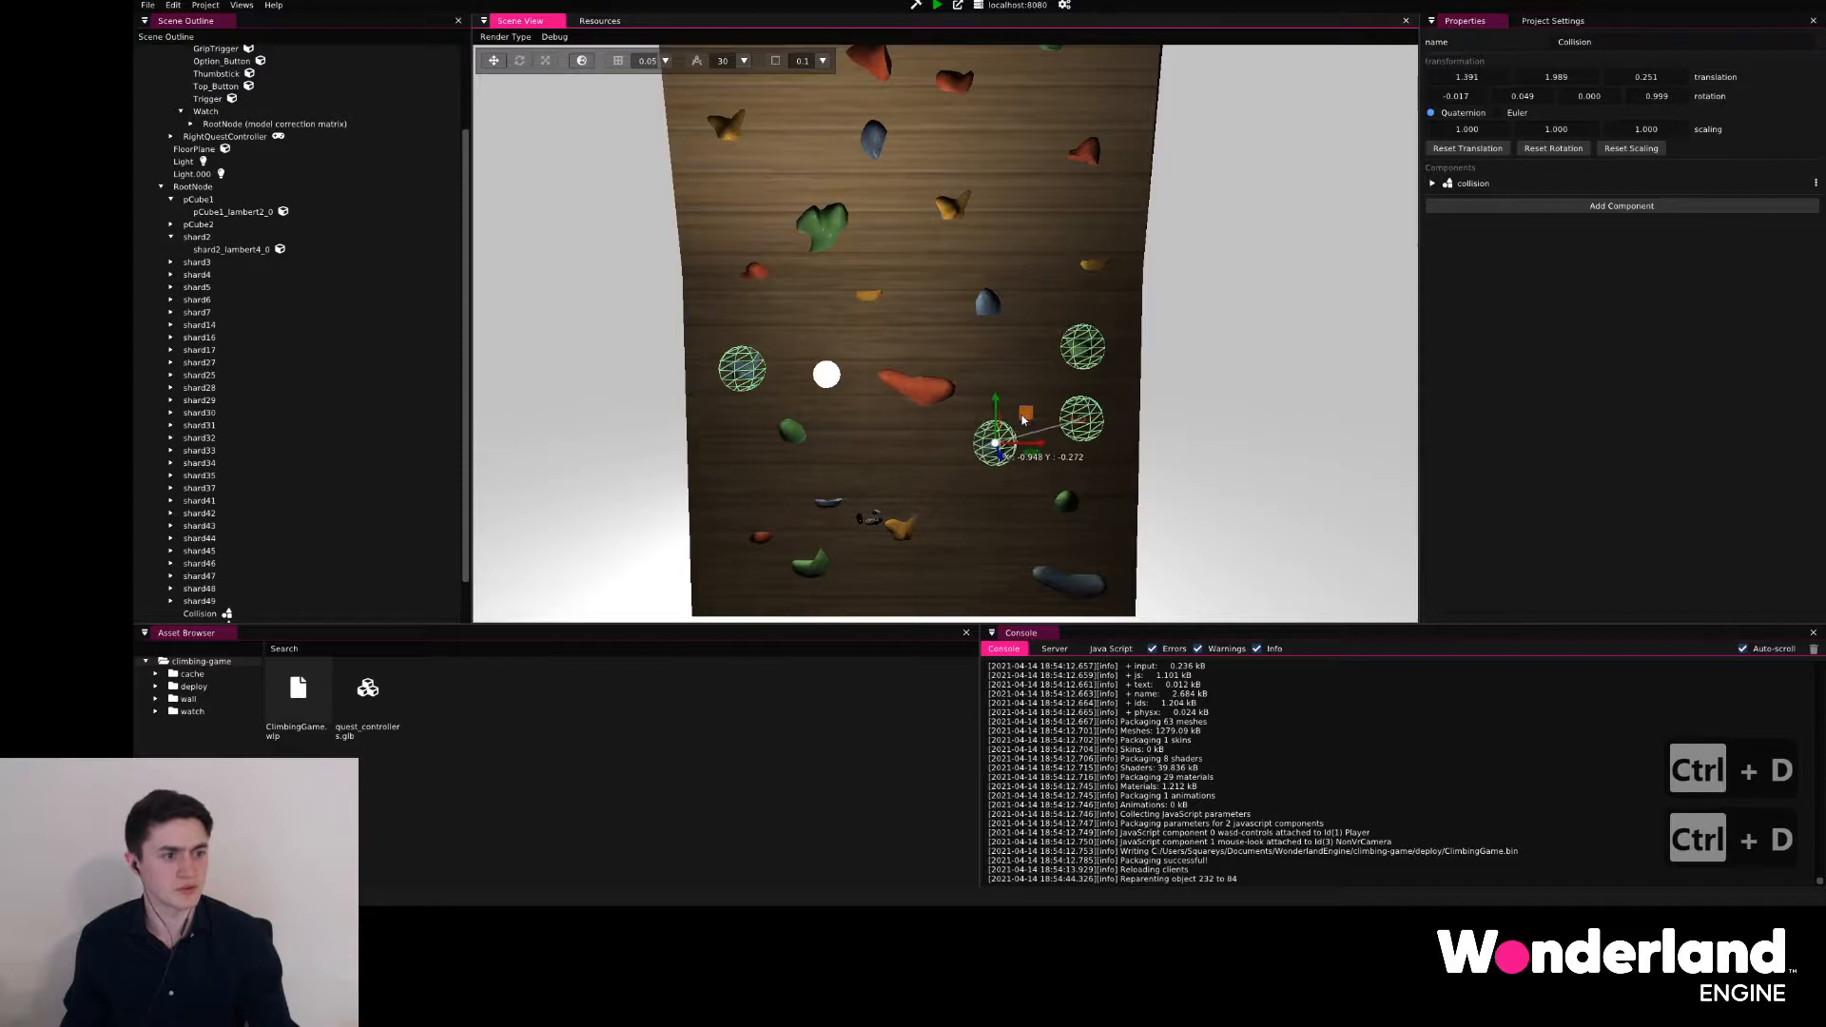
pyautogui.moveTo(996, 441); pyautogui.dragTo(792, 431)
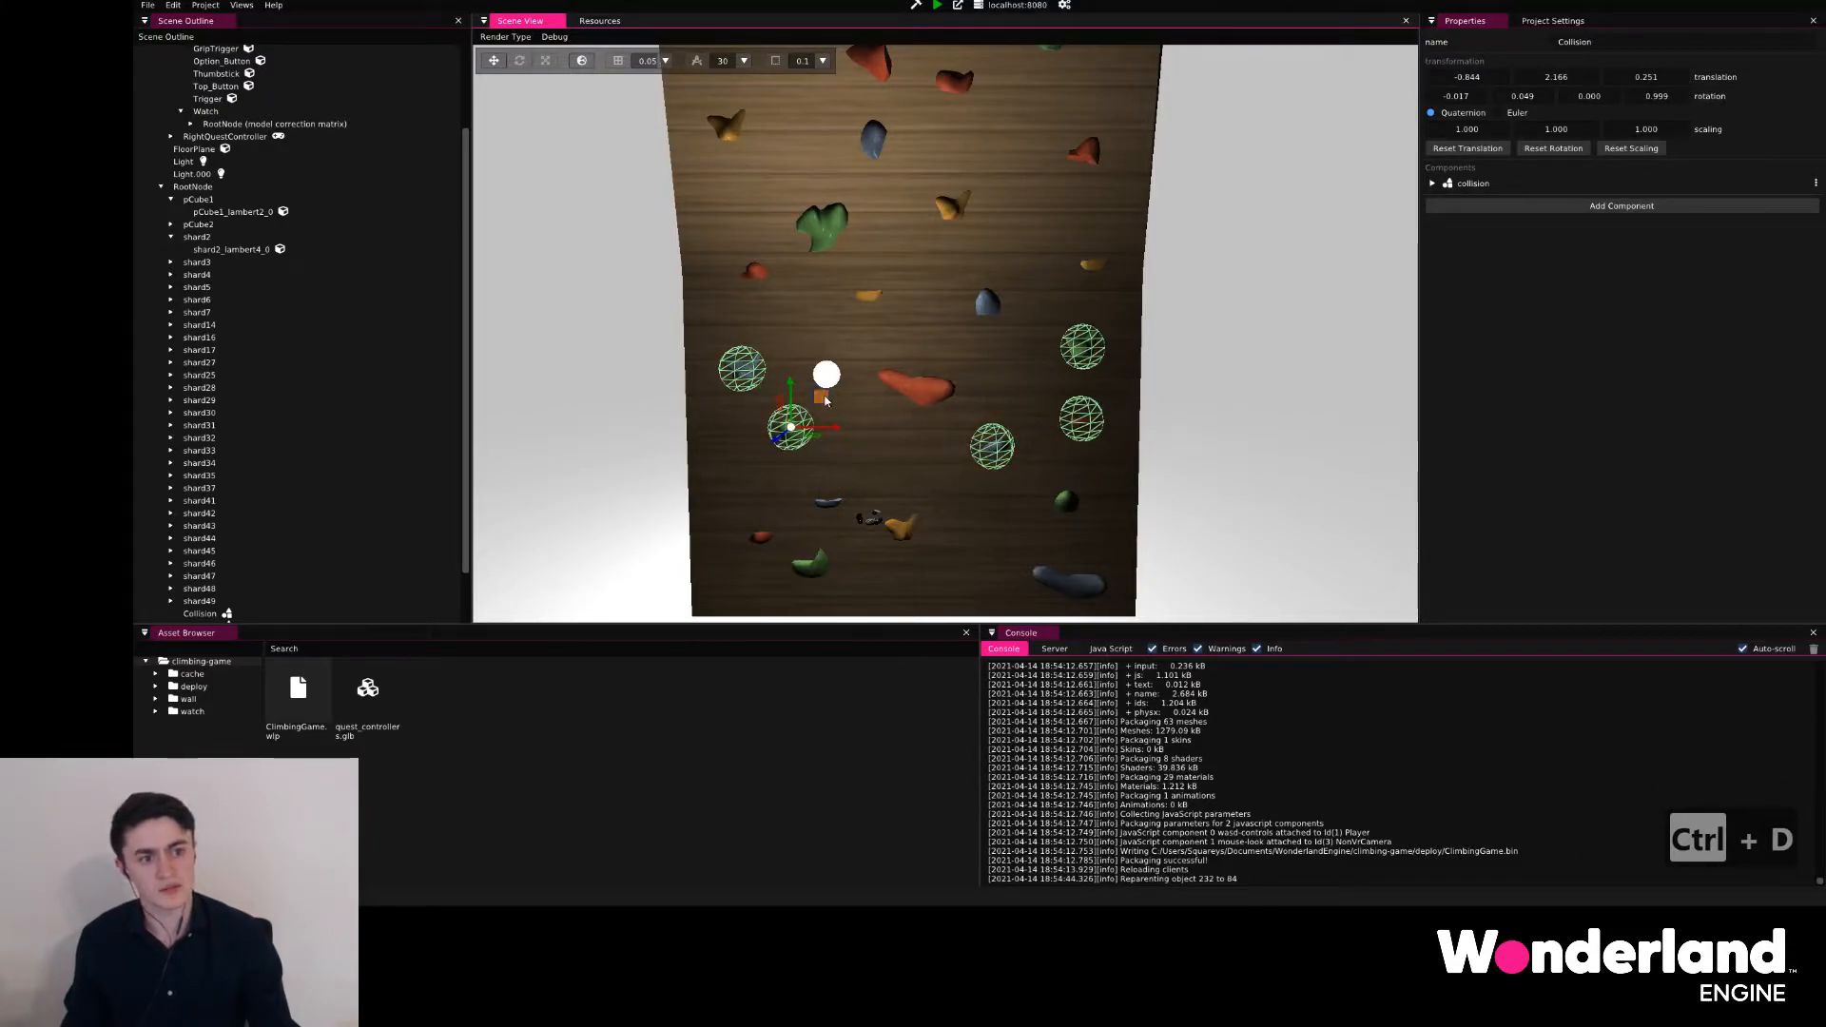
pyautogui.moveTo(792, 425); pyautogui.dragTo(844, 513)
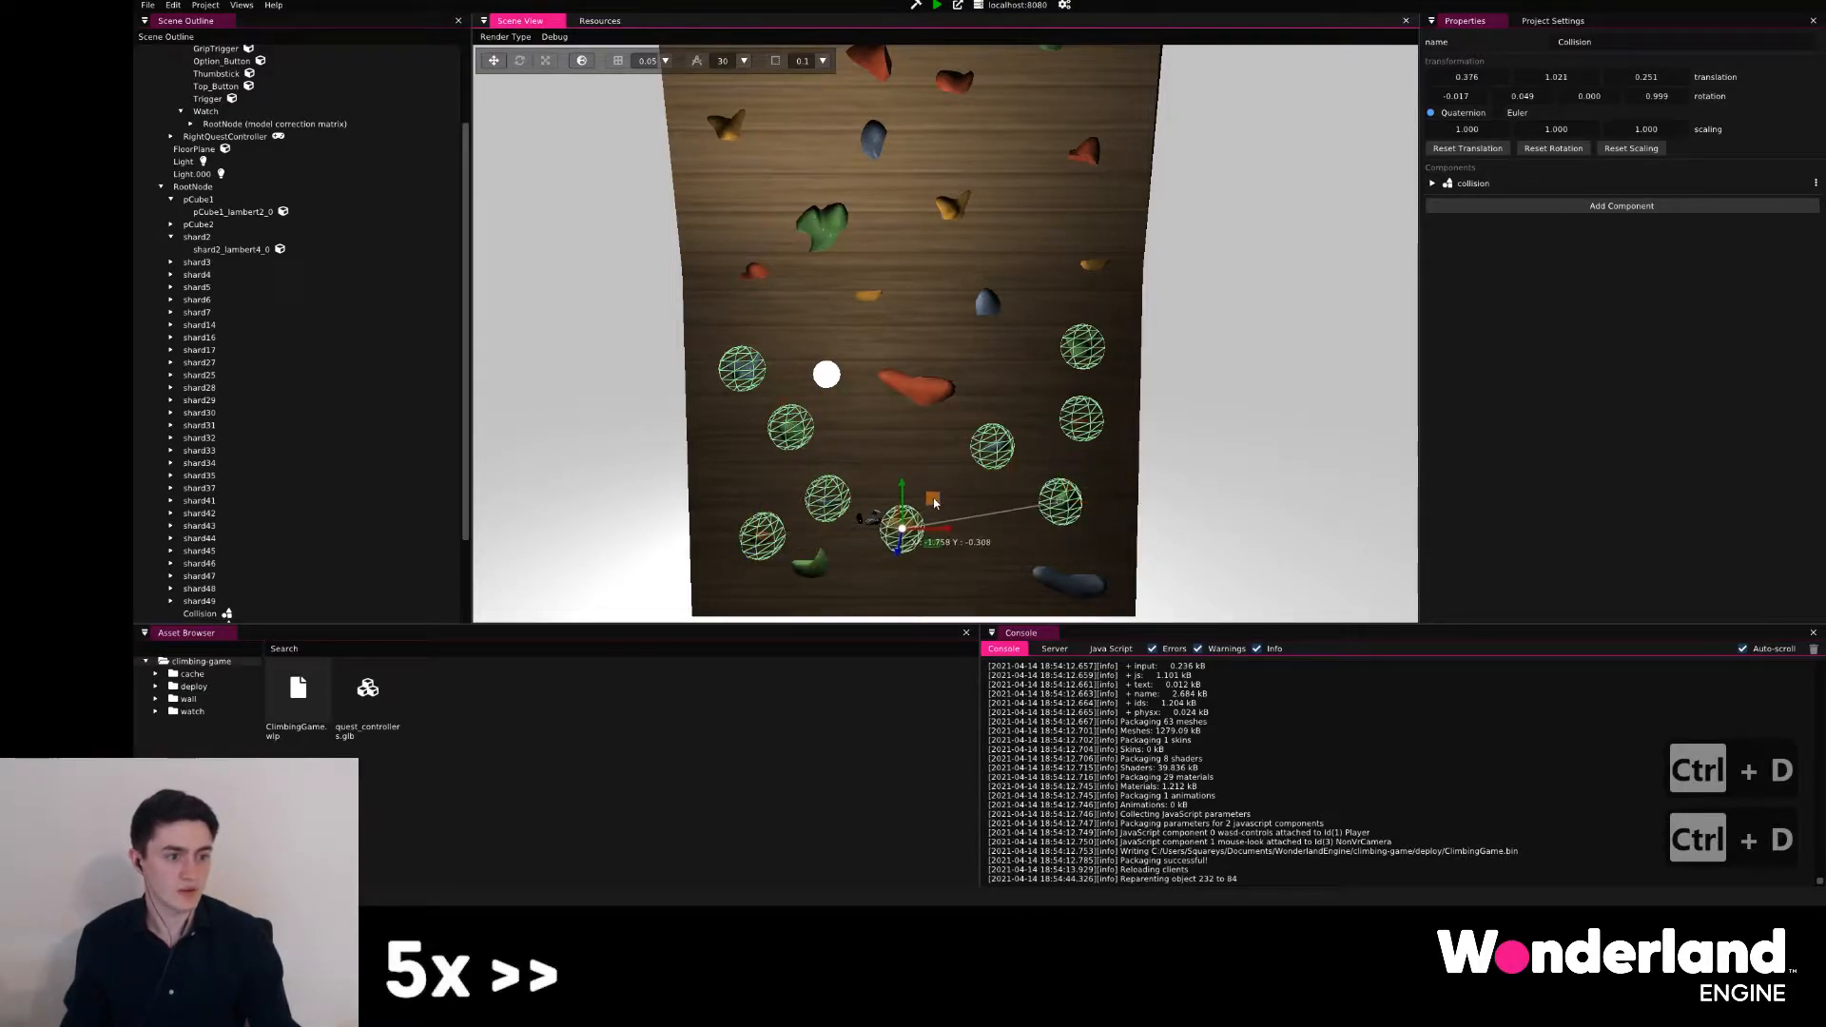
pyautogui.moveTo(903, 528); pyautogui.dragTo(809, 562)
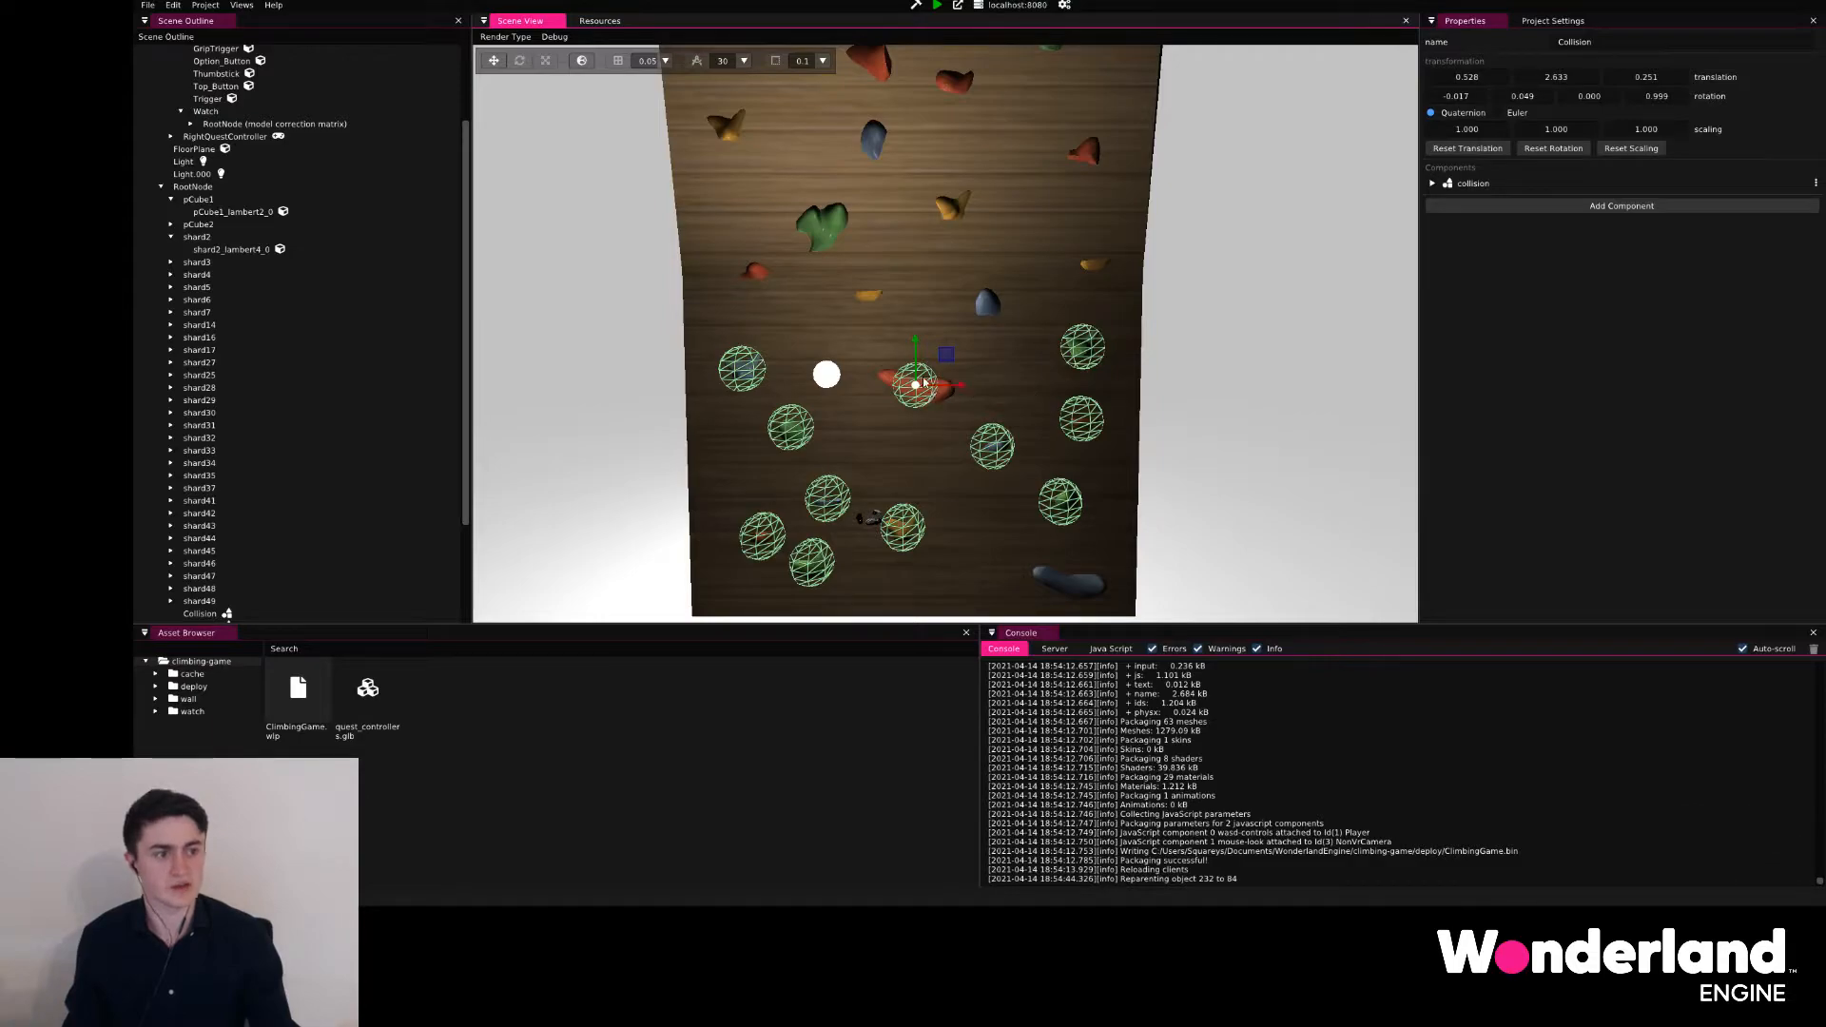
# - Switch the red grip's collider from sphere to aabb and set its extents to .25
pyautogui.click(1431, 183)
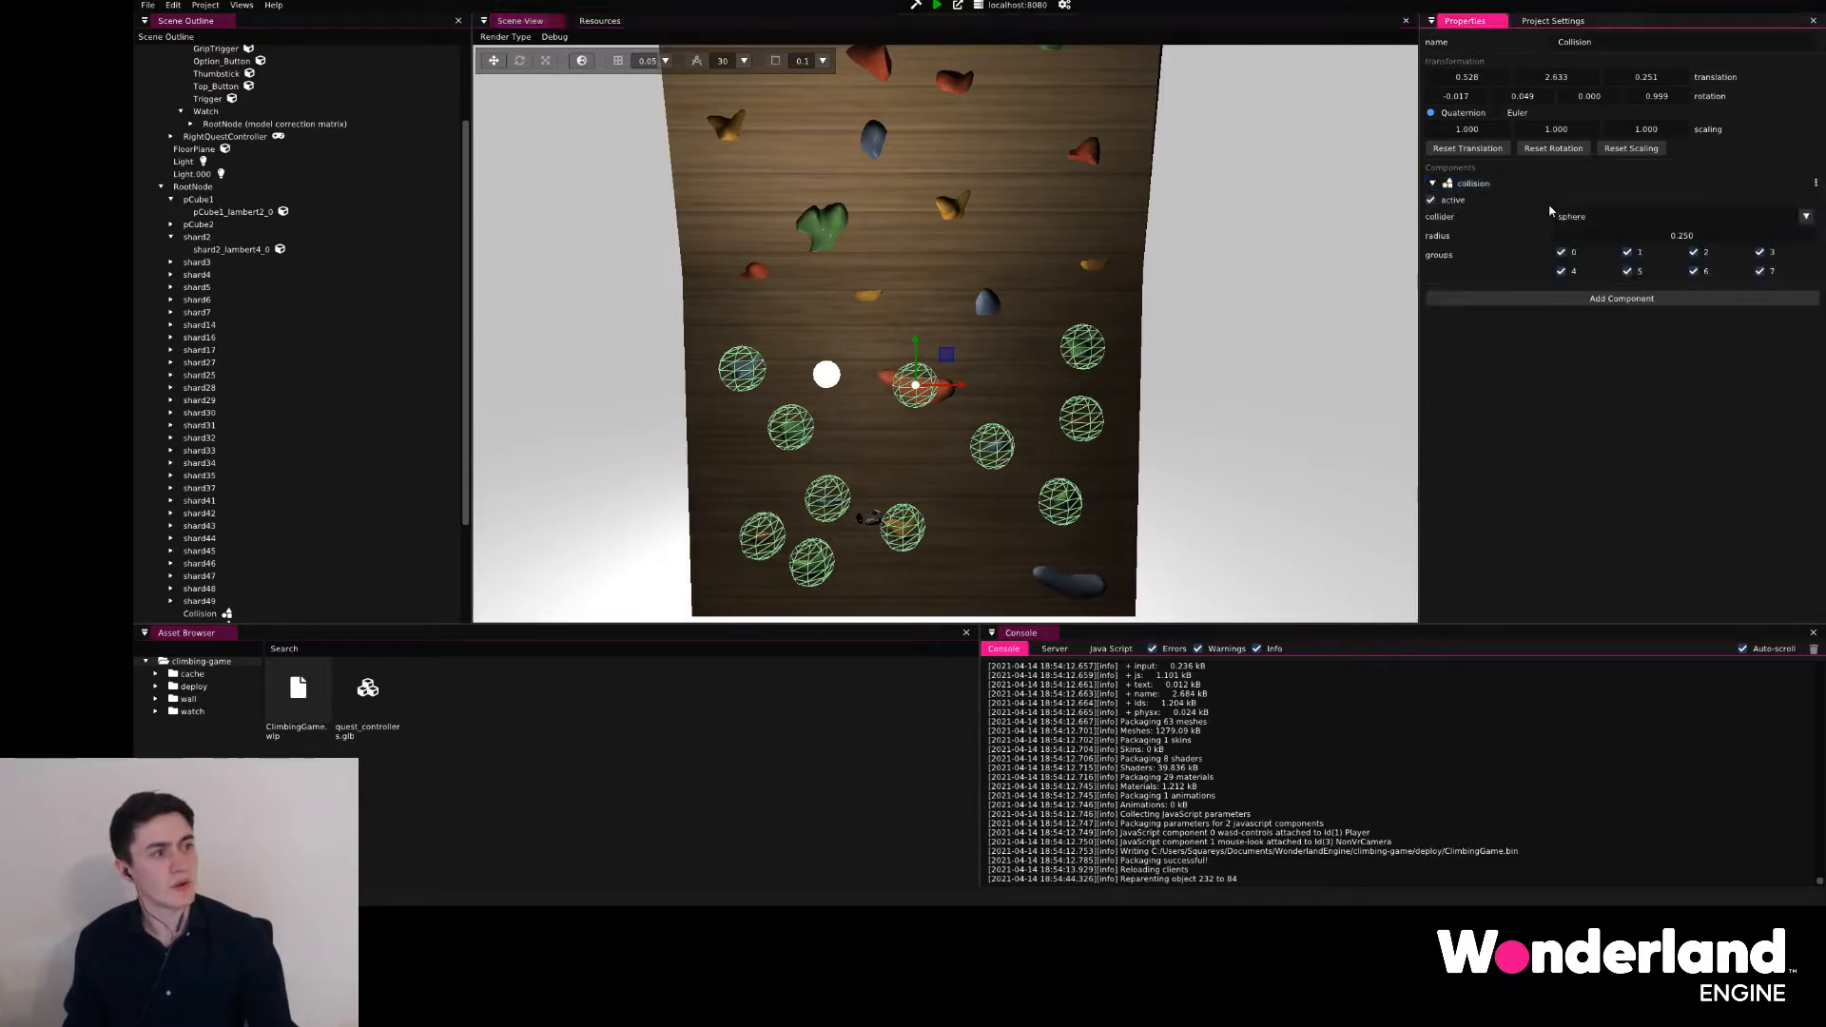
pyautogui.click(1804, 216)
pyautogui.write('0.400')
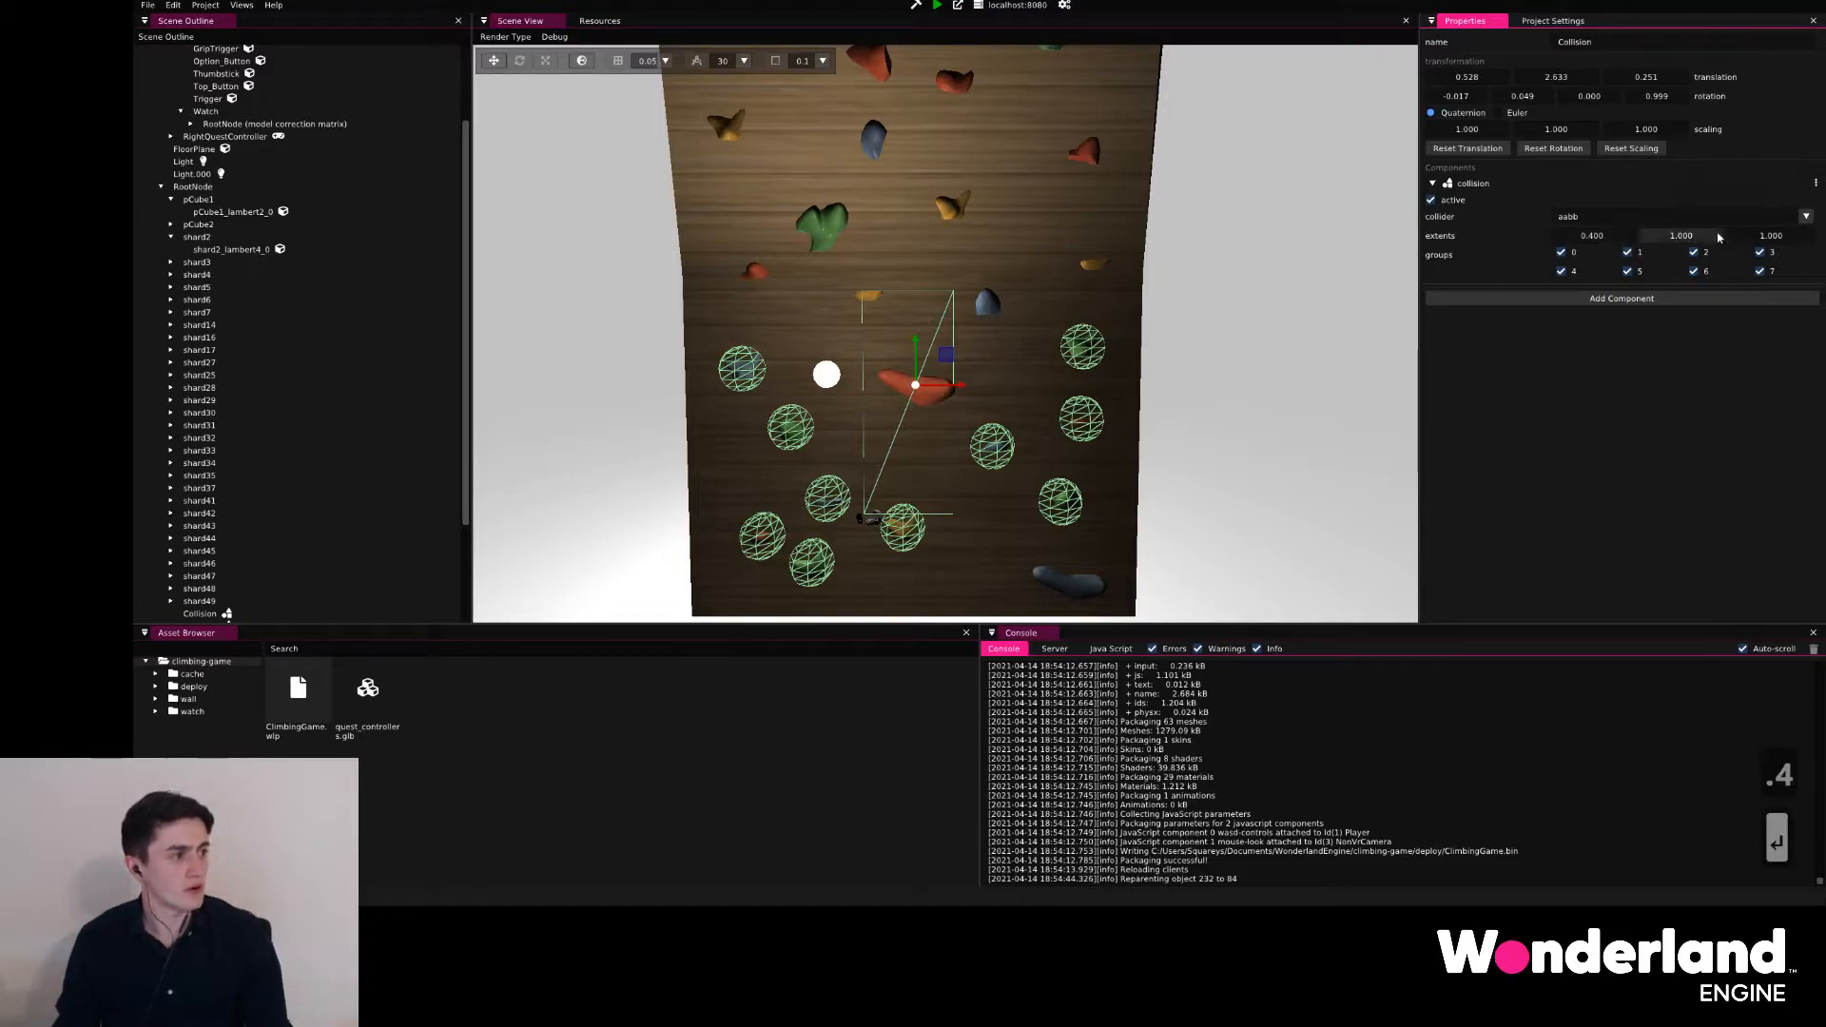
pyautogui.write('.25')
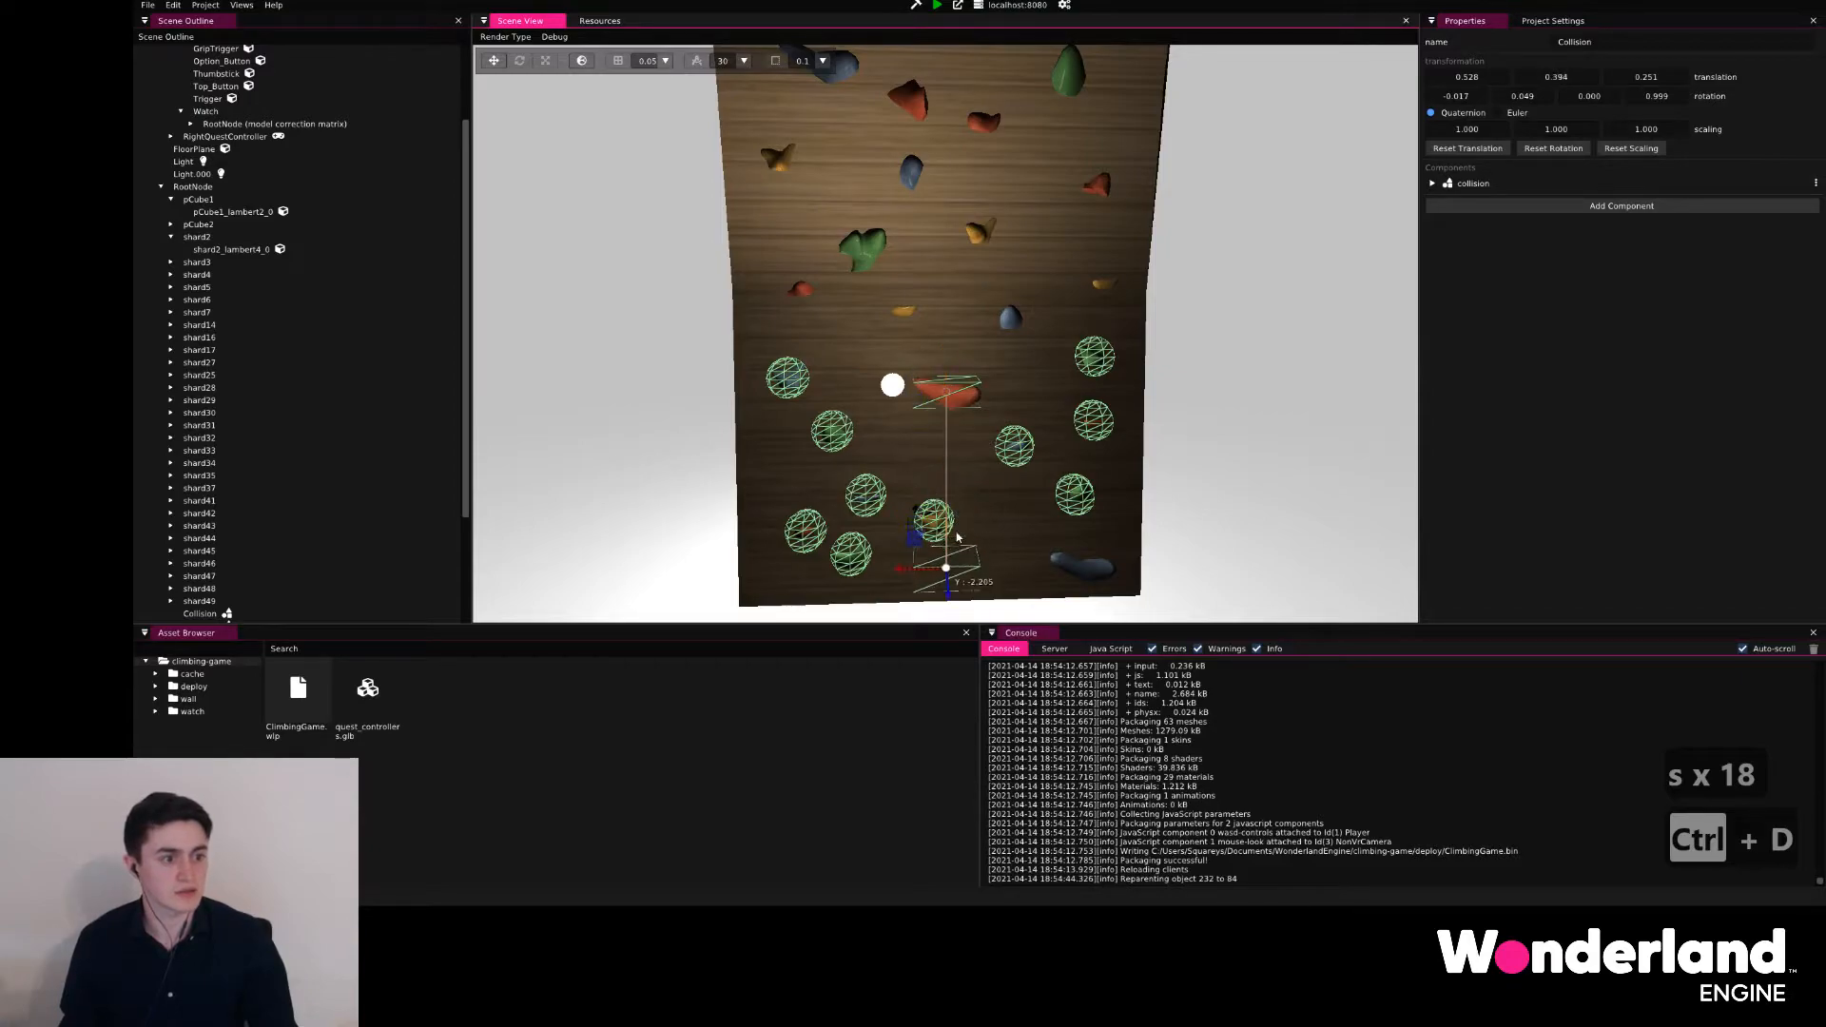
# - Drag the duplicated box collider down and then over another grip on the wall
pyautogui.moveTo(943, 536); pyautogui.dragTo(1083, 565)
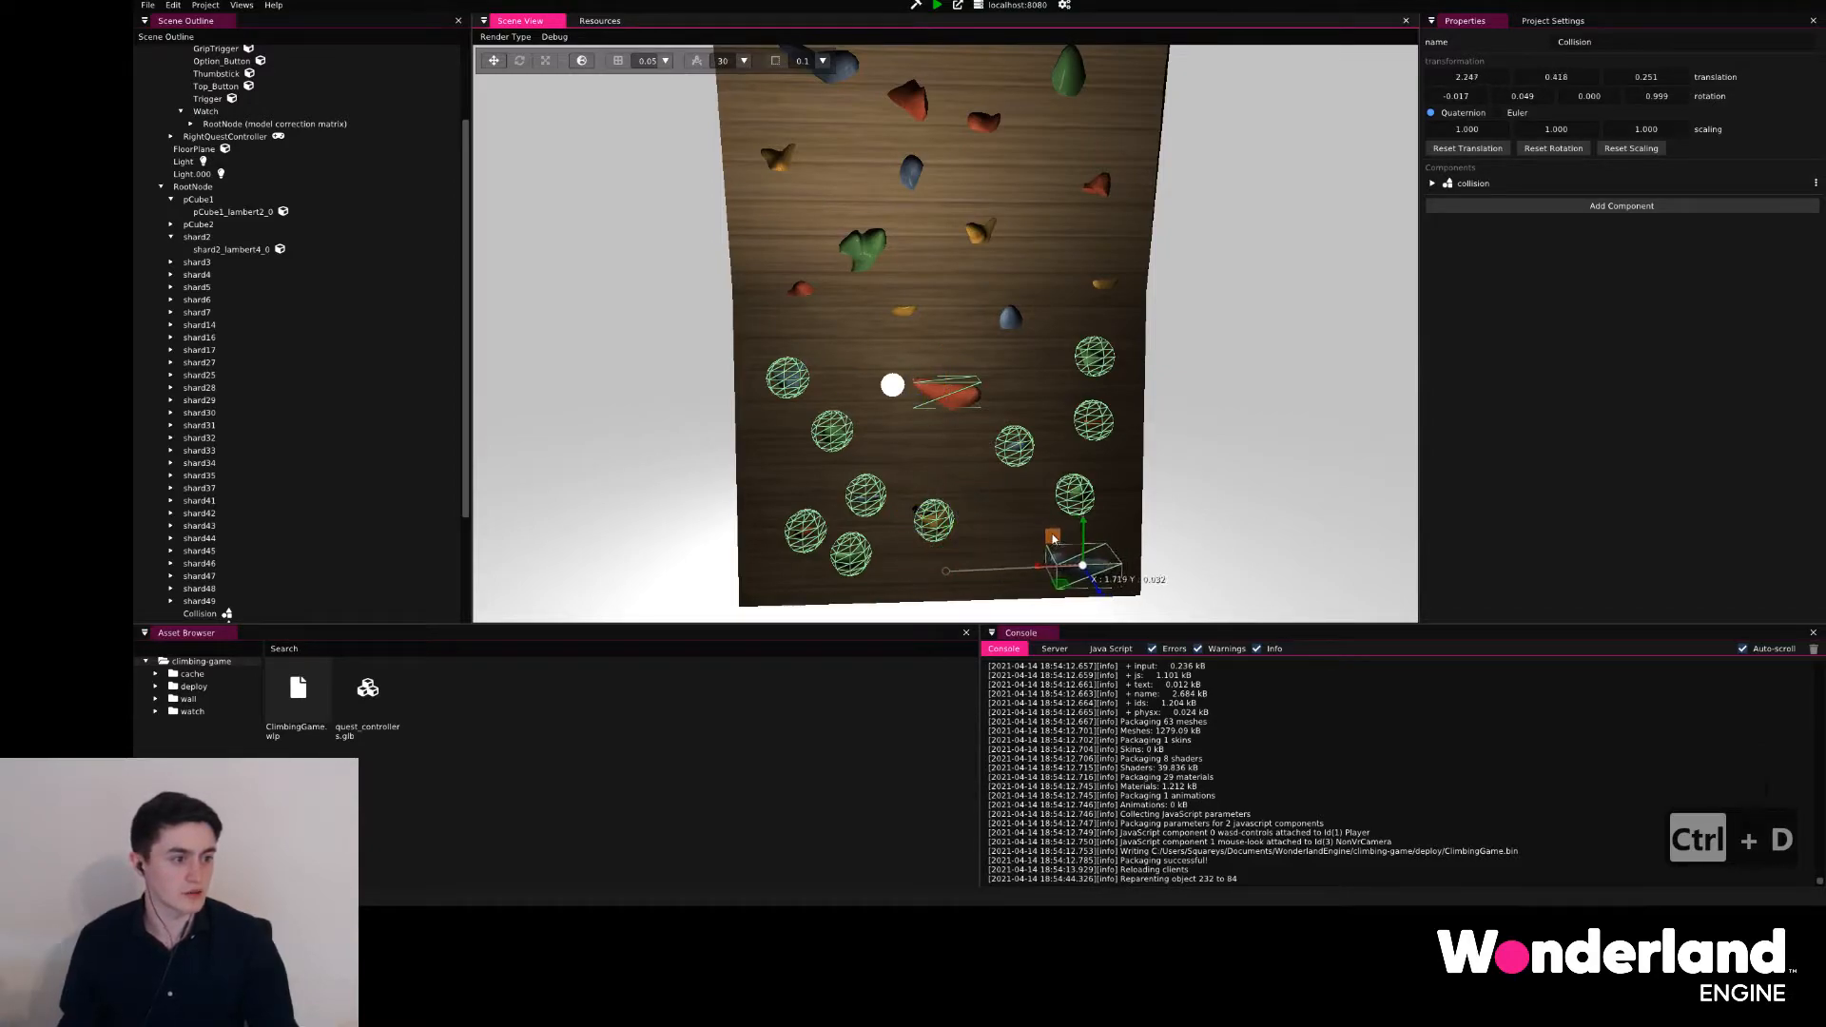
pyautogui.moveTo(1083, 565); pyautogui.dragTo(833, 82)
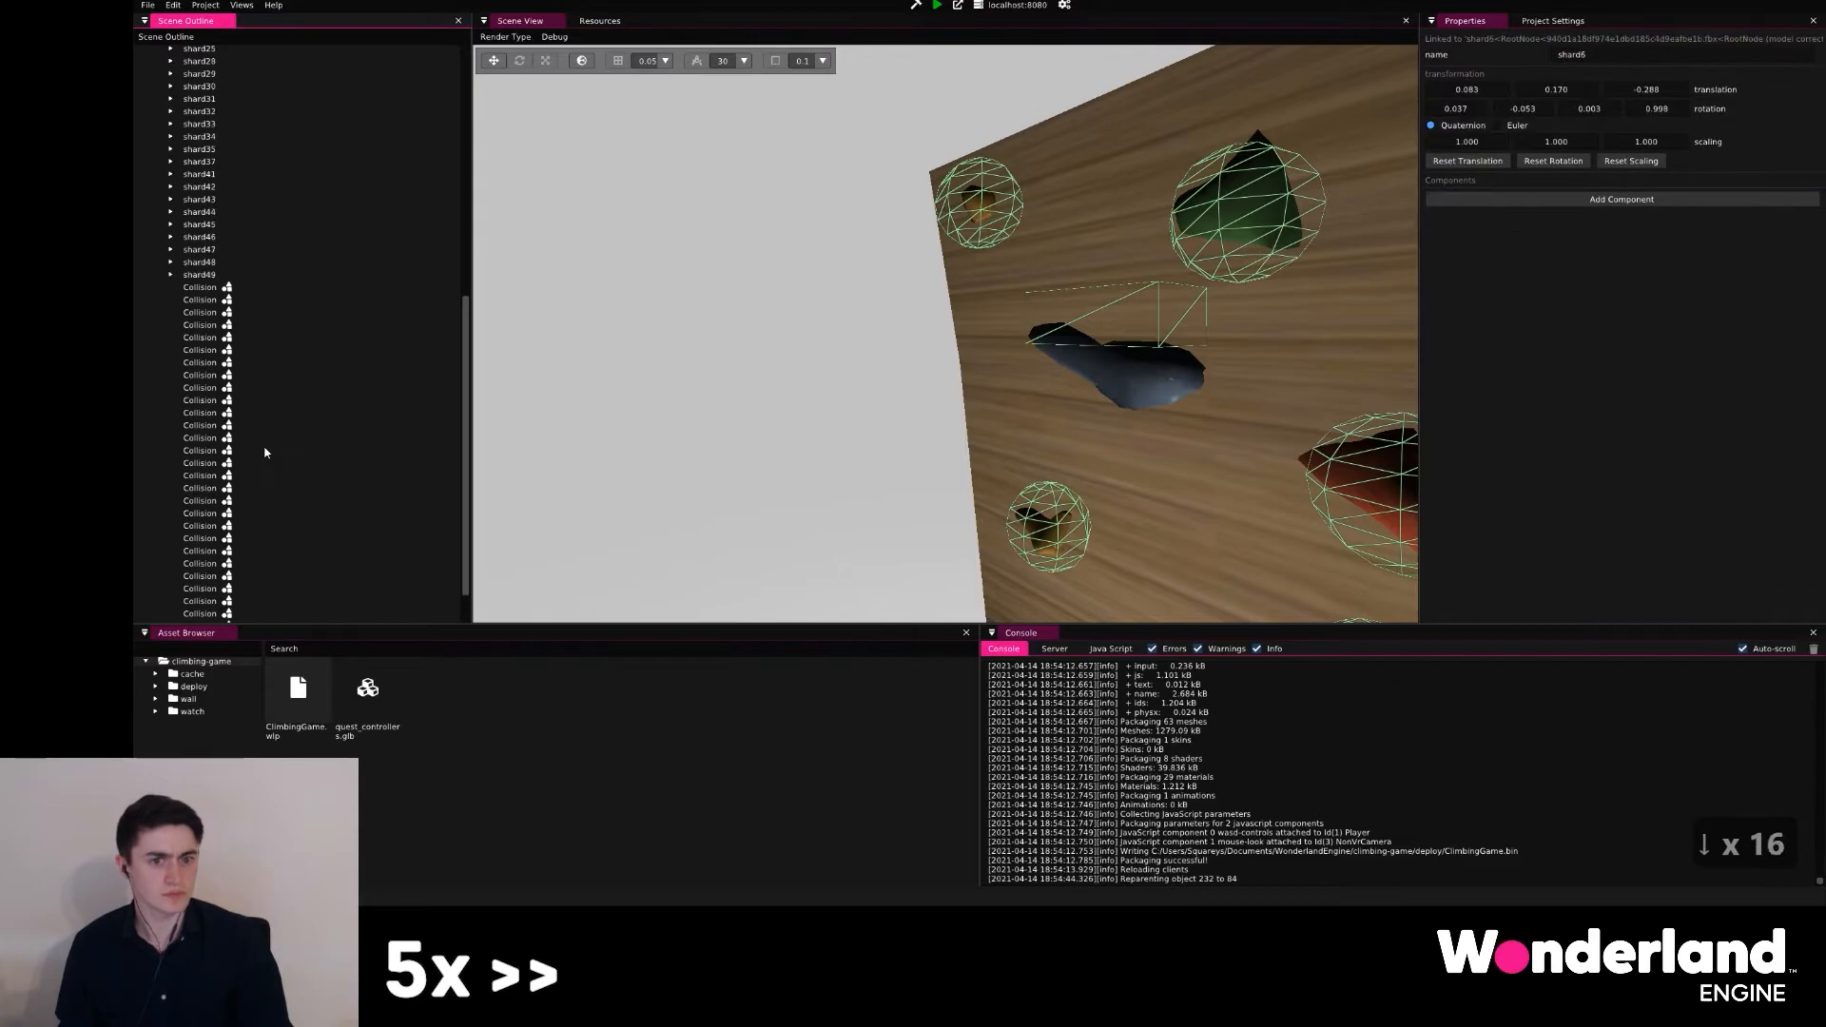
# - Pick an entry in the Scene Outline to locate the player's VR controllers
pyautogui.click(199, 399)
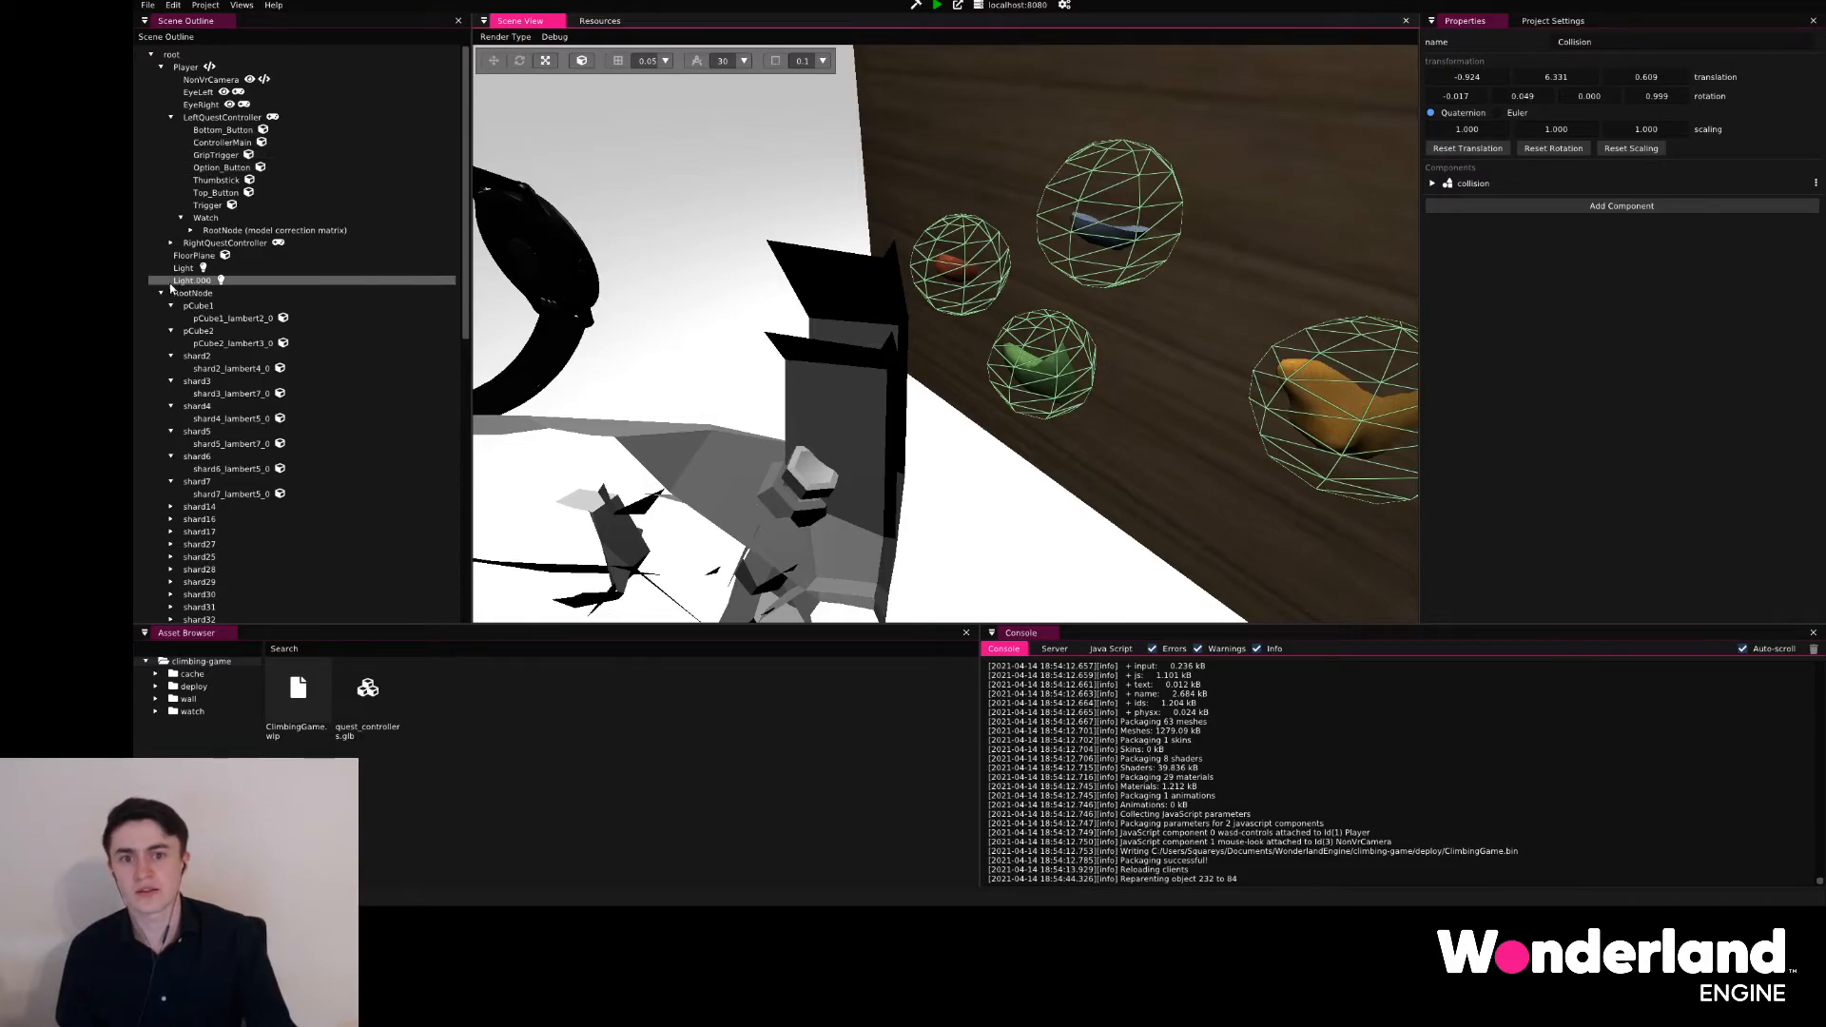
# - Collapse the grip list and add a collision component to LeftQuestController
pyautogui.click(216, 117)
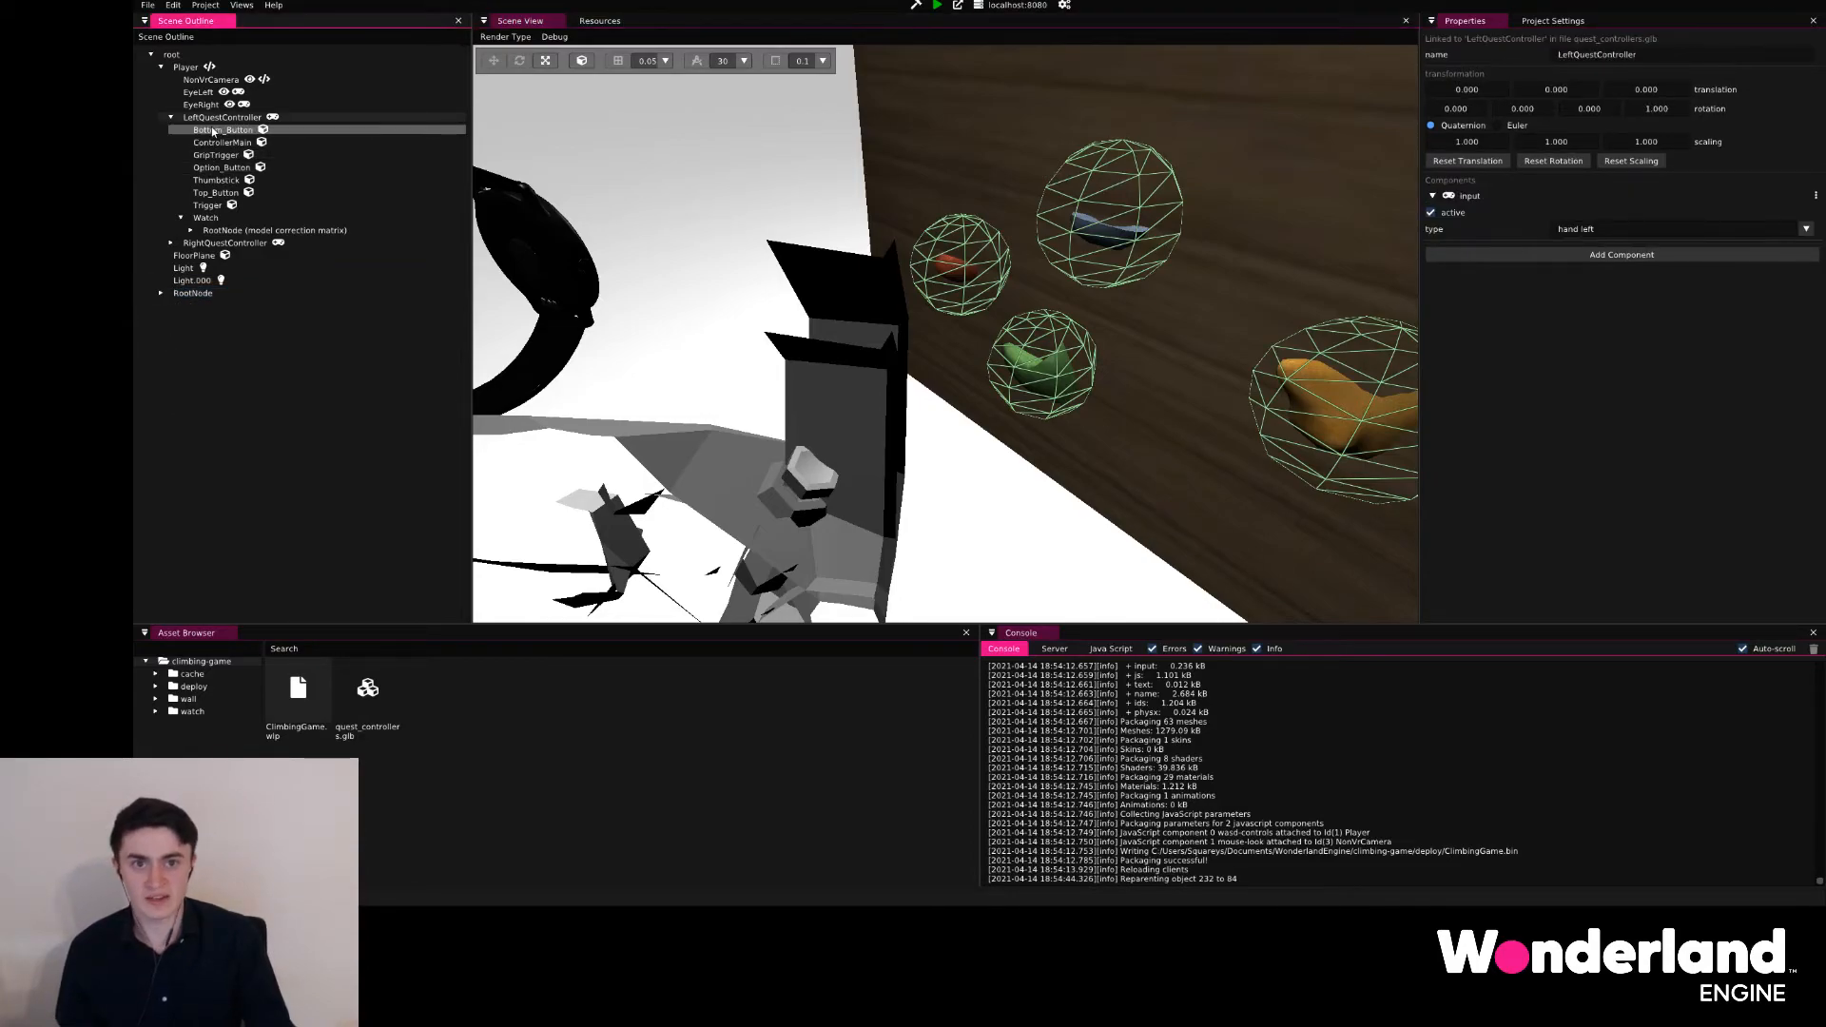
pyautogui.click(195, 67)
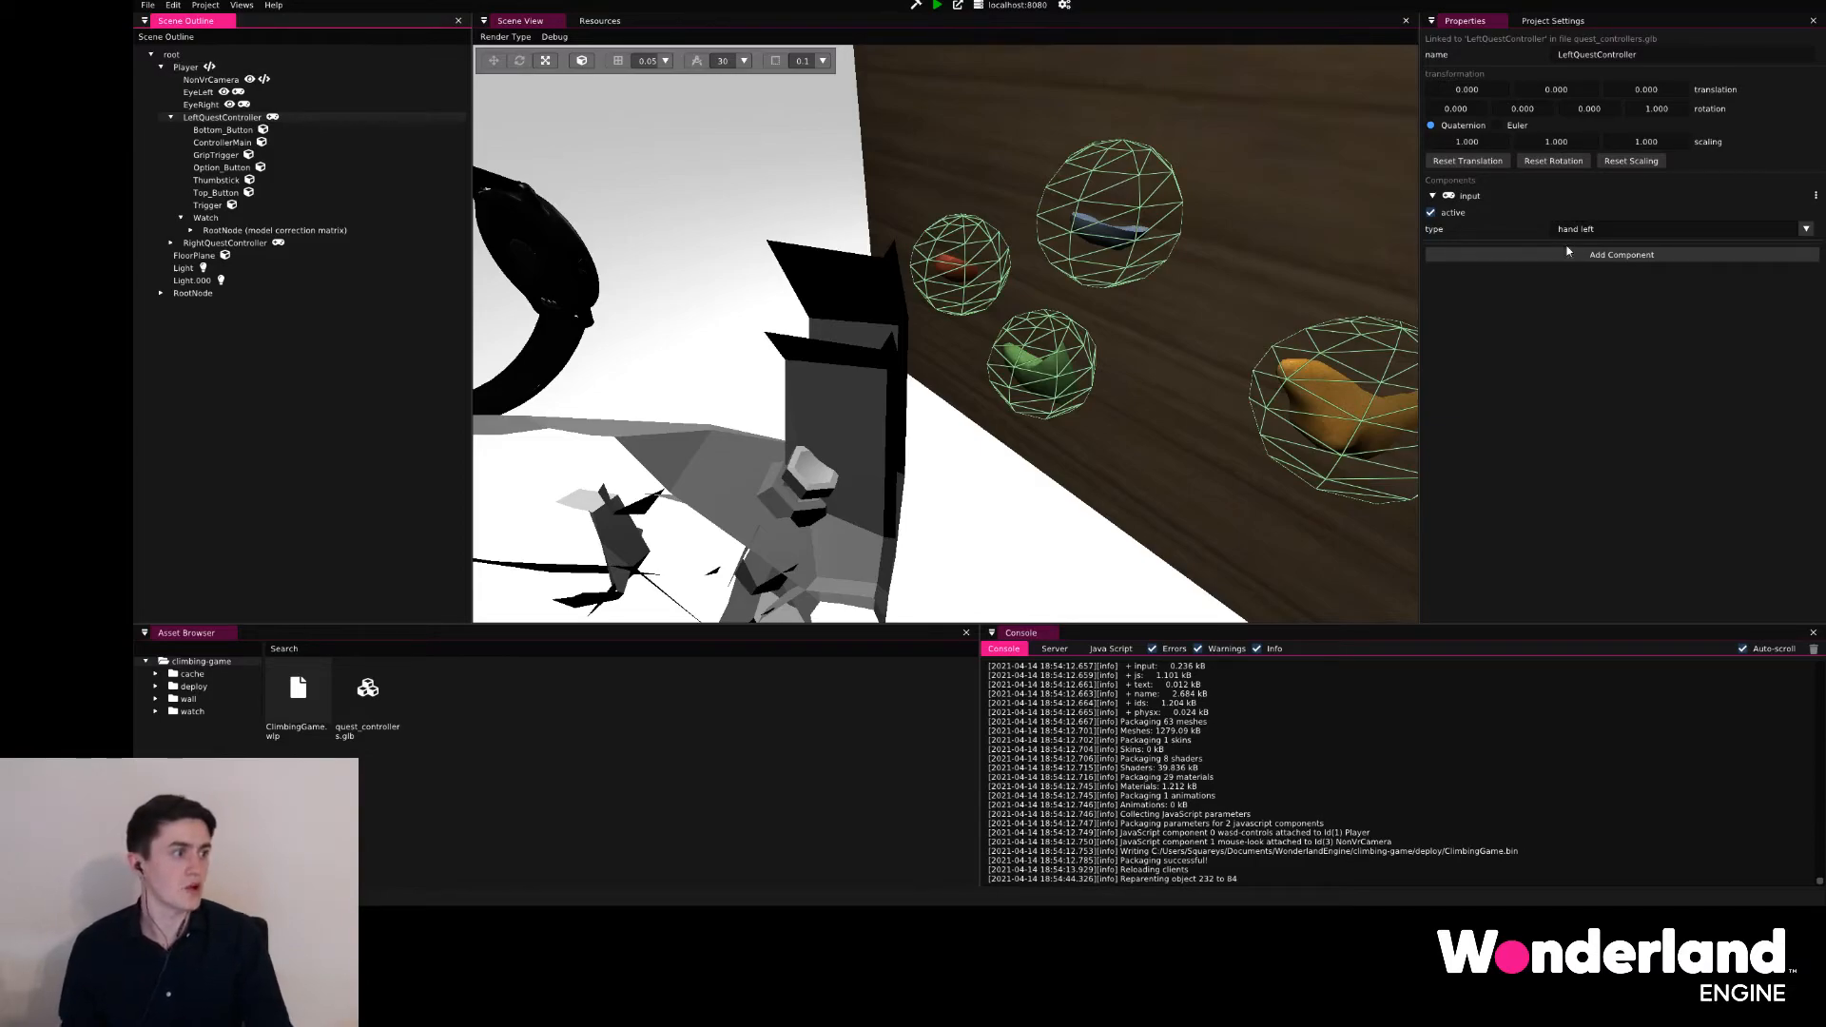
pyautogui.click(1621, 254)
pyautogui.write('0.150')
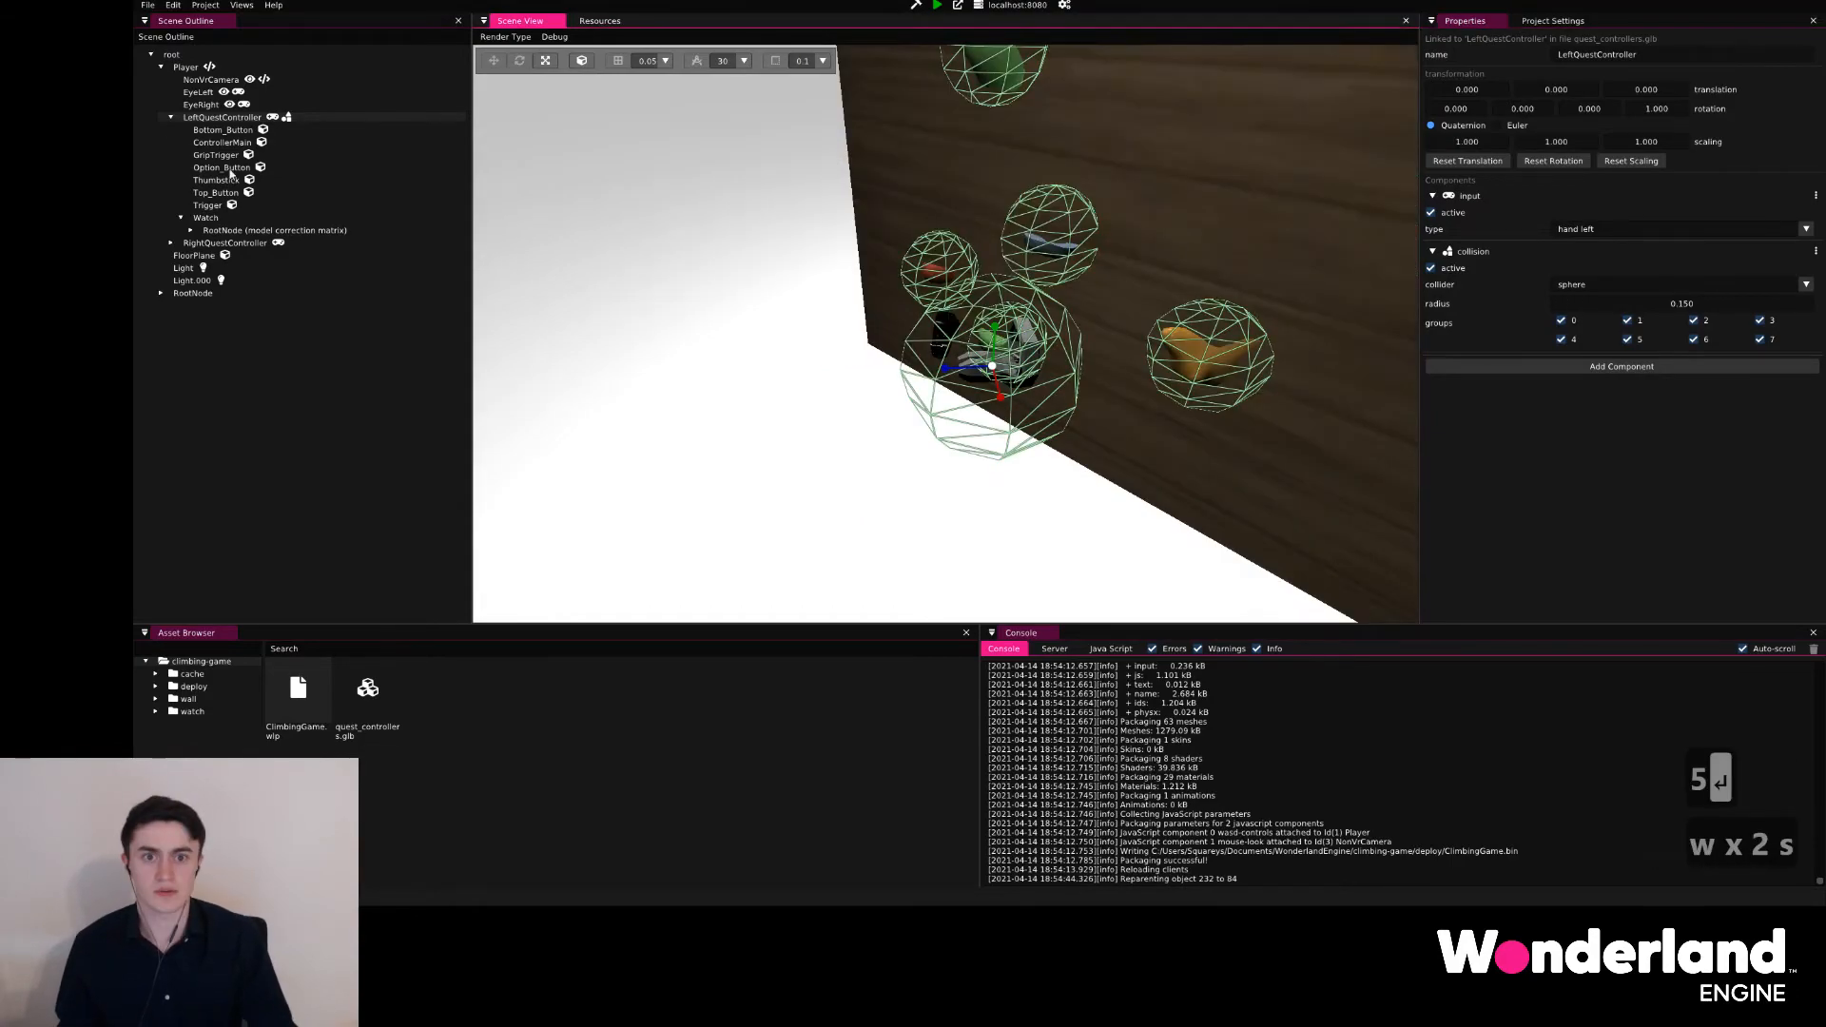
pyautogui.click(224, 242)
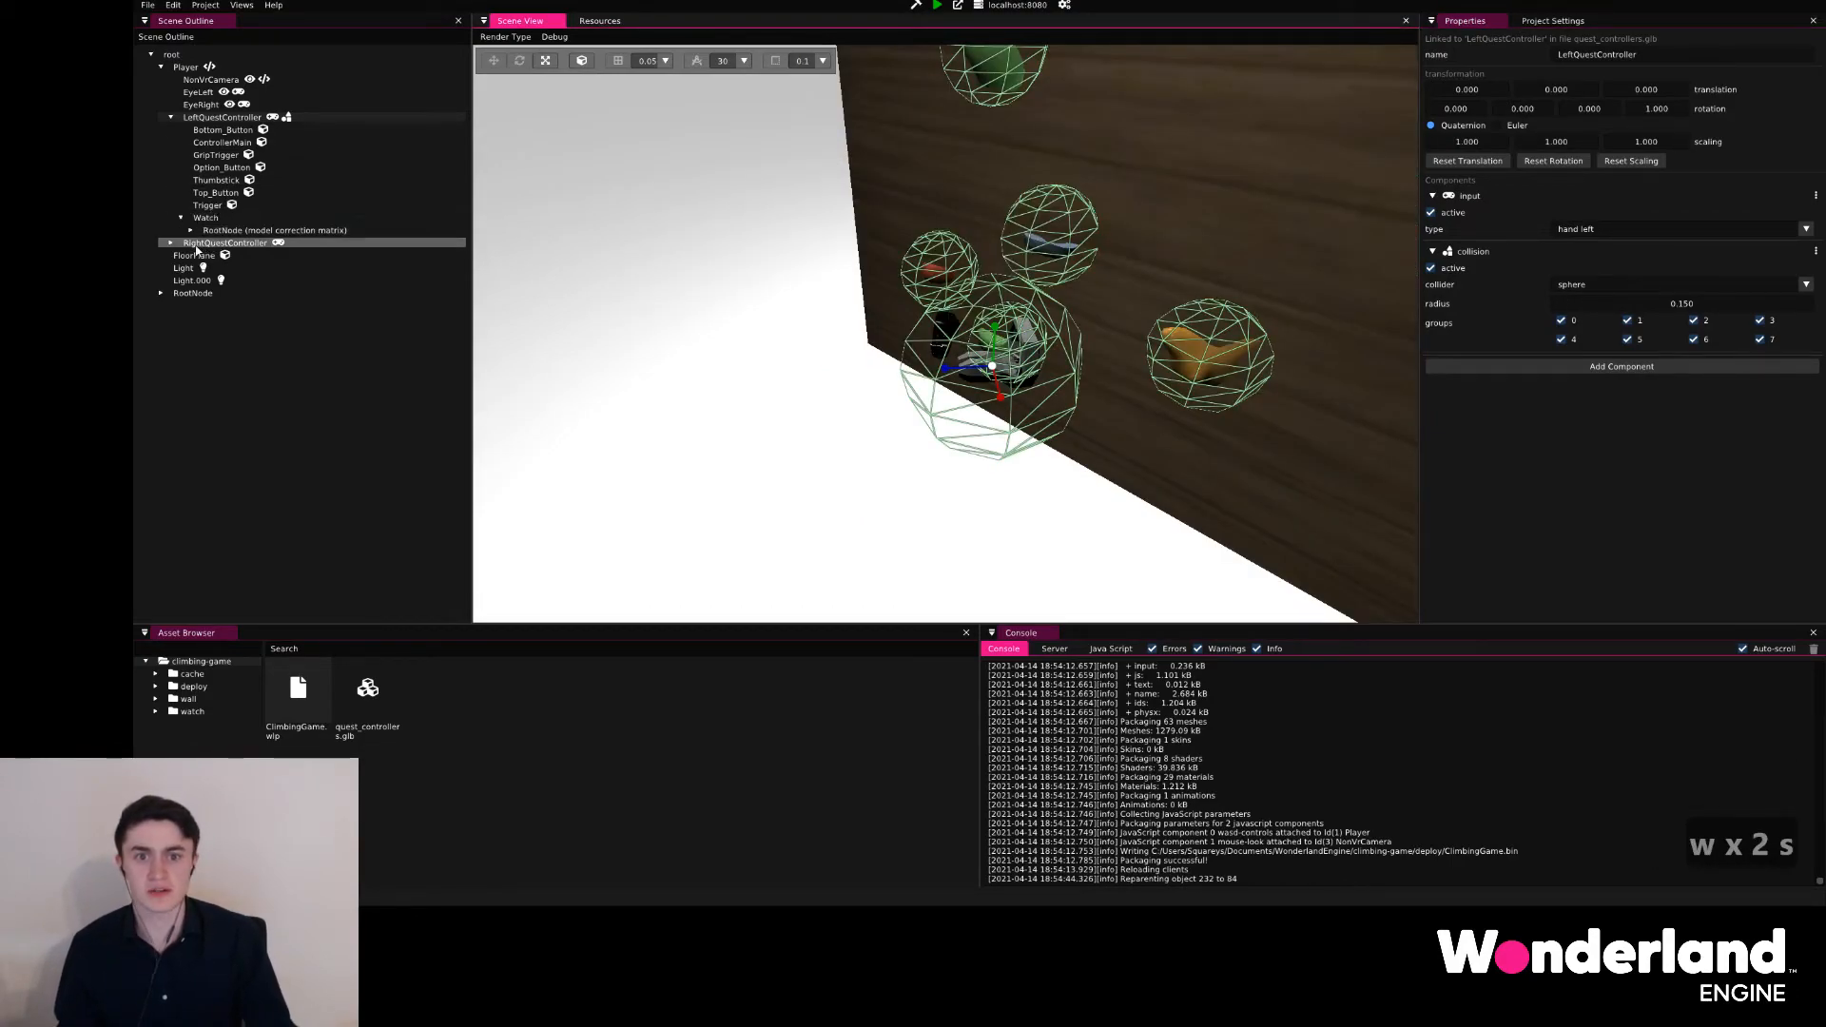
# - Add a collision component to RightQuestController and start editing its 1.000 radius
pyautogui.click(223, 242)
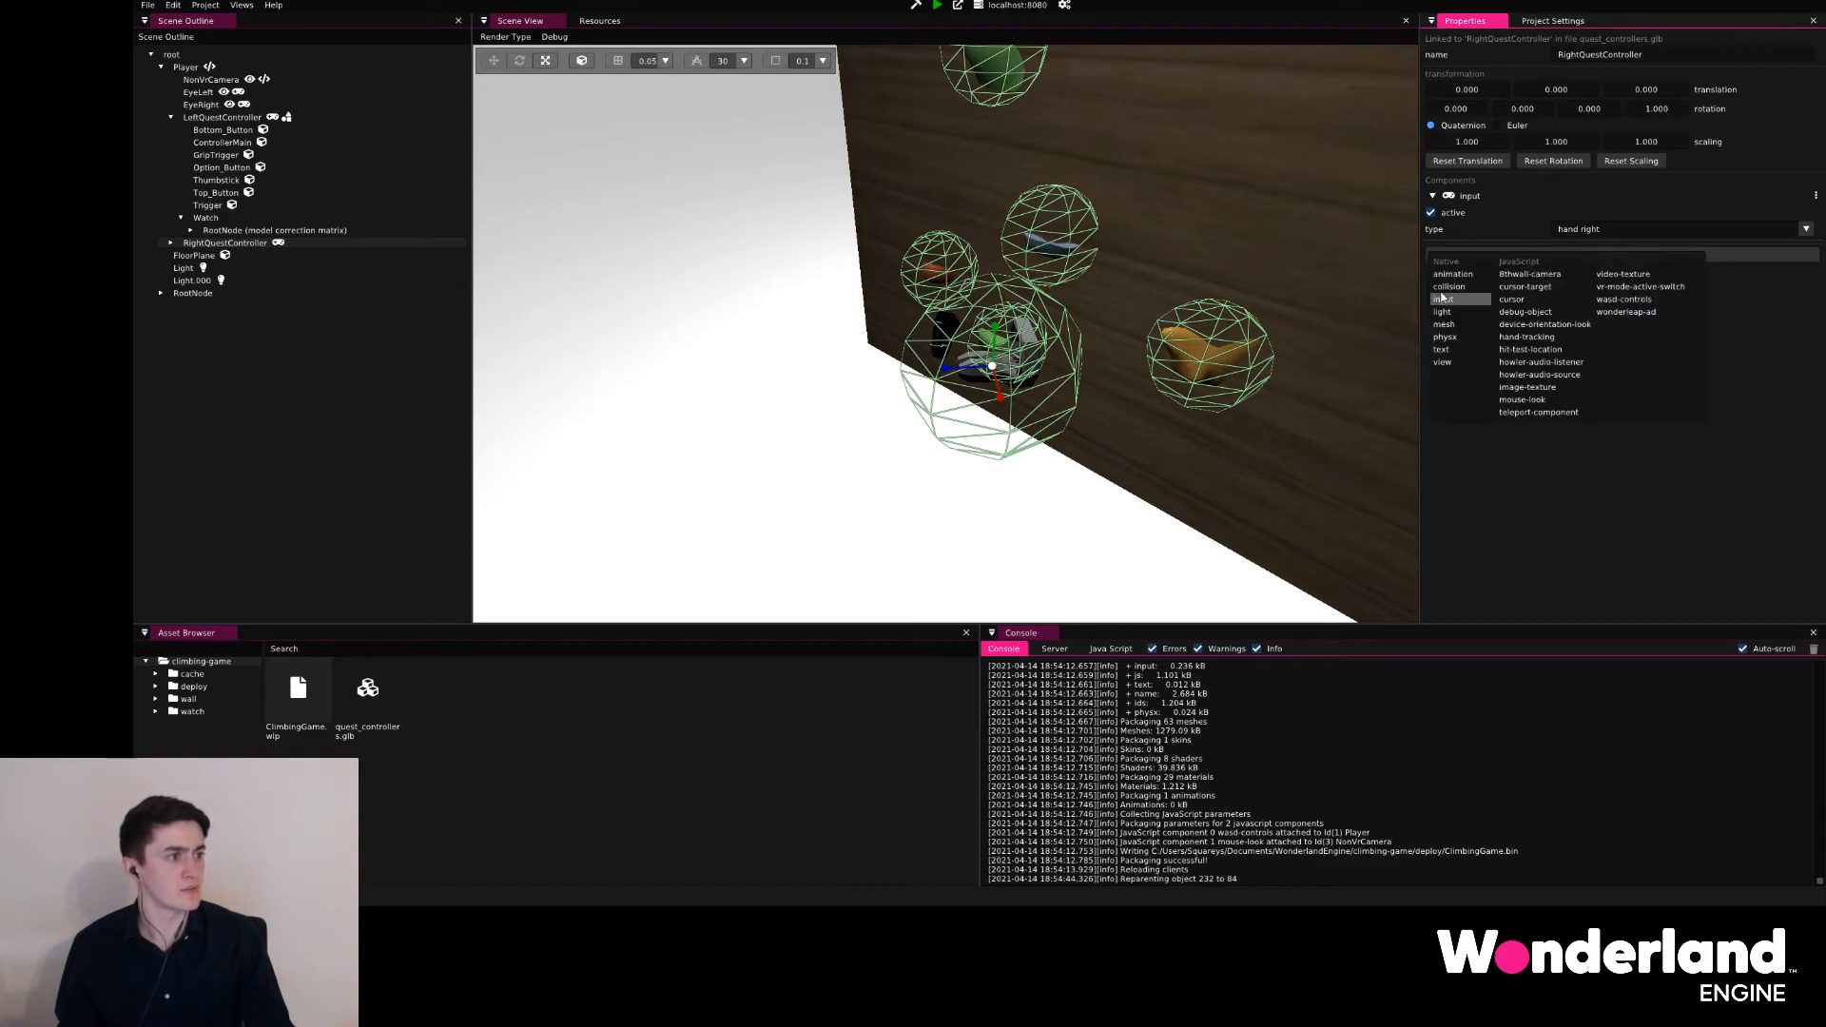
pyautogui.click(1452, 286)
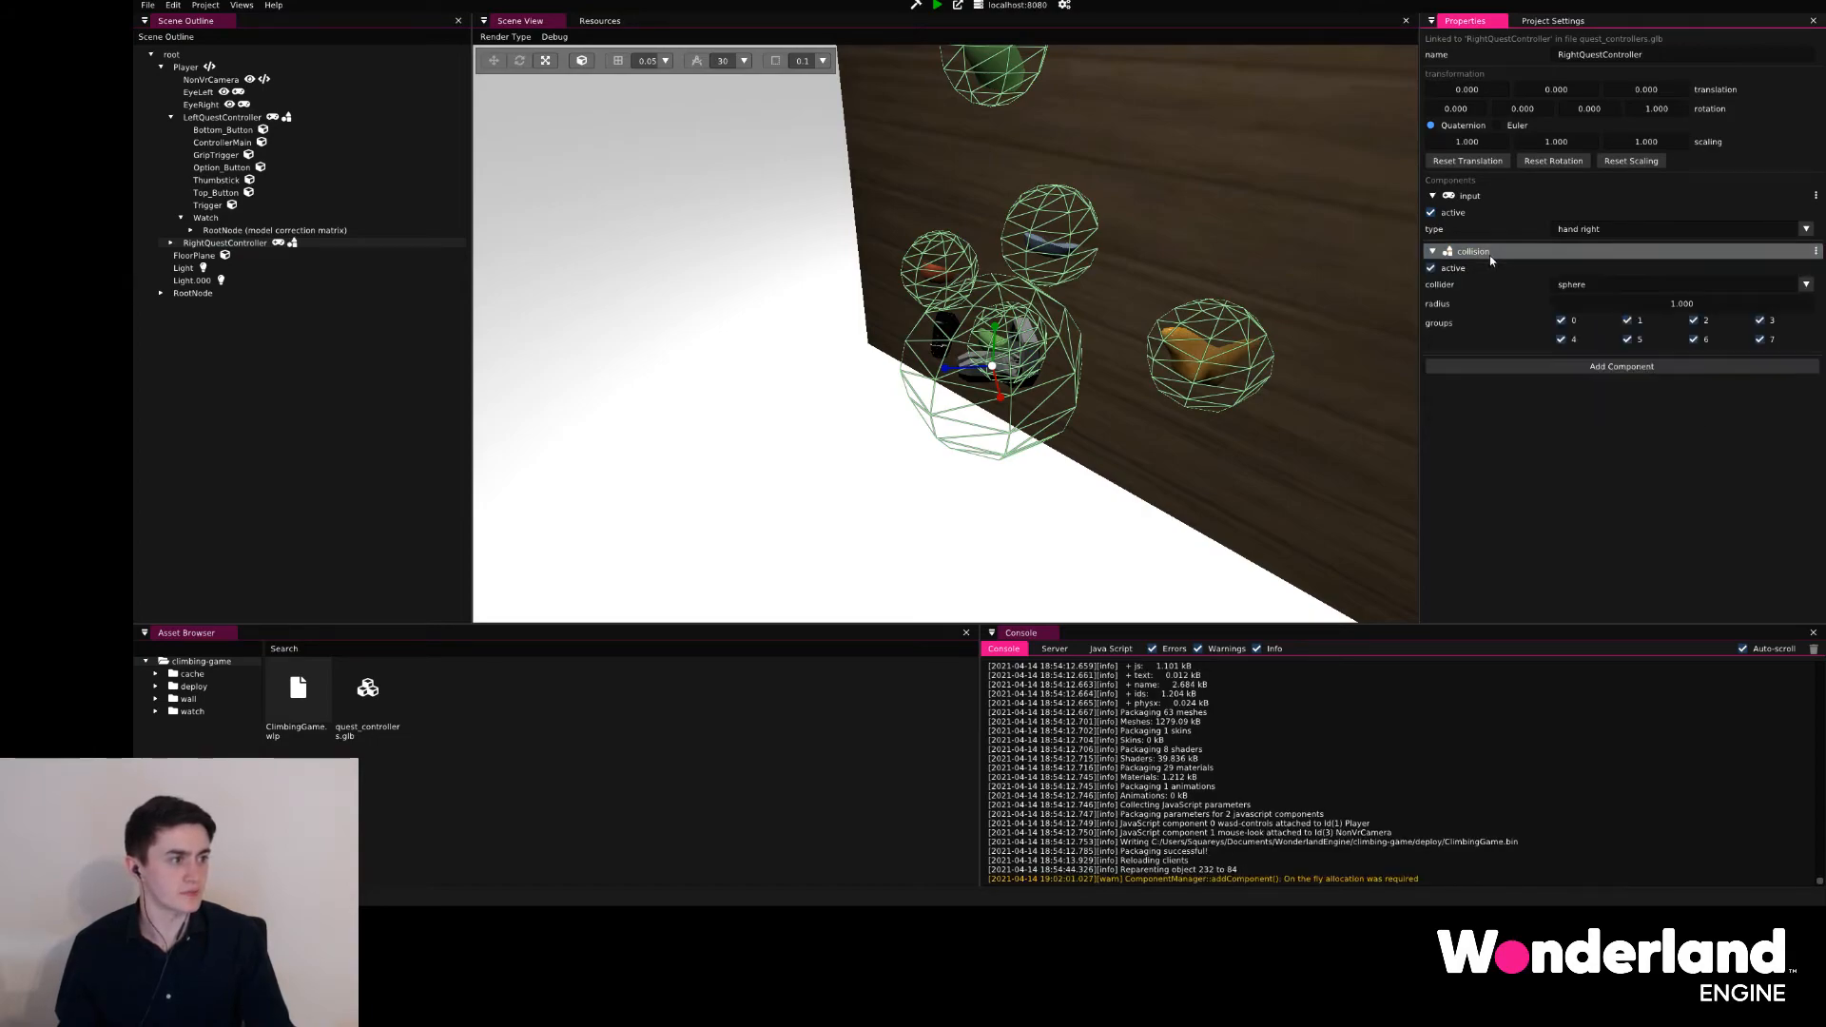
pyautogui.click(1678, 303)
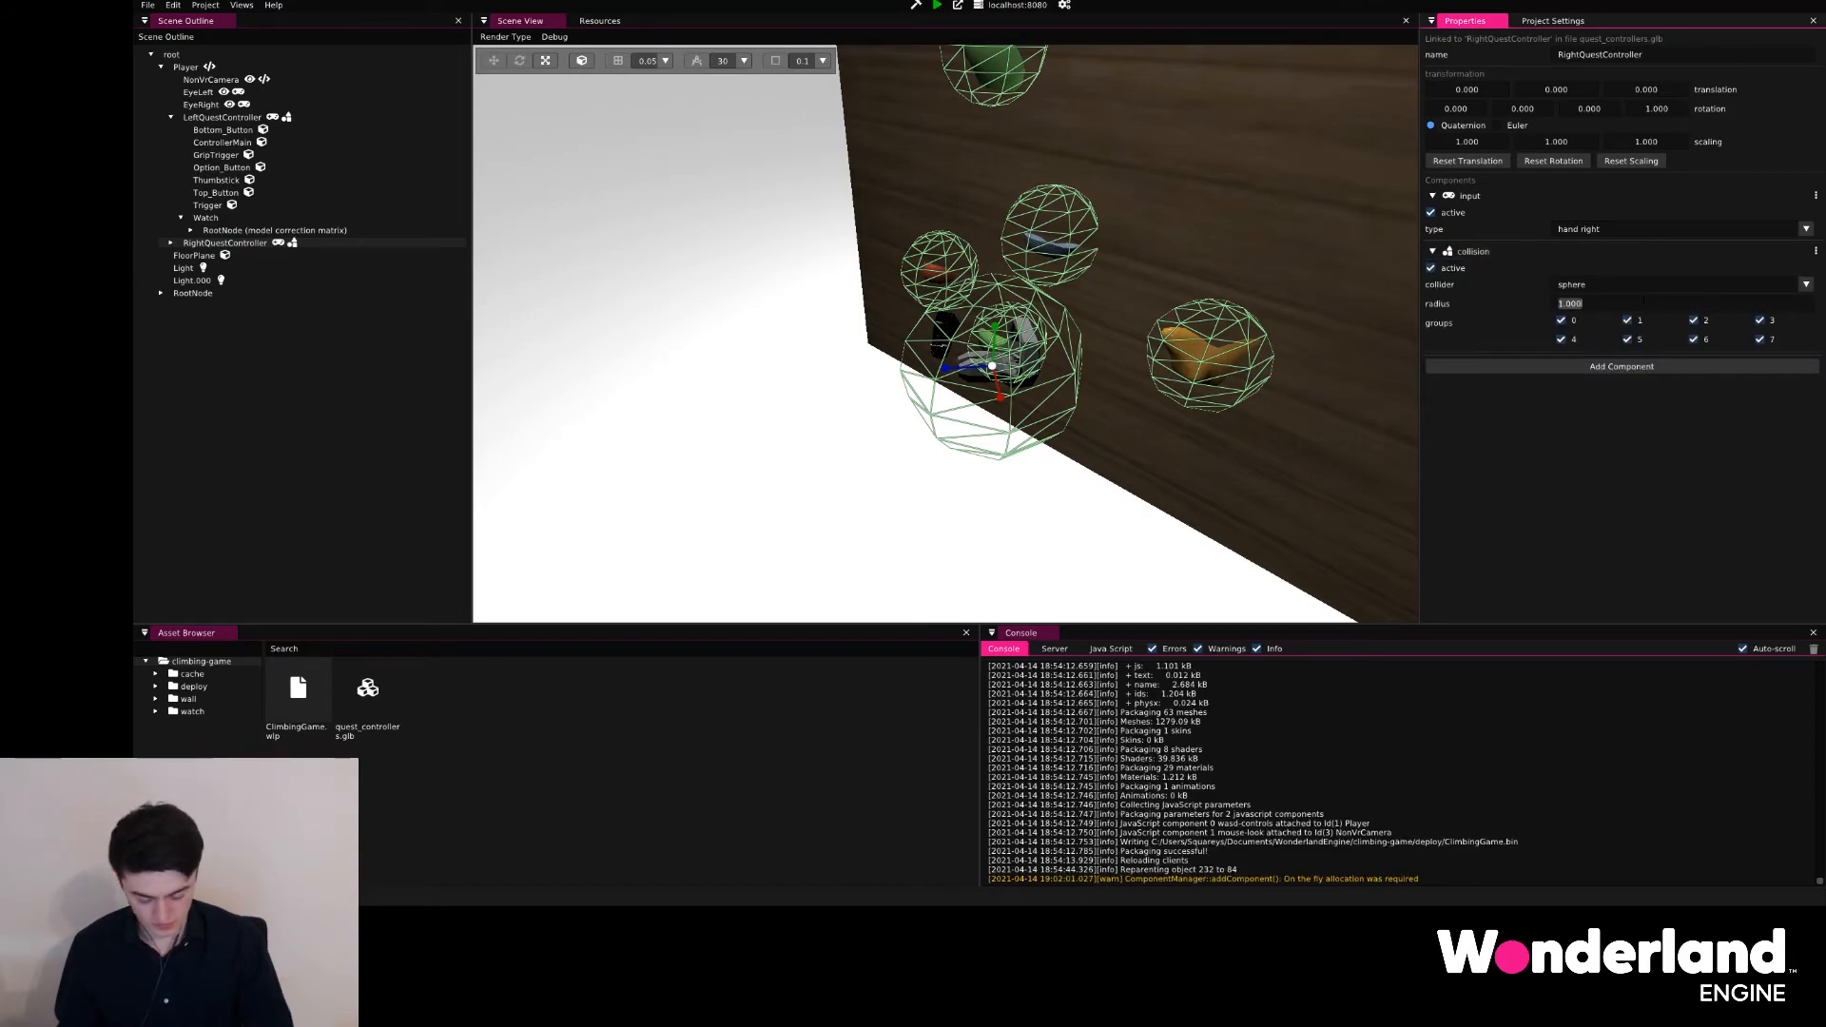